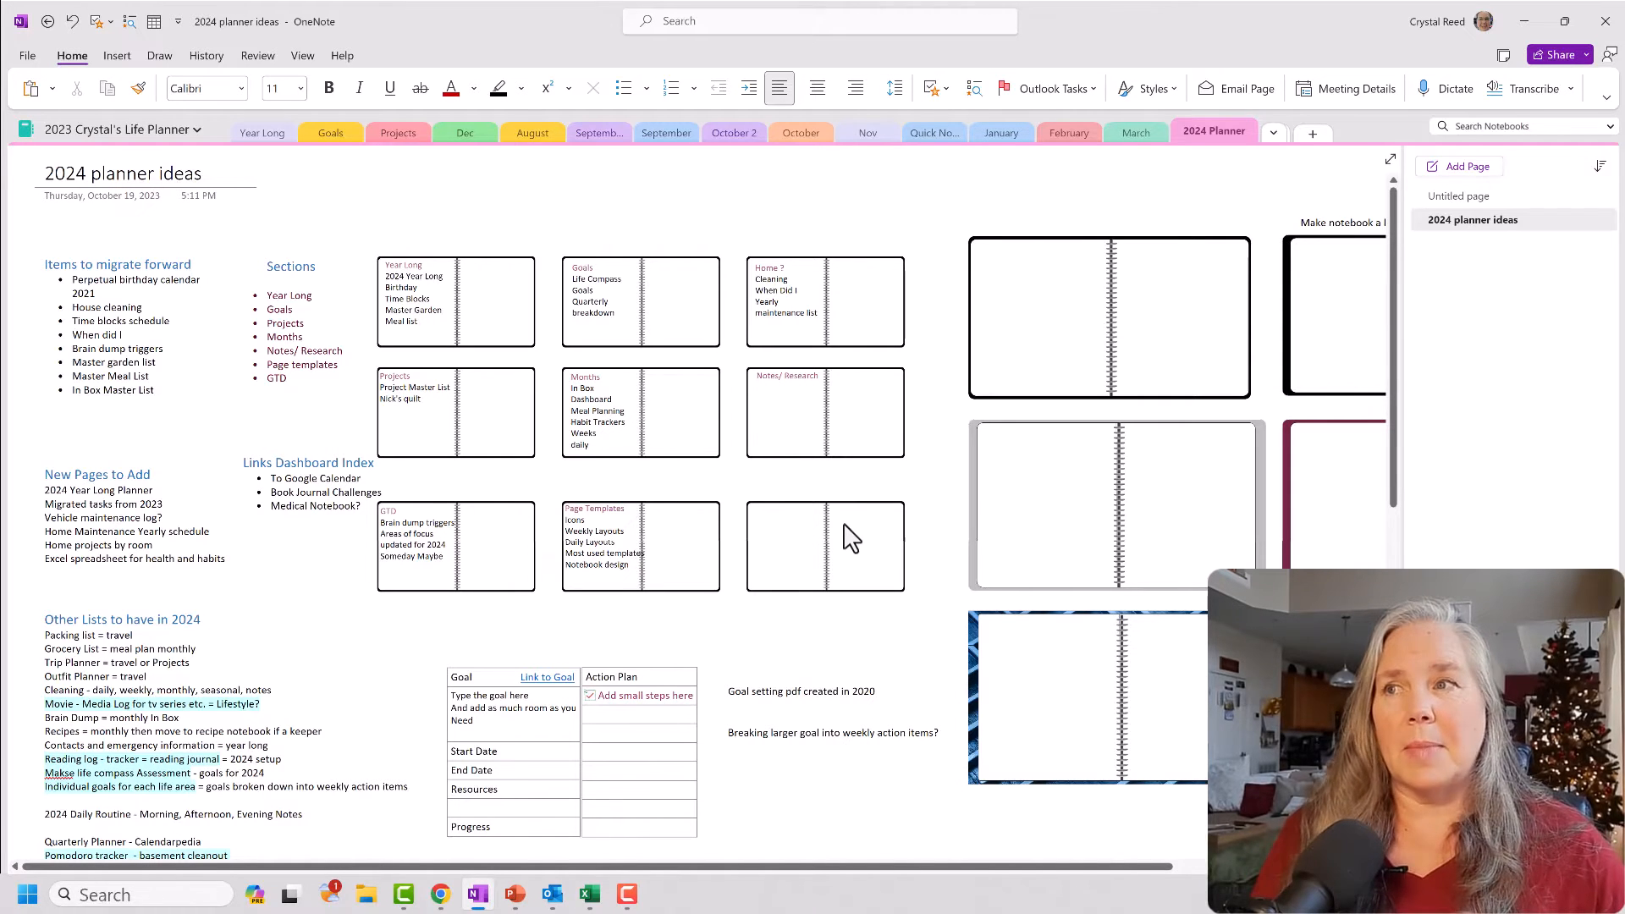
# Move the spiral rings to the notebook's left edge and select the centre divider
pyautogui.scroll(-3)
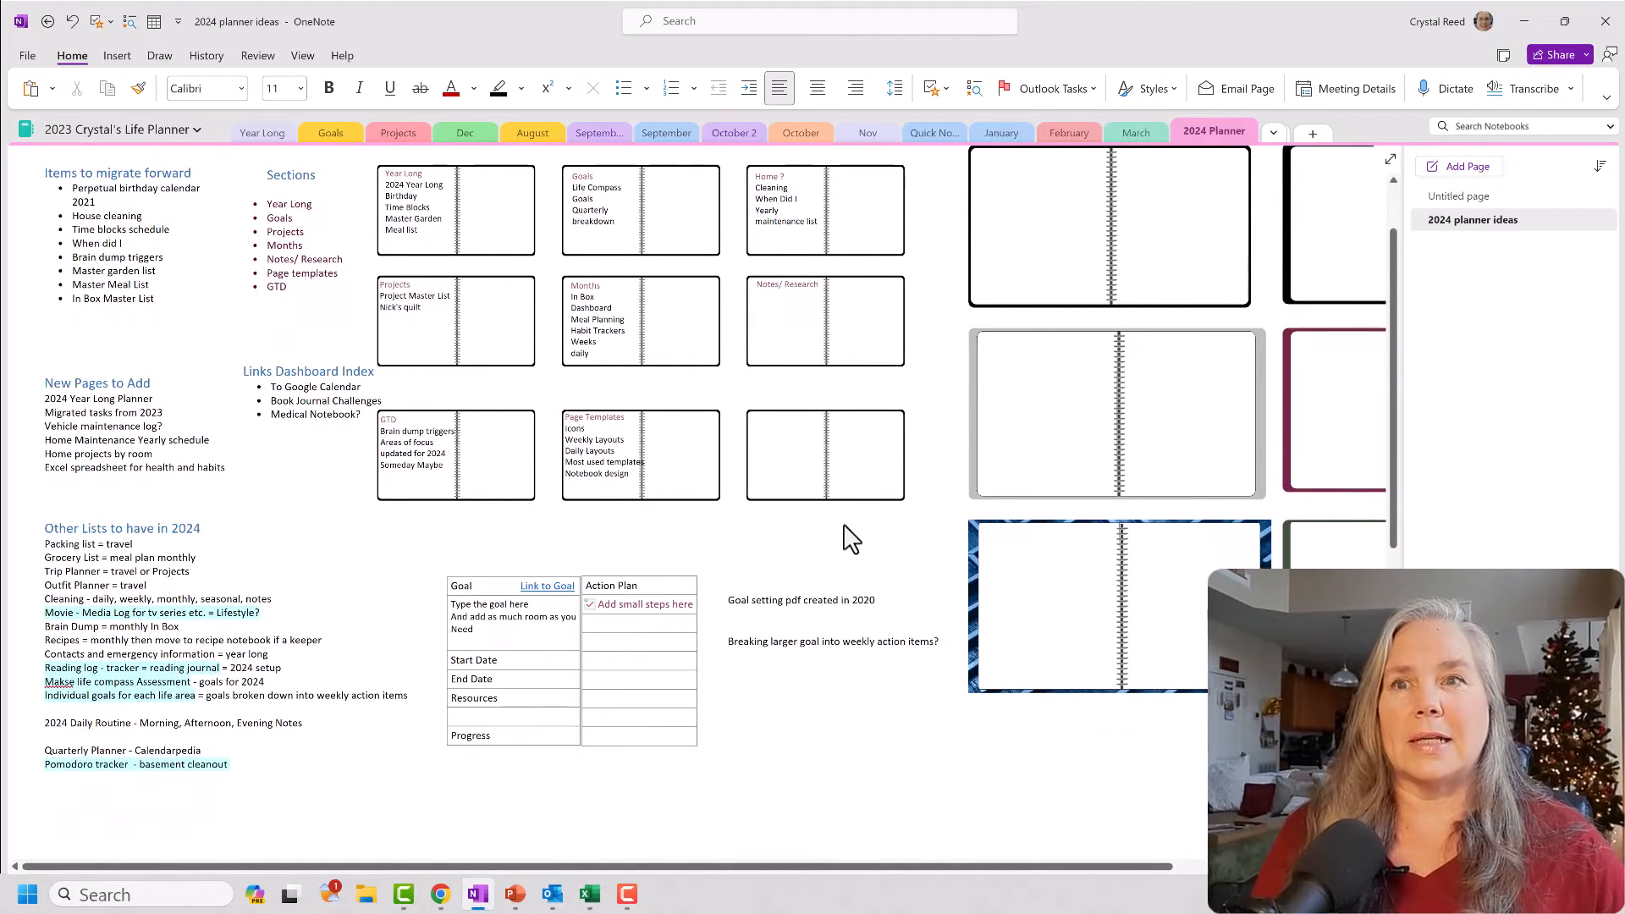
pyautogui.scroll(-3)
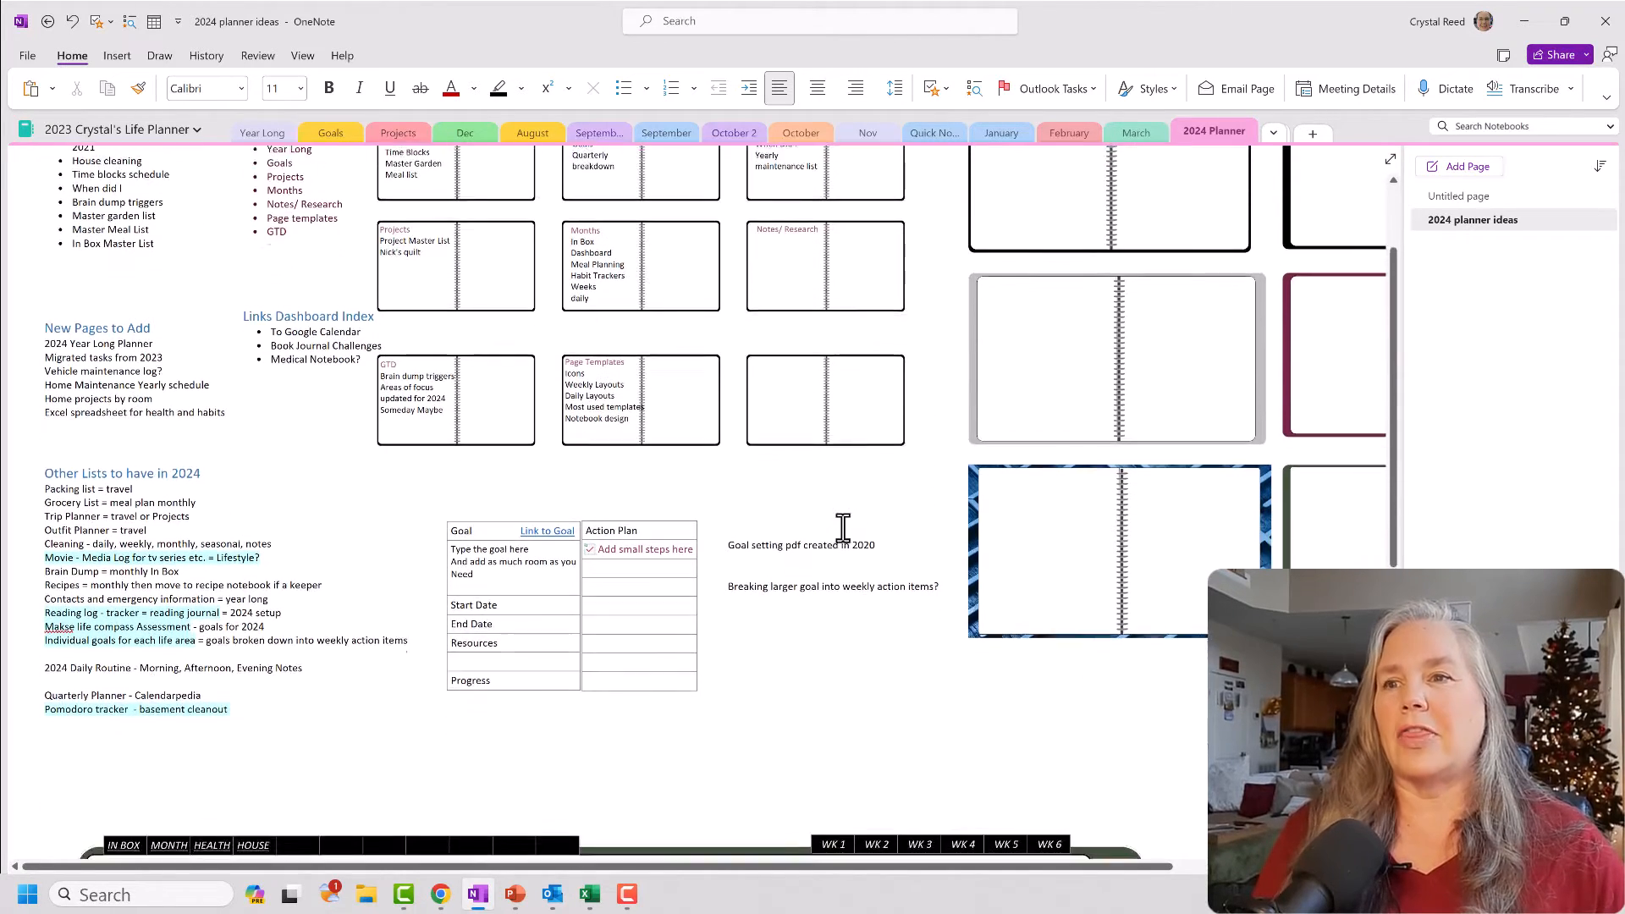
pyautogui.scroll(-3)
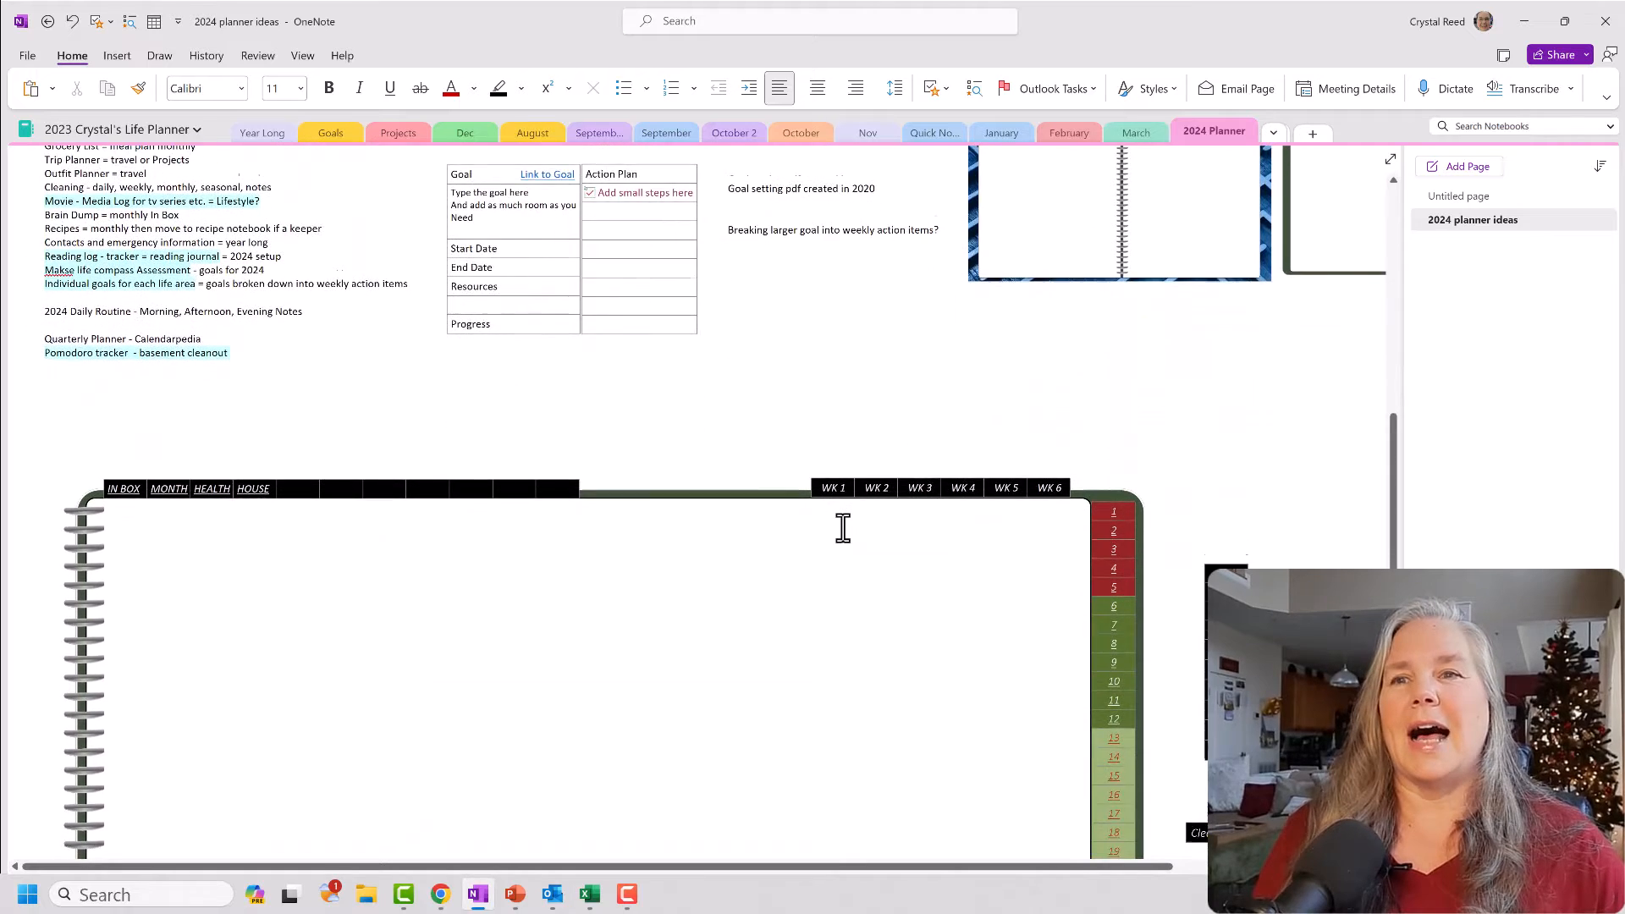
pyautogui.scroll(-3)
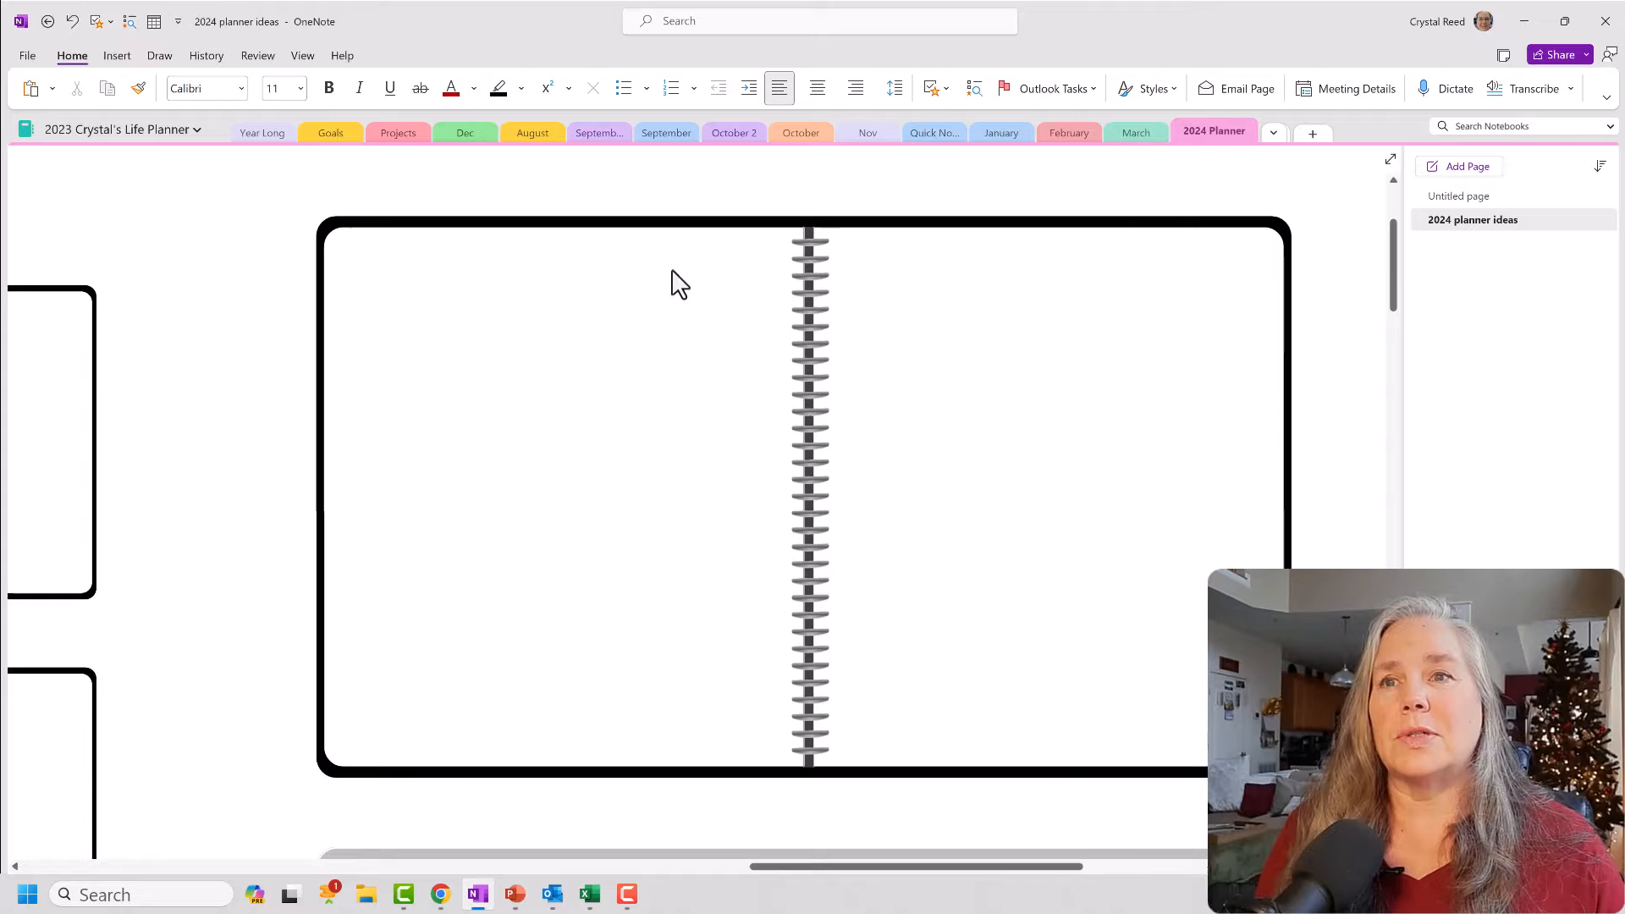
pyautogui.moveTo(887, 327)
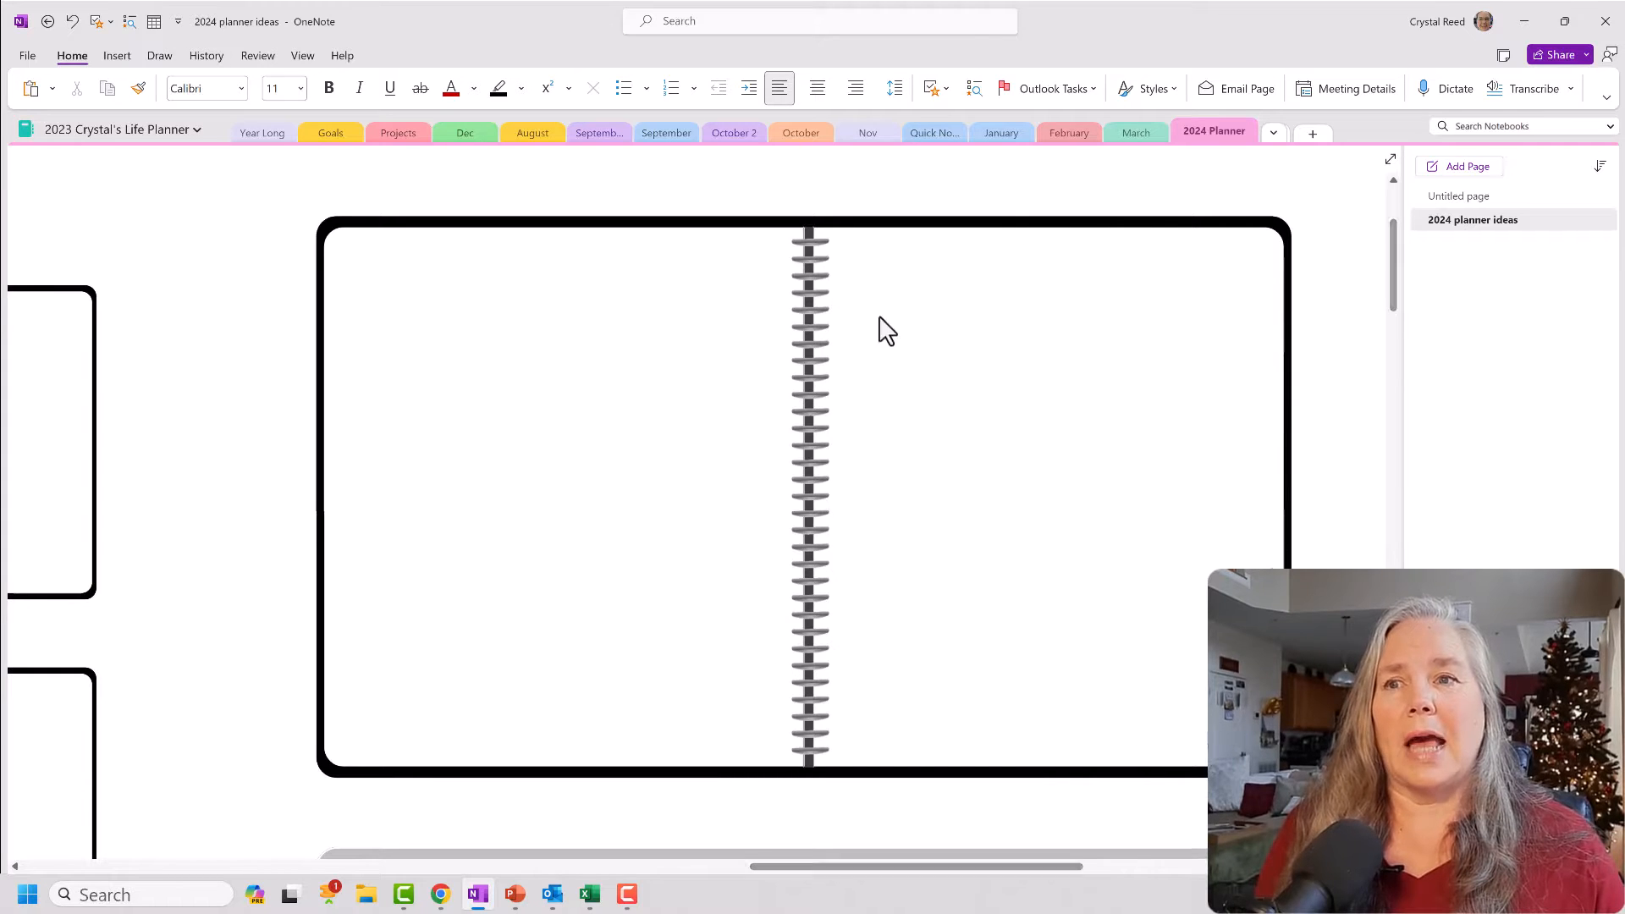
pyautogui.moveTo(821, 470)
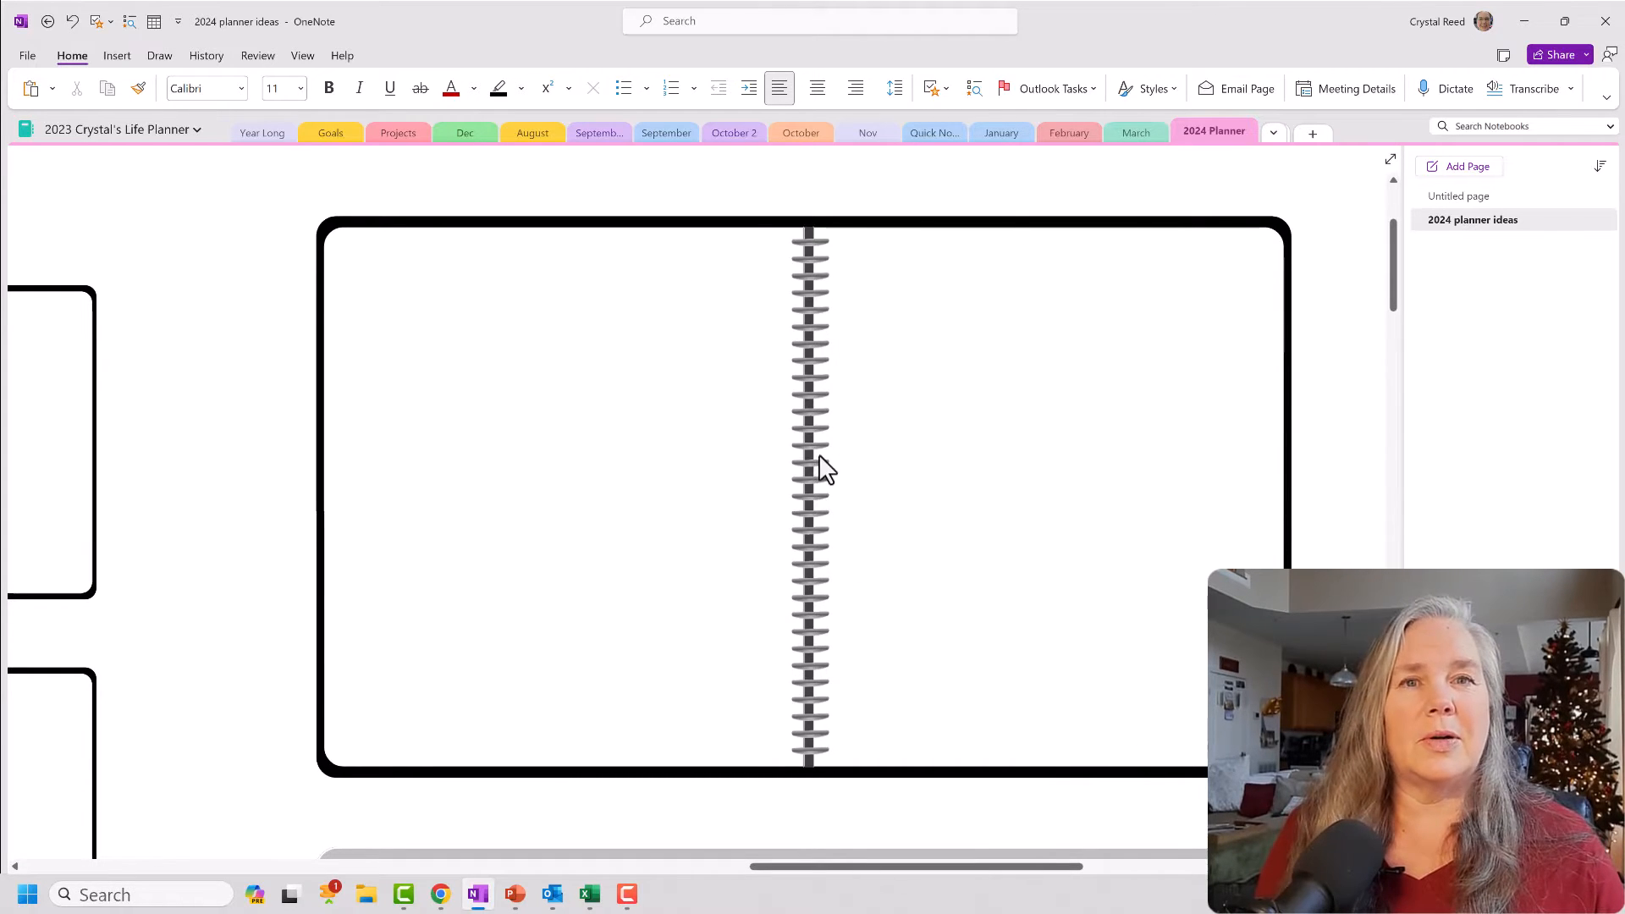
pyautogui.moveTo(856, 603)
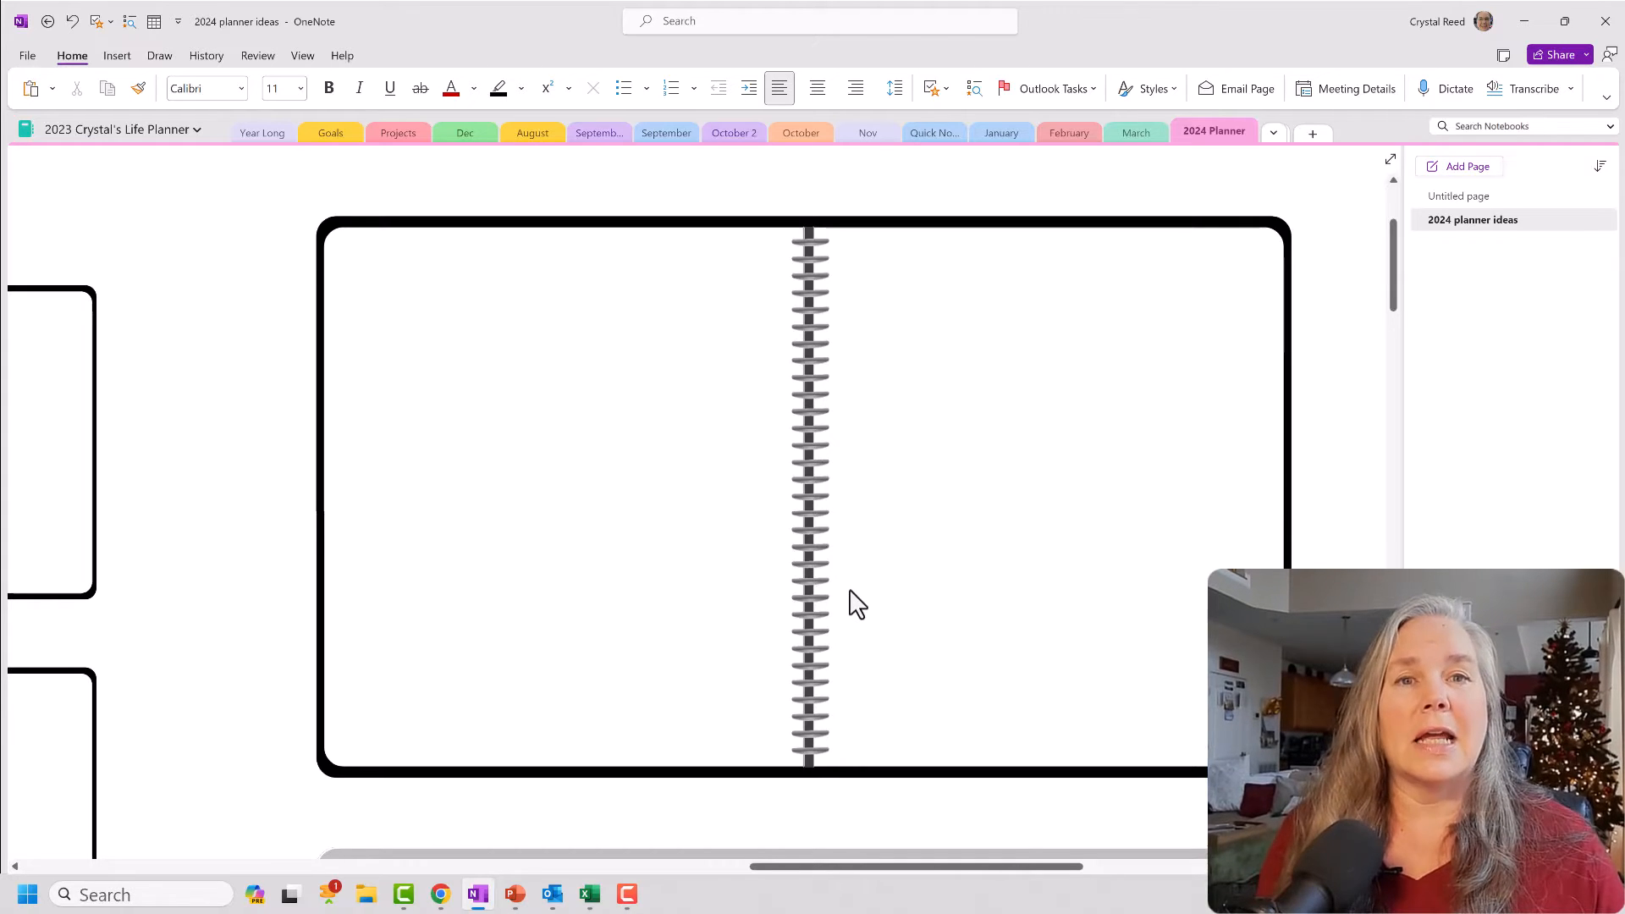
pyautogui.moveTo(359, 588)
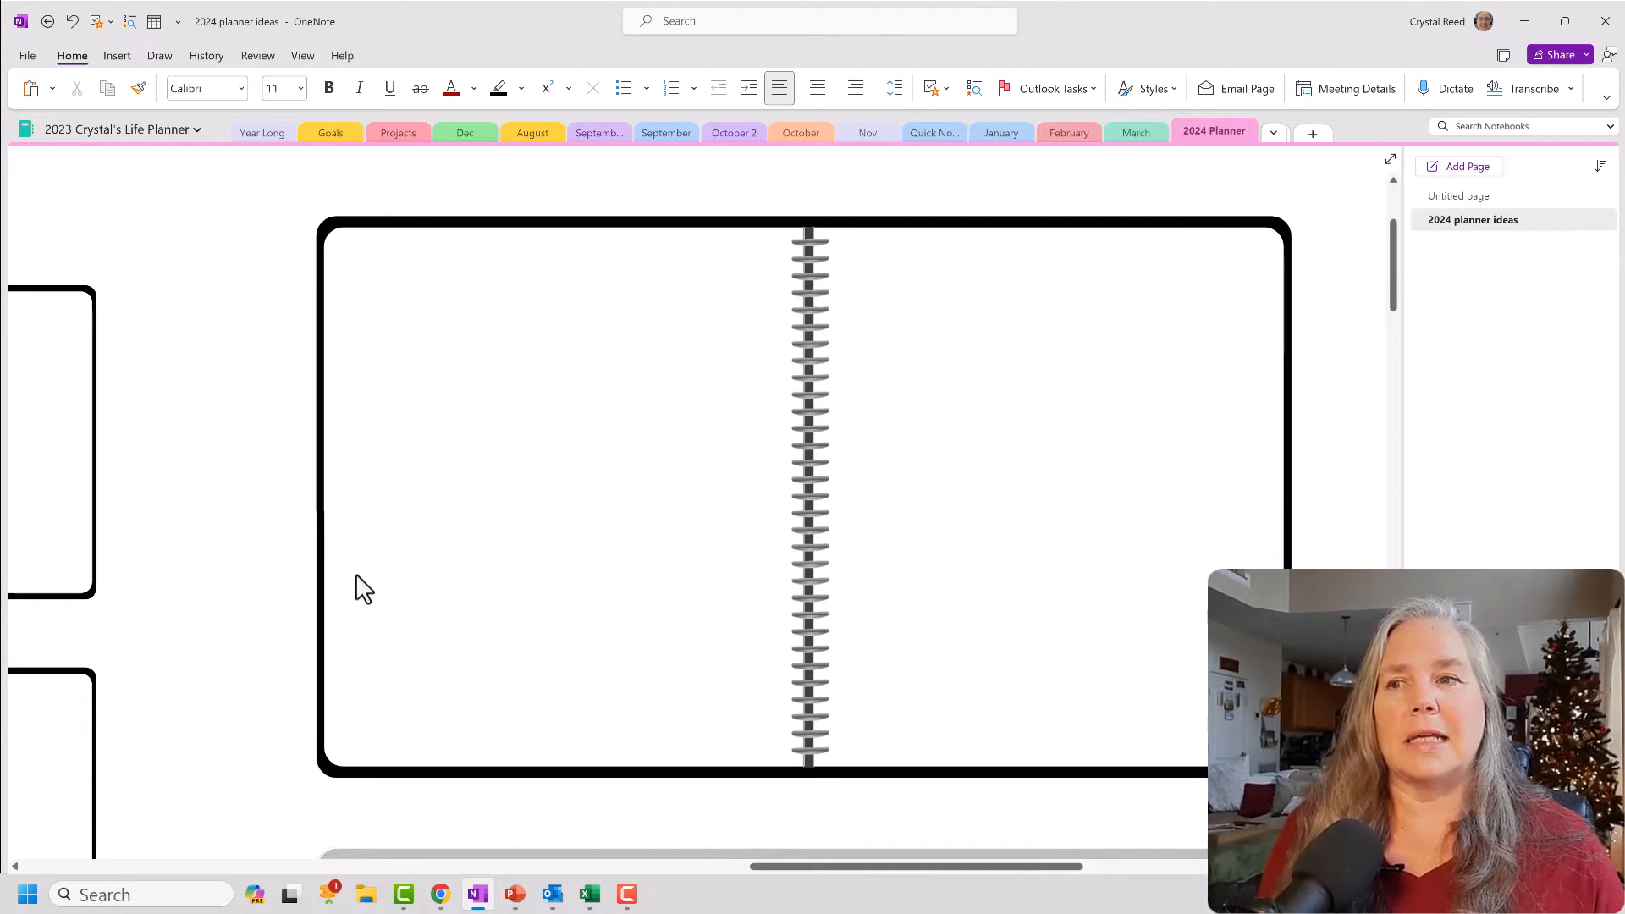
pyautogui.moveTo(733, 623)
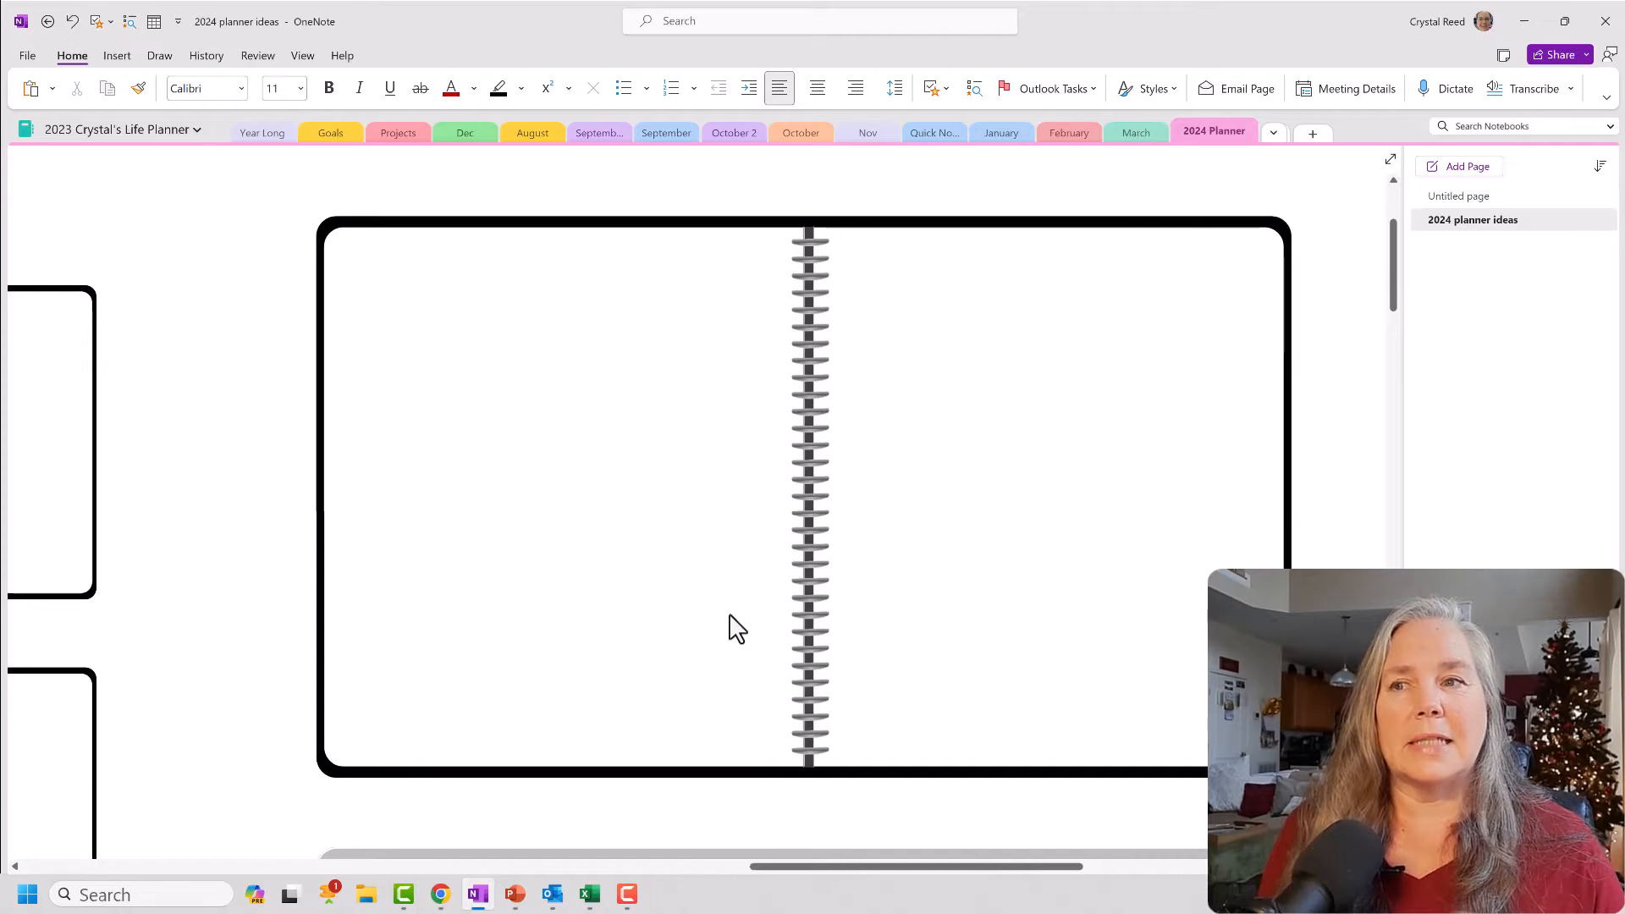
pyautogui.moveTo(676, 639)
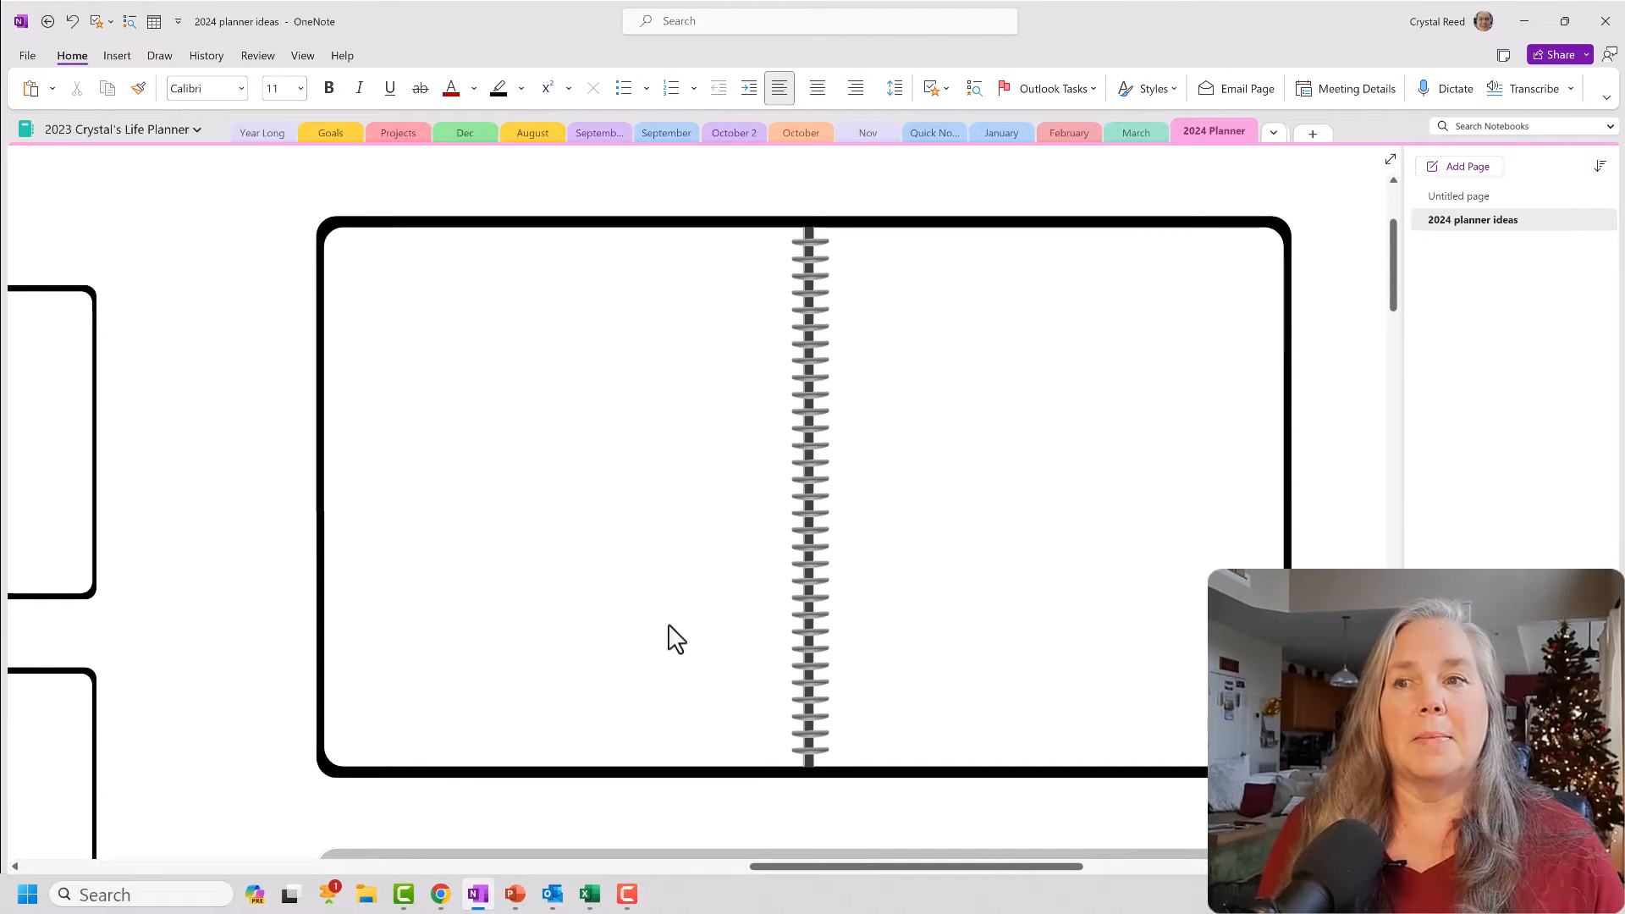
pyautogui.moveTo(1054, 641)
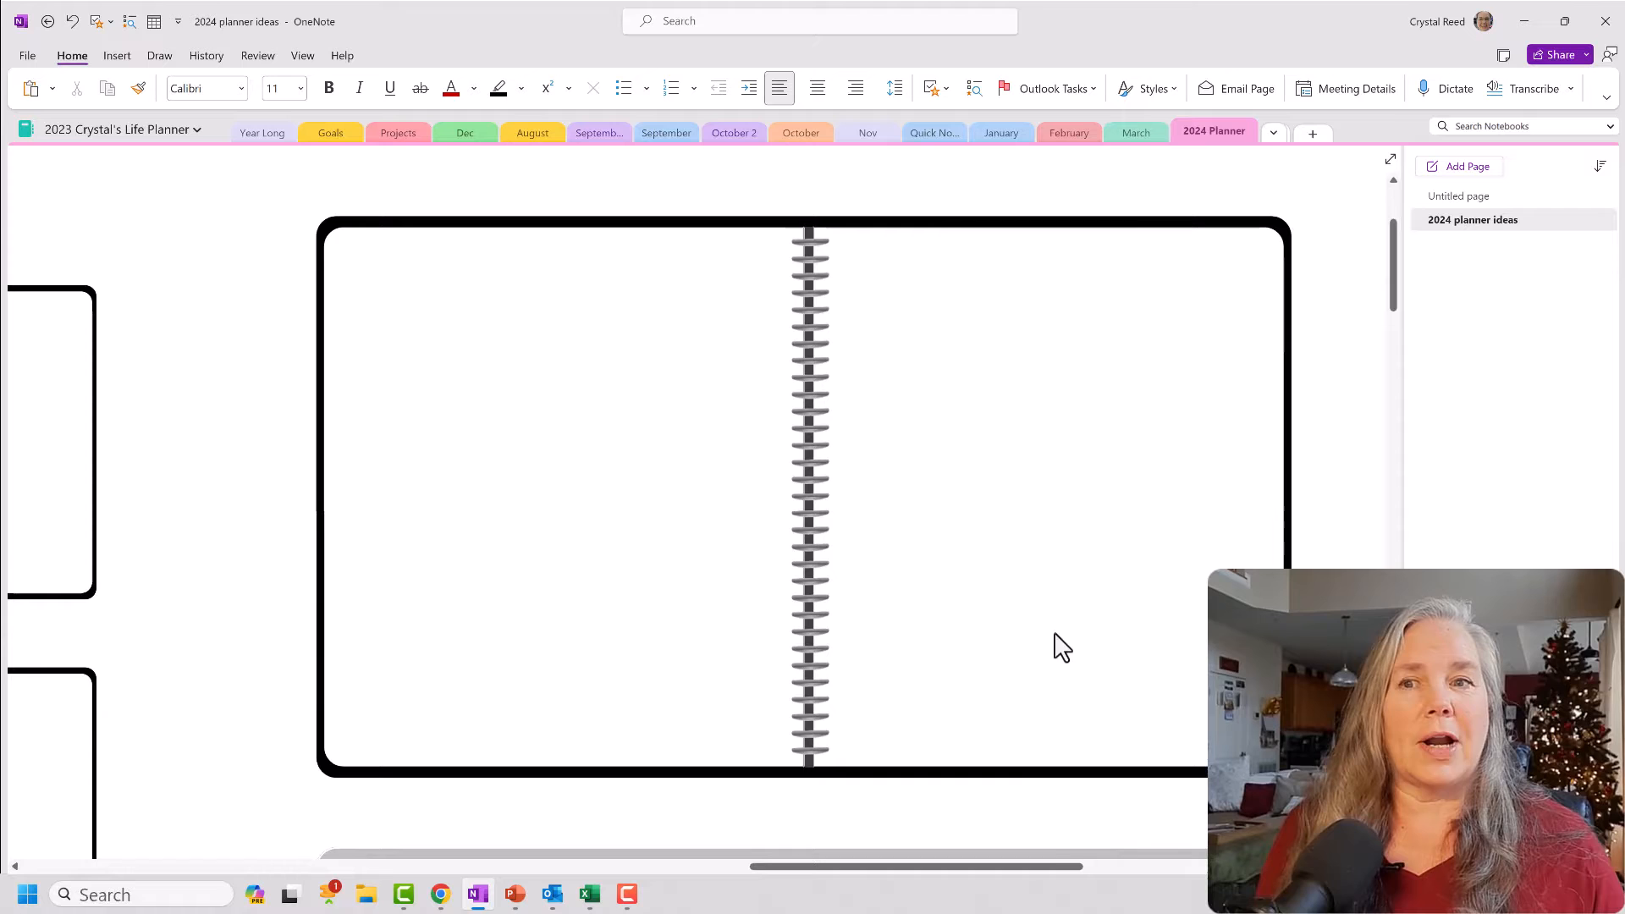
pyautogui.moveTo(1127, 647)
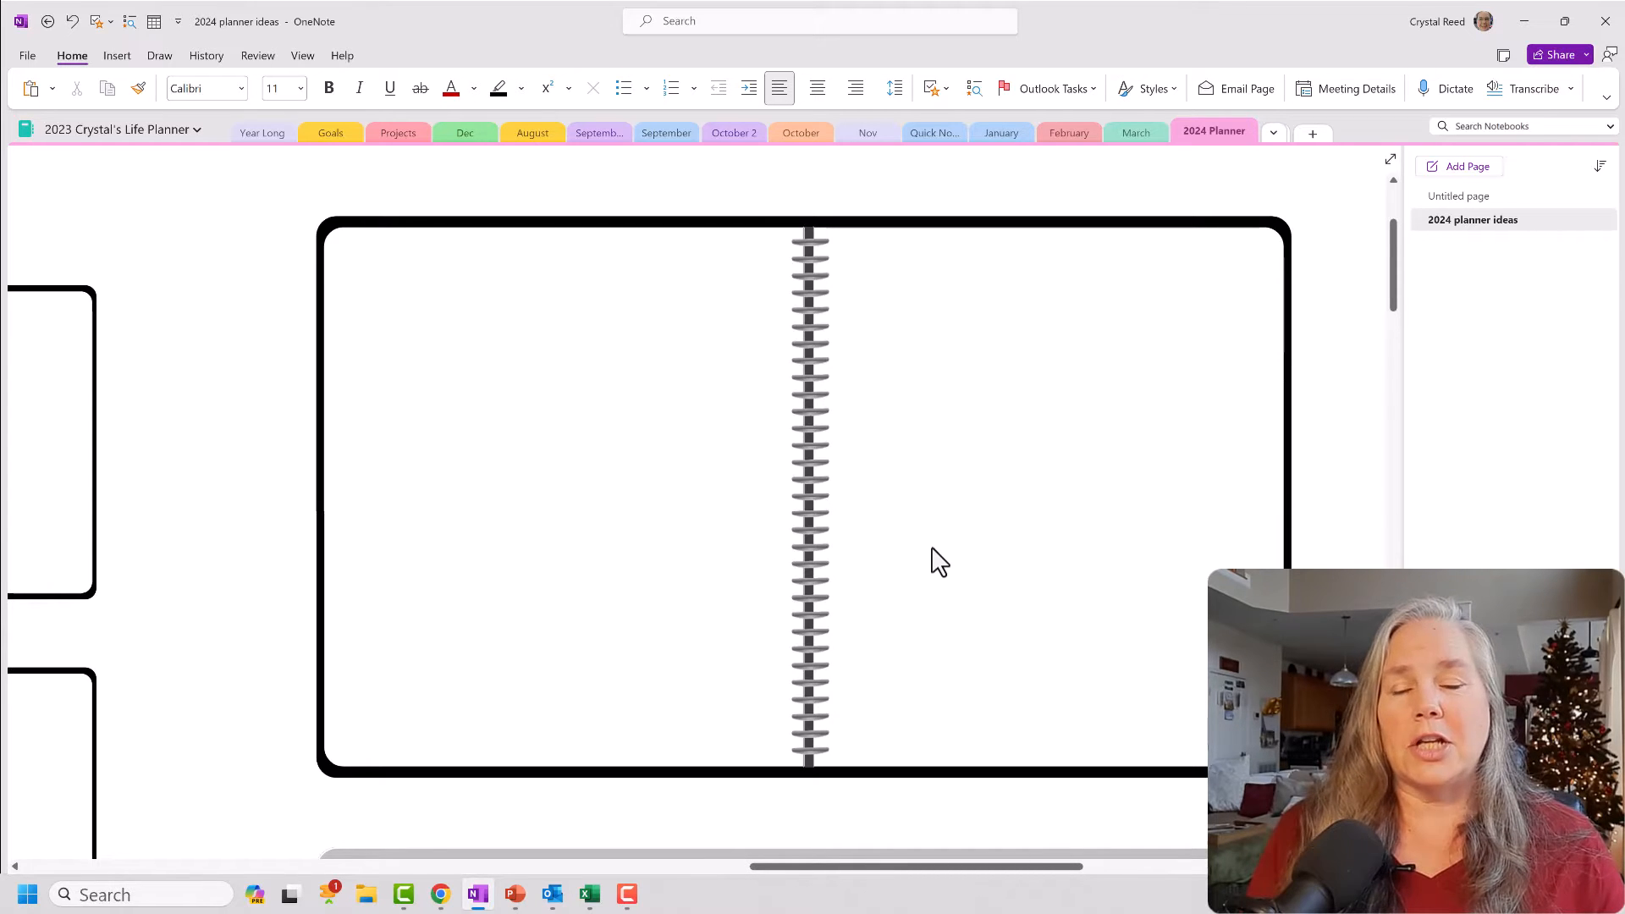
pyautogui.moveTo(1073, 460)
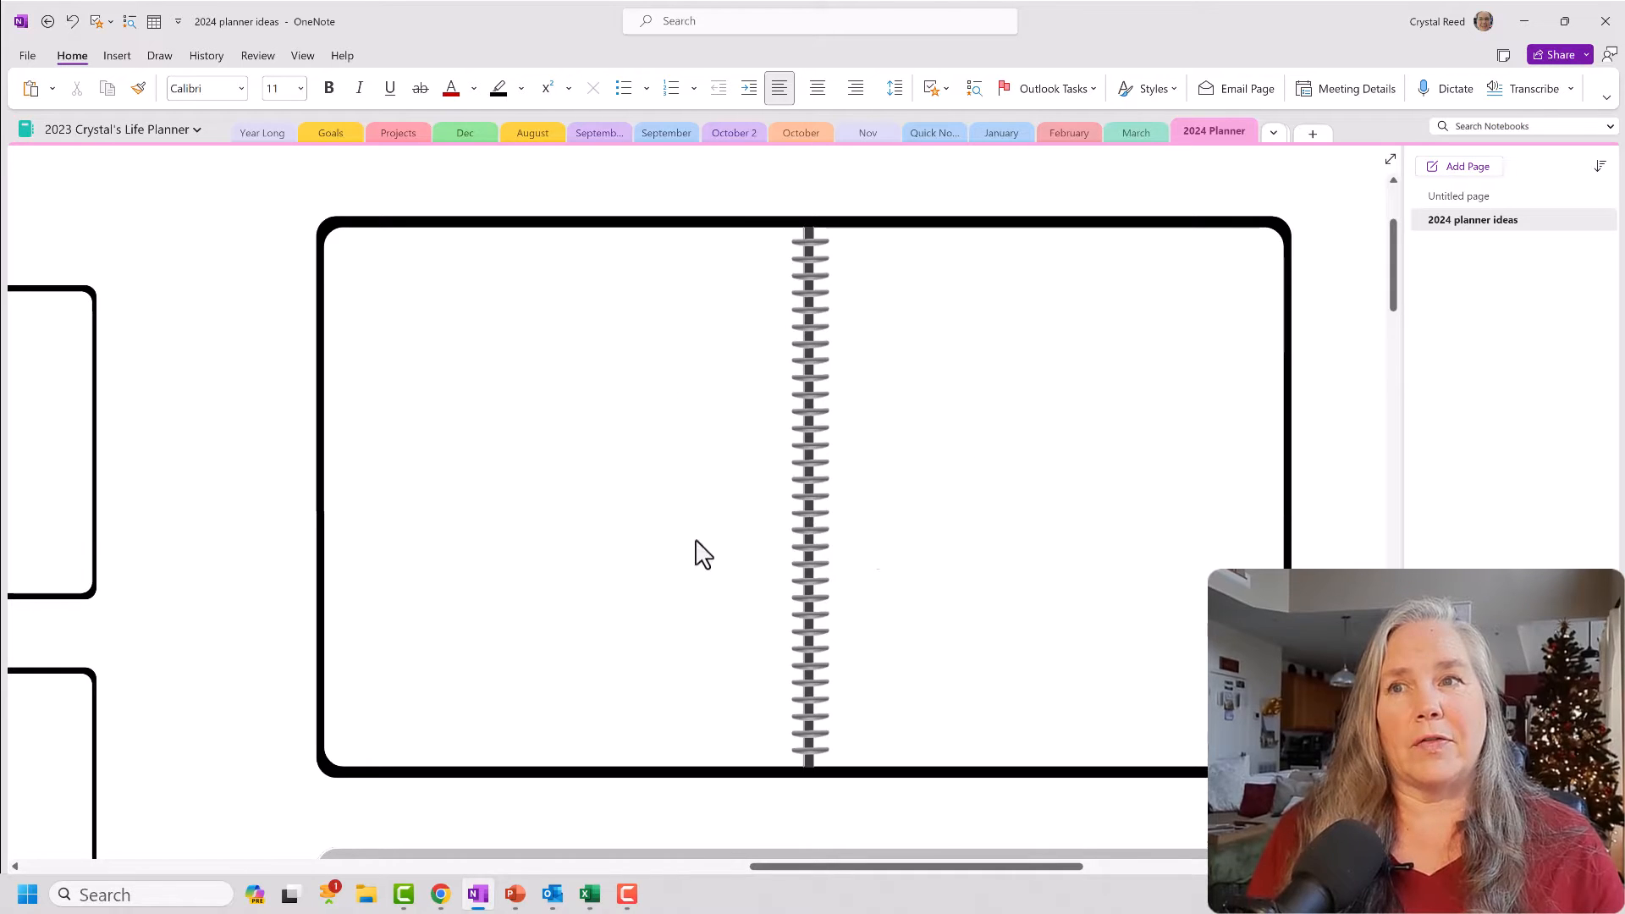
pyautogui.moveTo(809, 543)
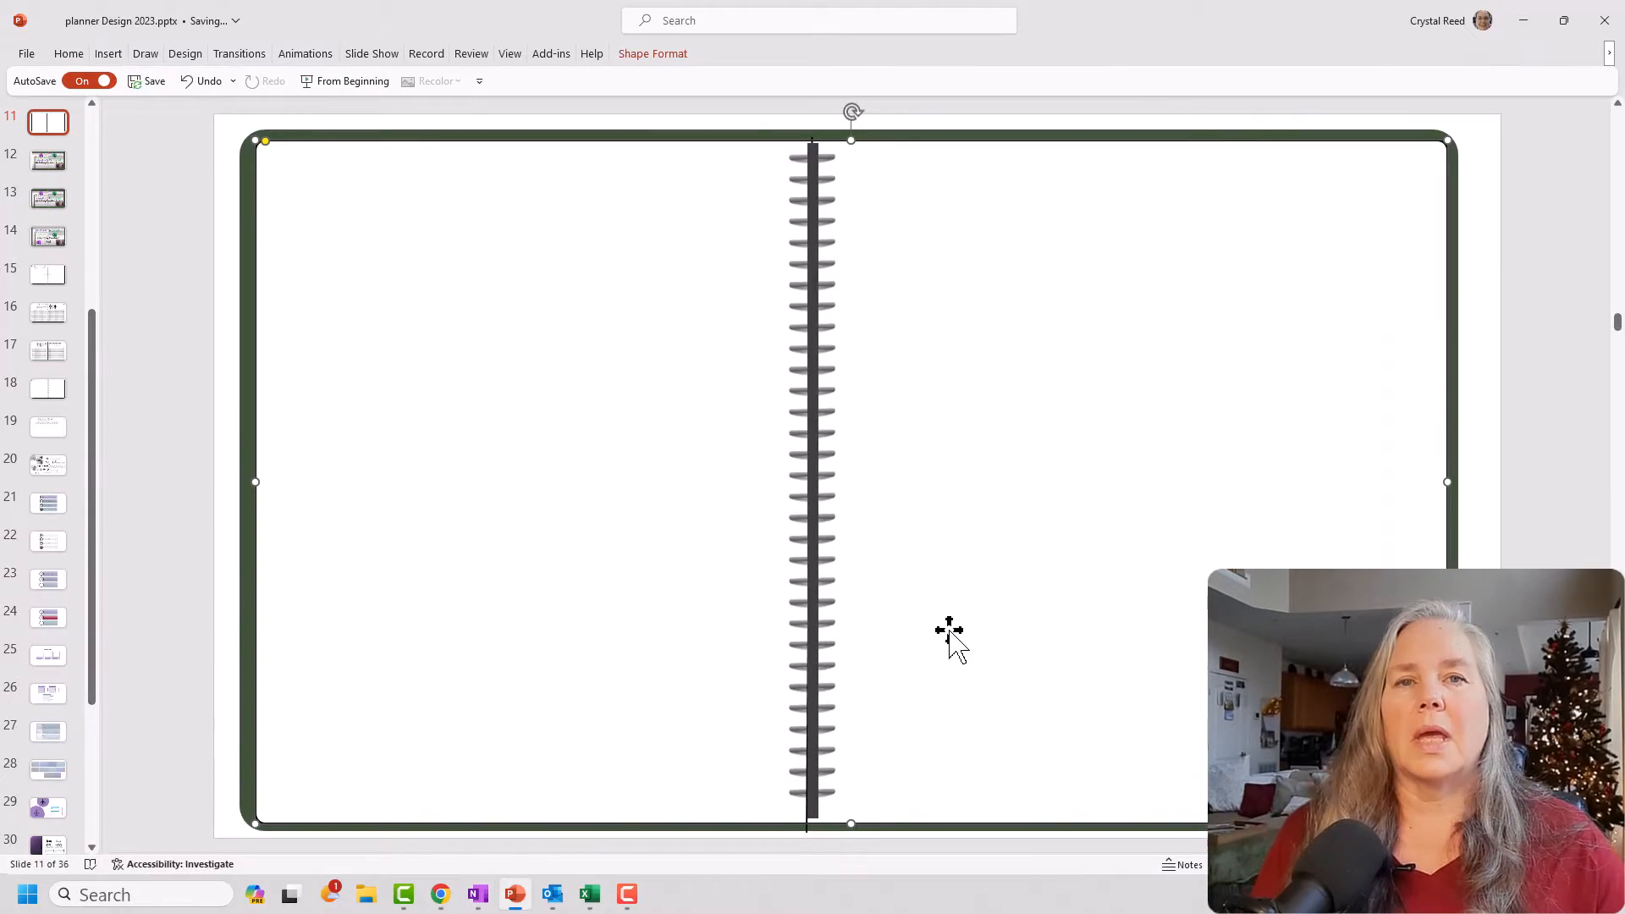
pyautogui.moveTo(1122, 577)
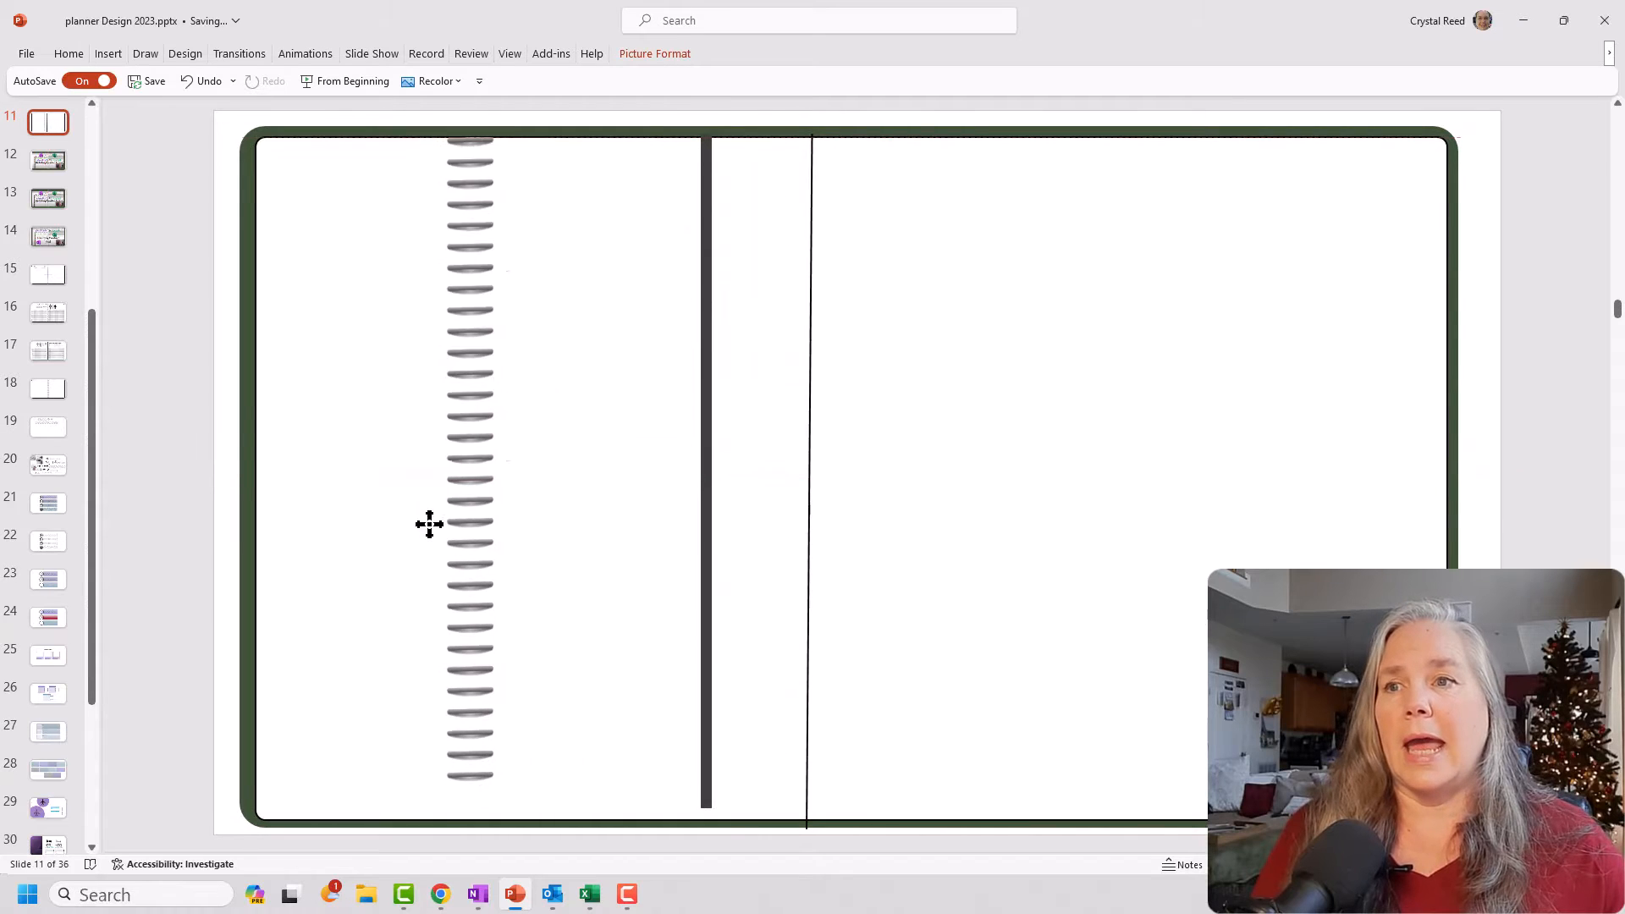
pyautogui.moveTo(470, 523); pyautogui.dragTo(249, 544)
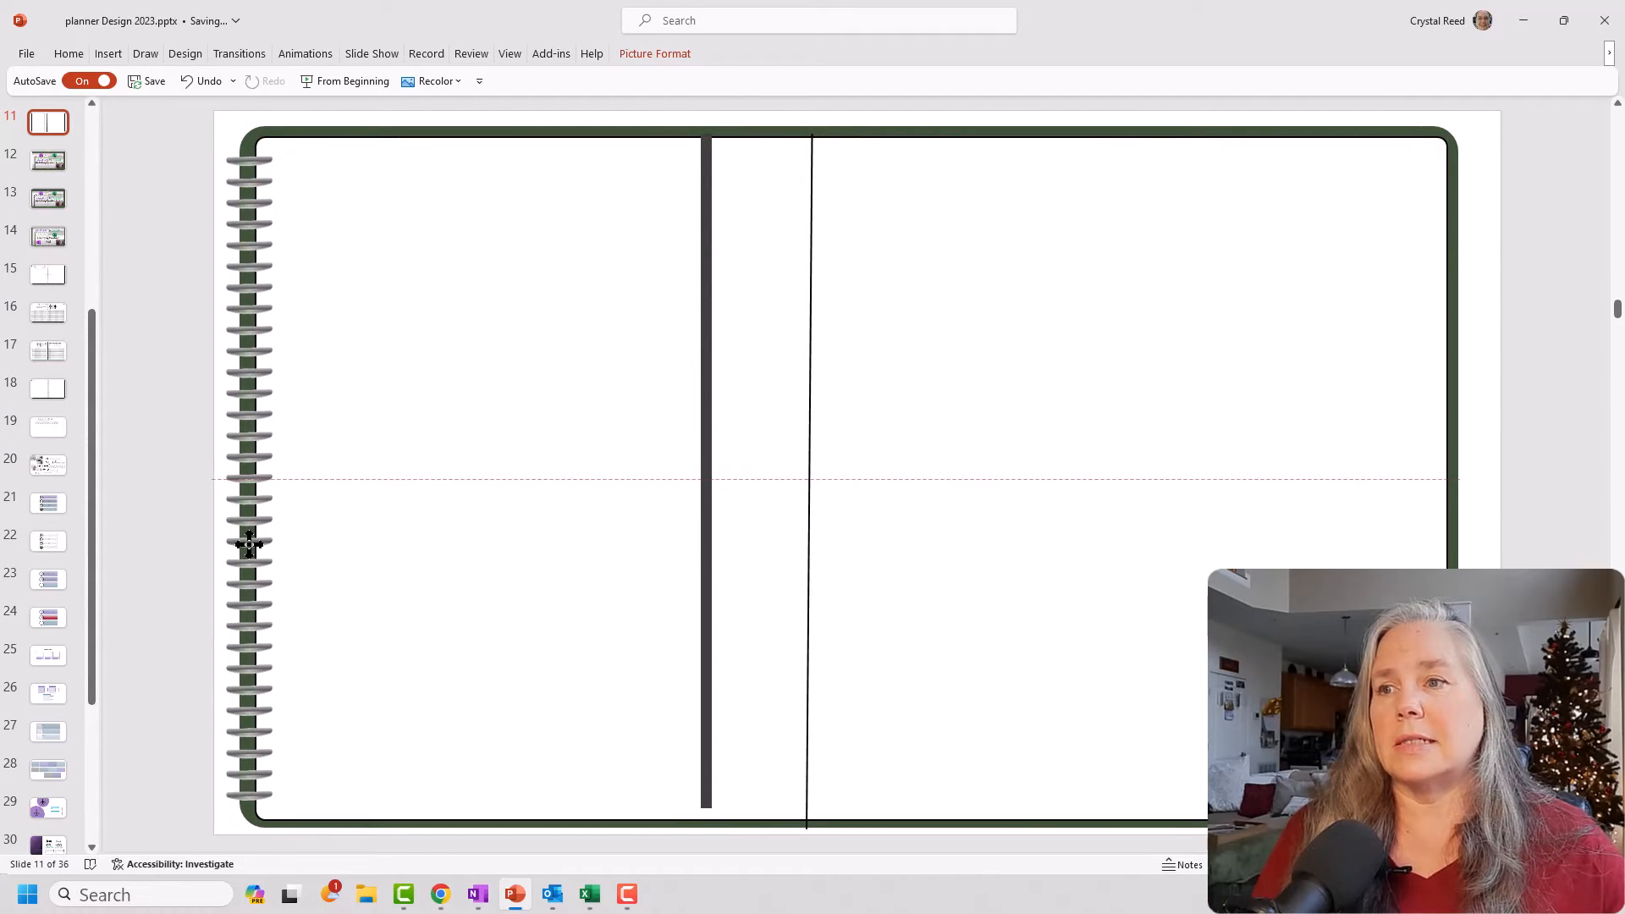
pyautogui.click(248, 545)
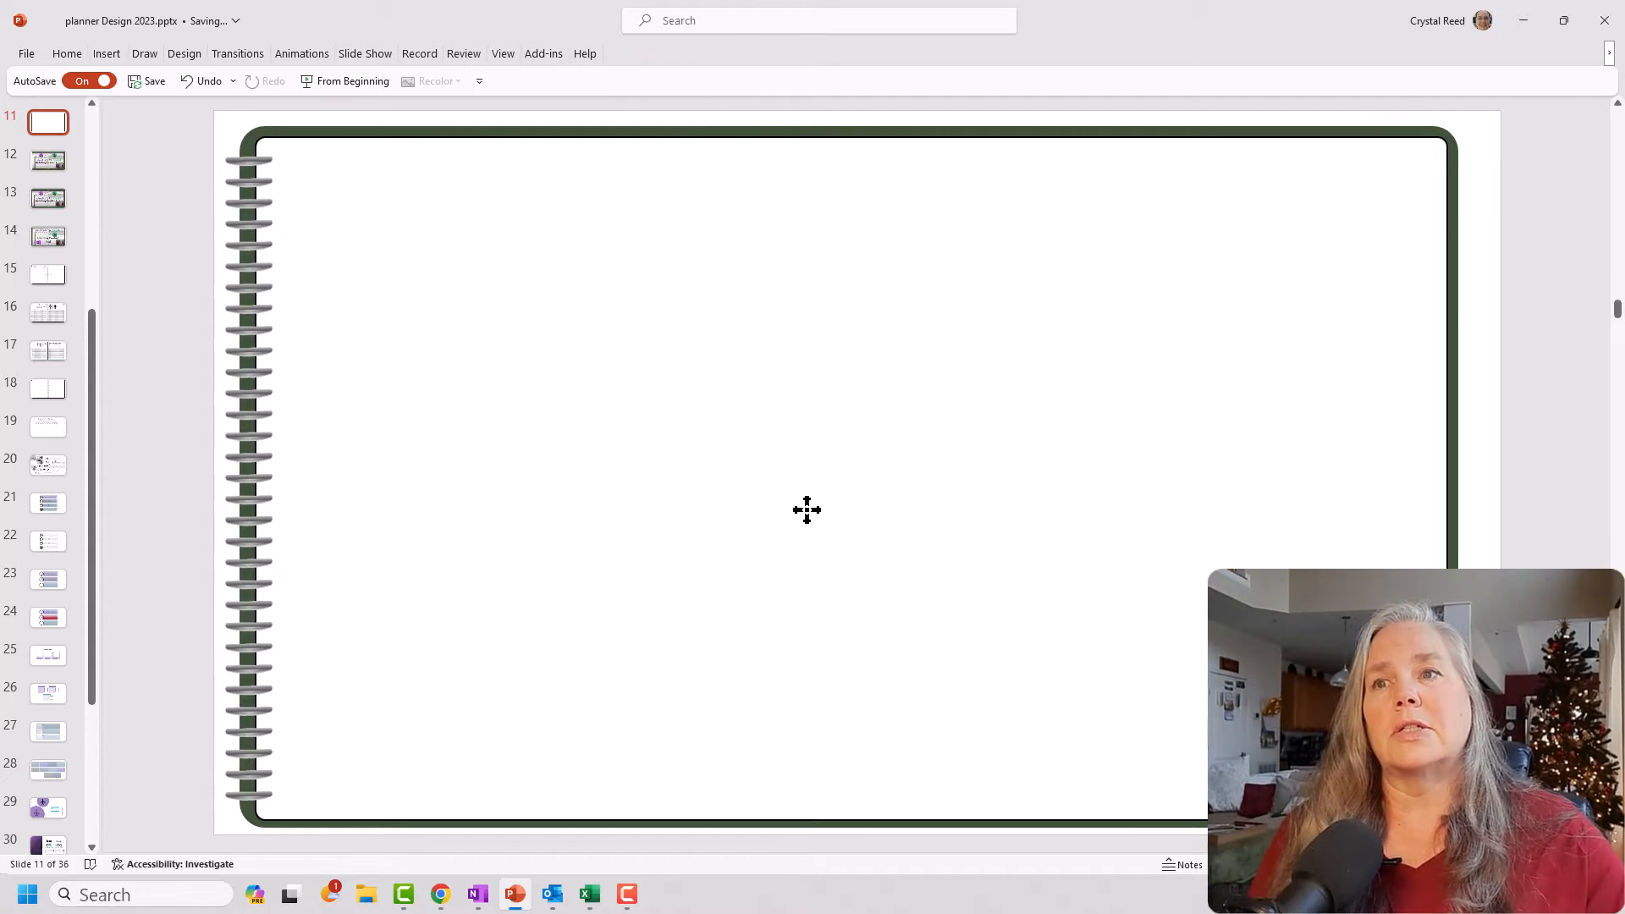
pyautogui.moveTo(812, 509)
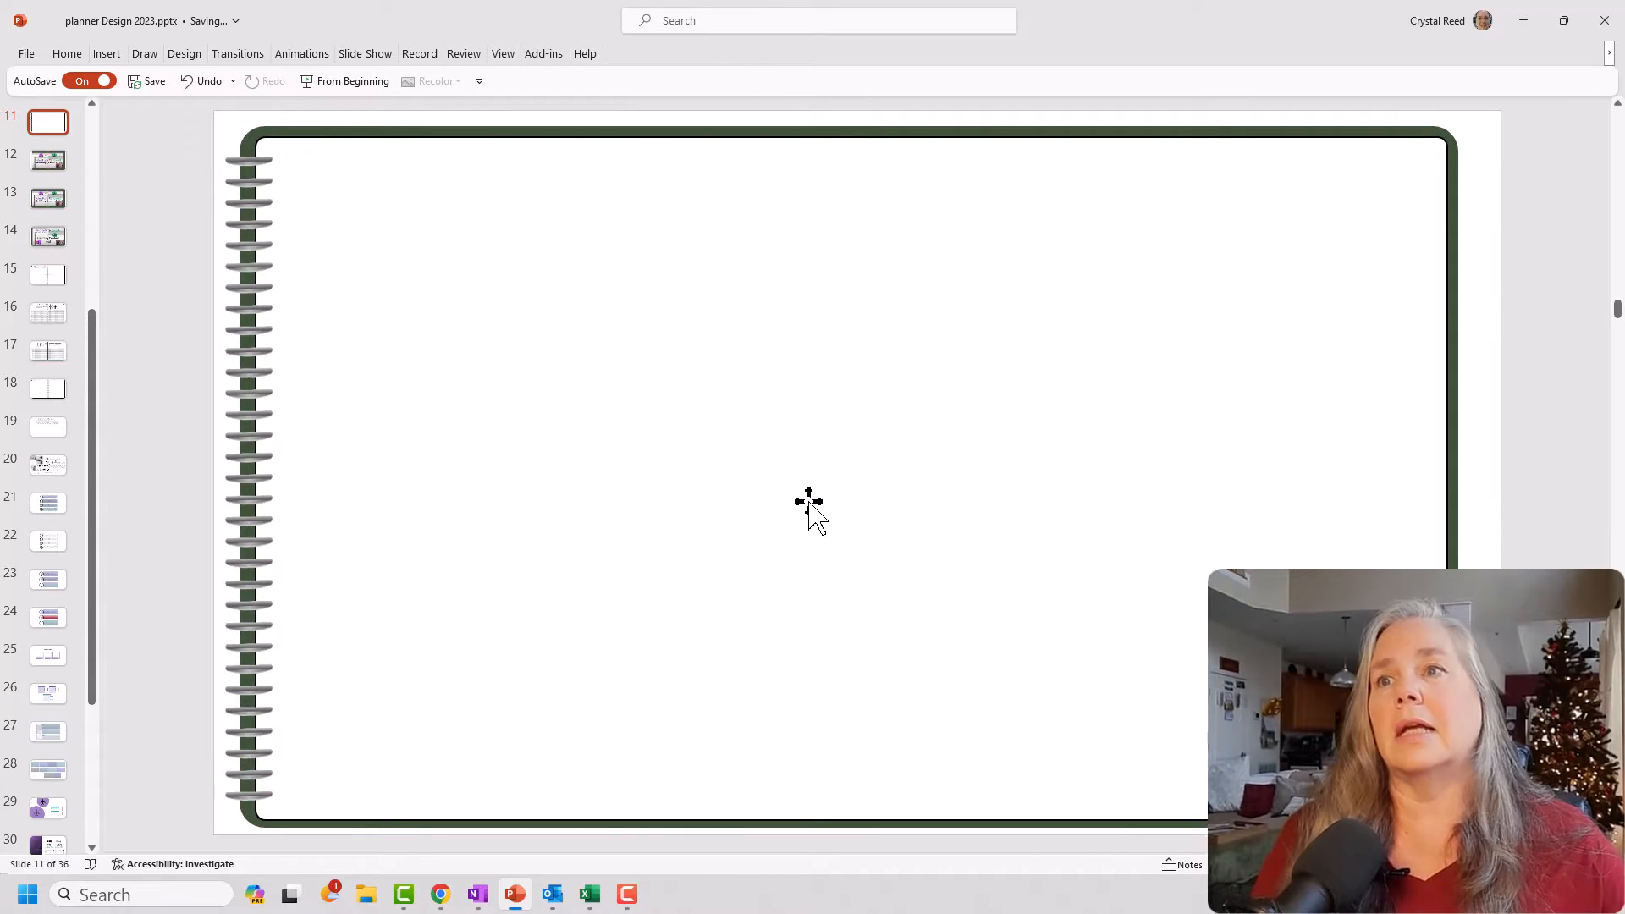
pyautogui.moveTo(1007, 530)
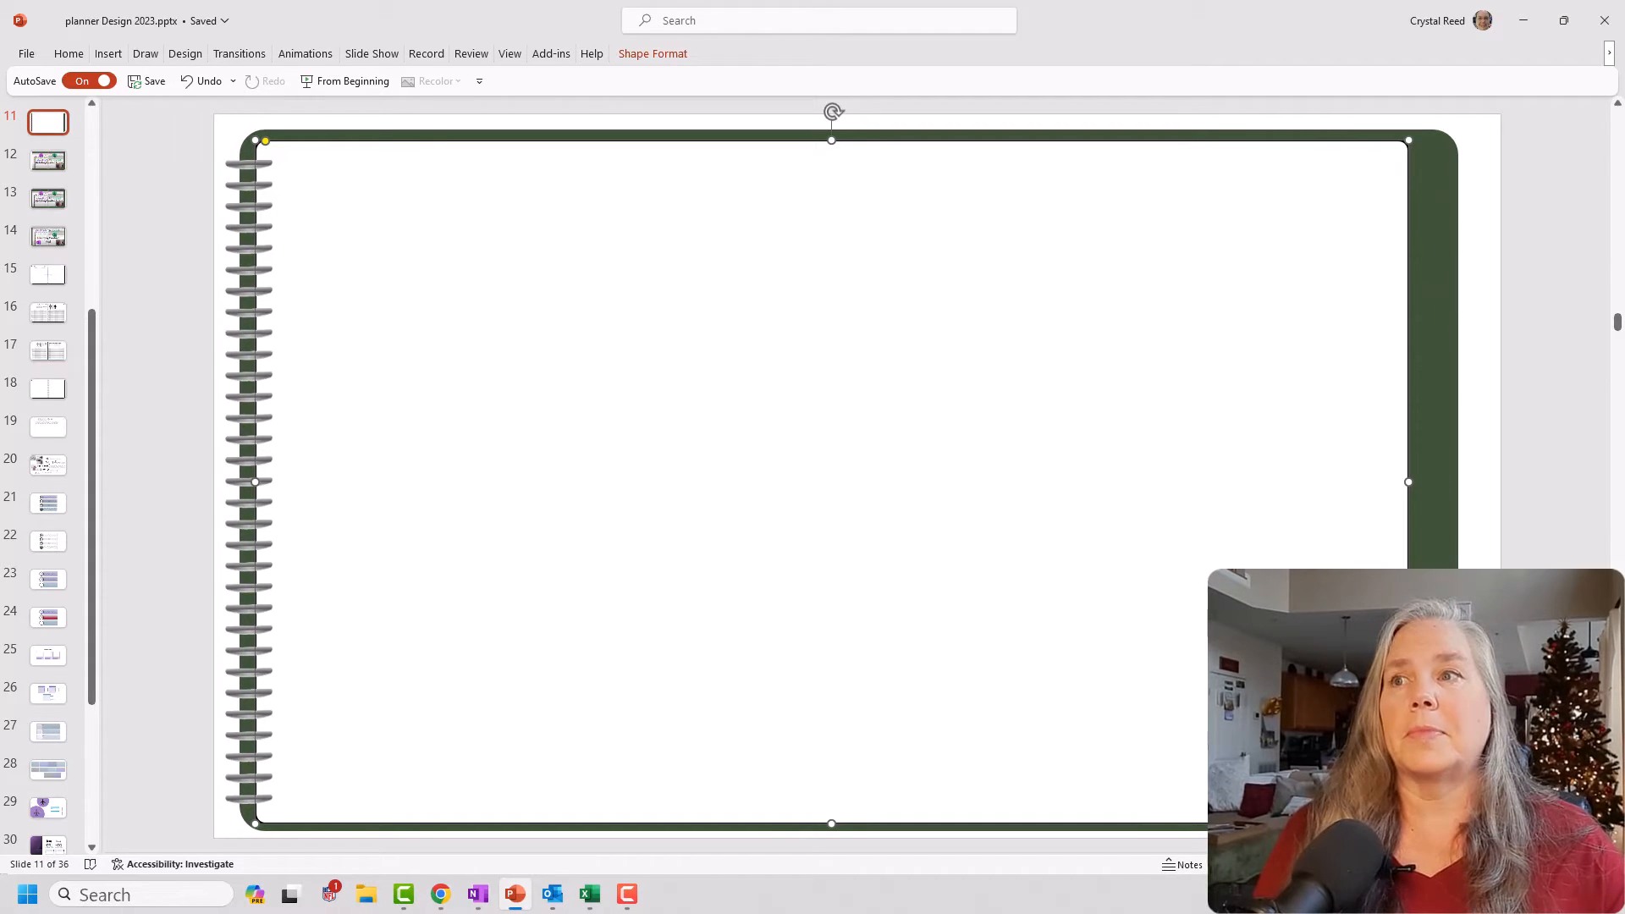
pyautogui.moveTo(1121, 577)
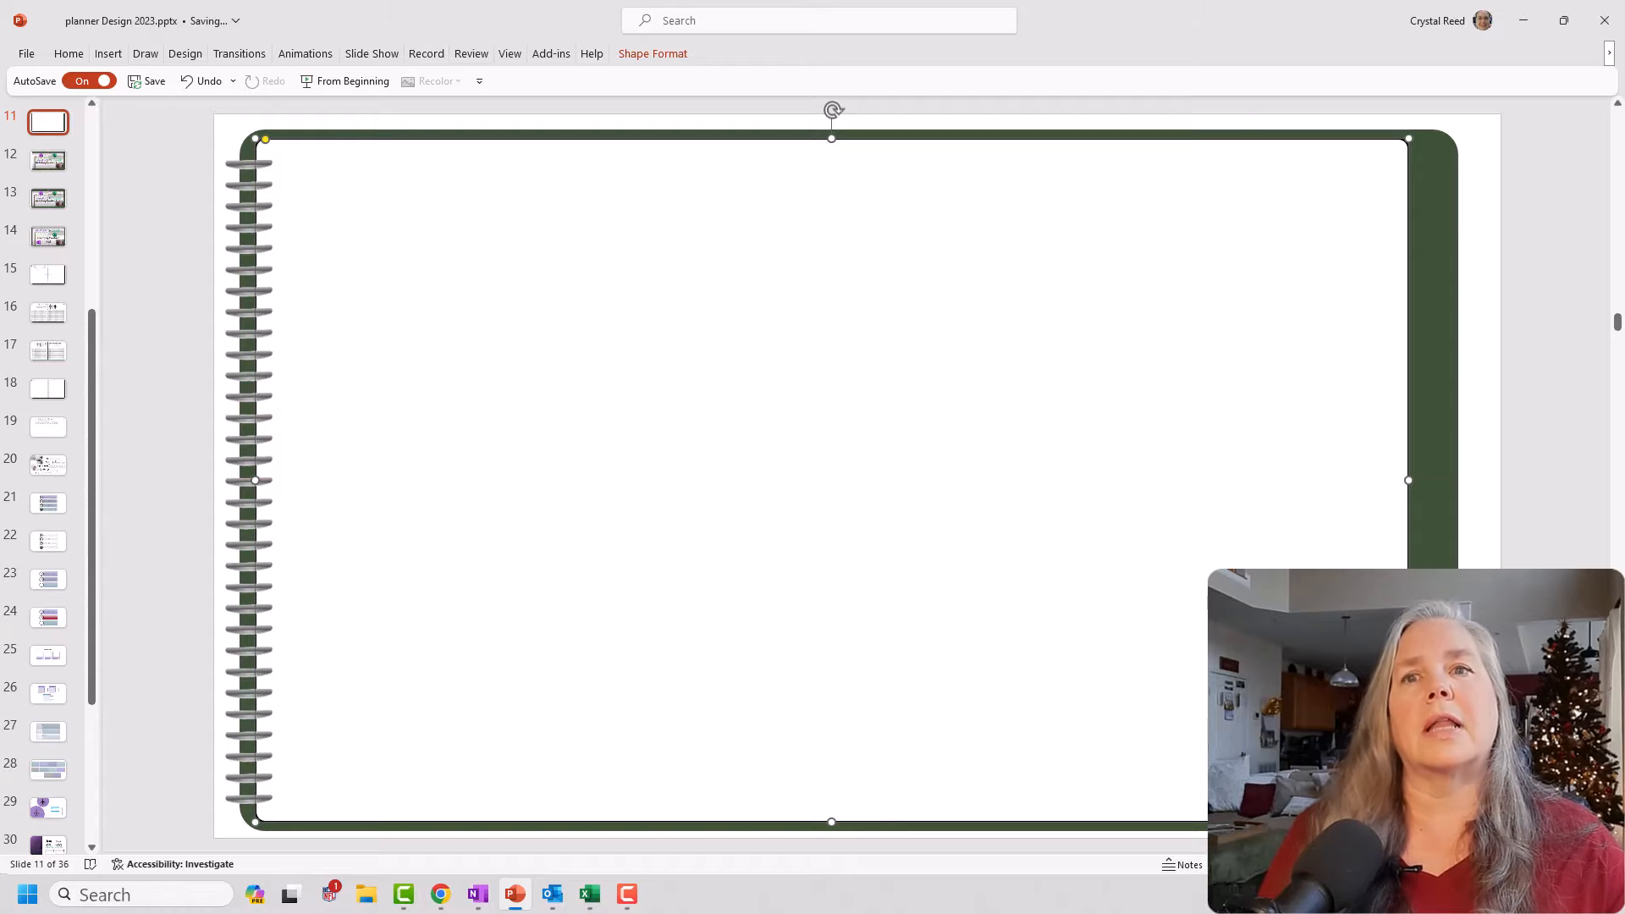
pyautogui.moveTo(1244, 539)
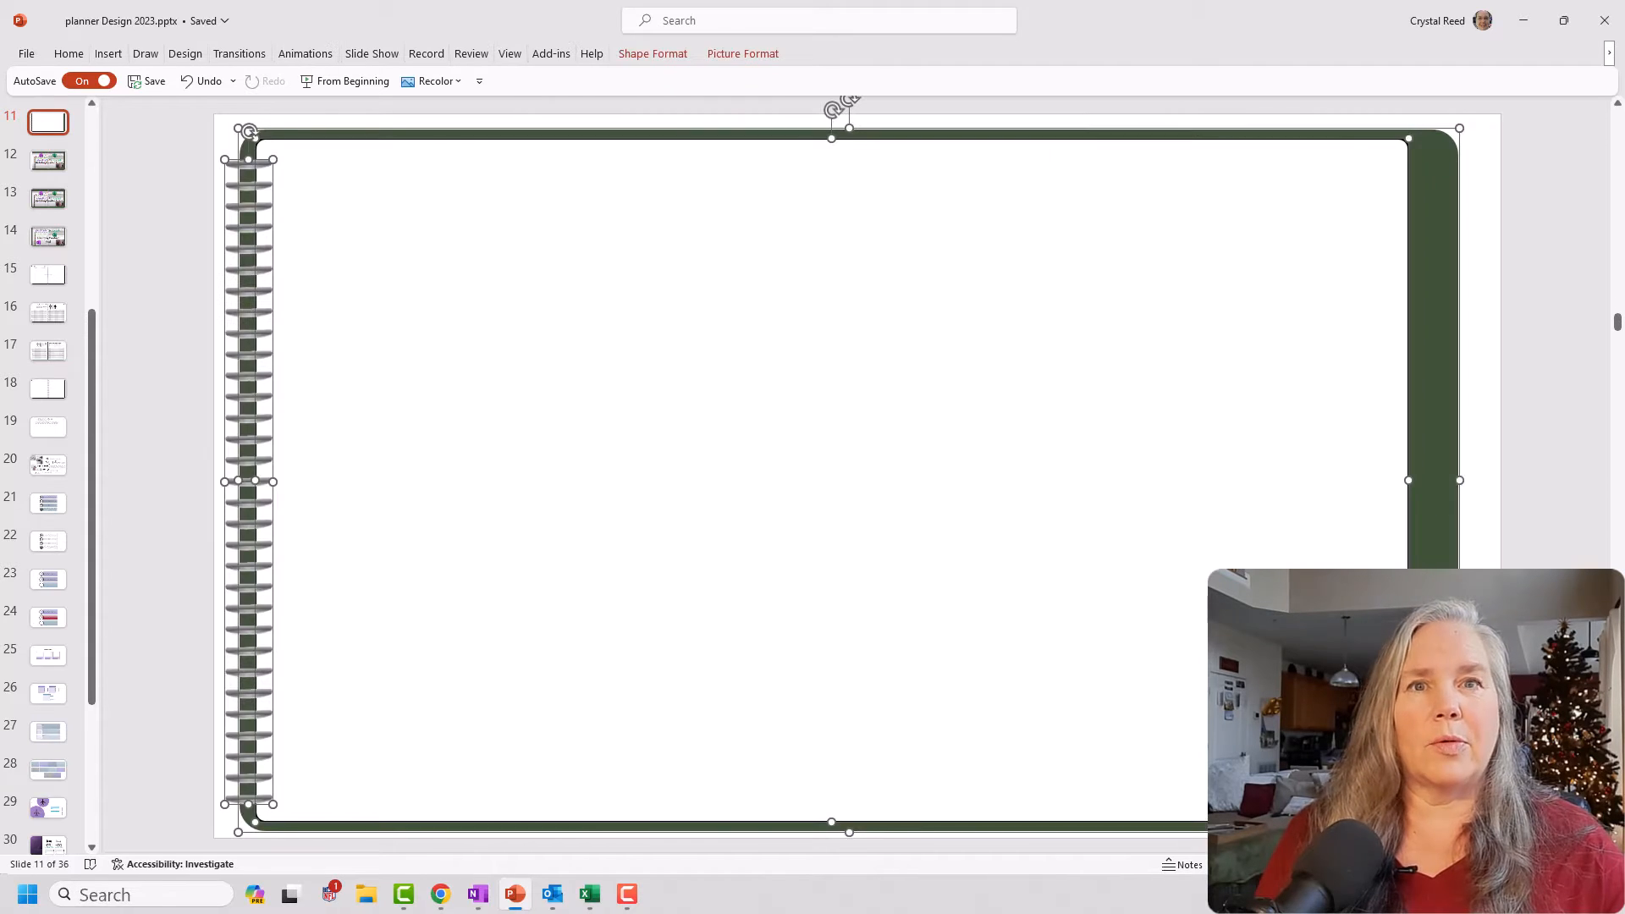
pyautogui.moveTo(1407, 148)
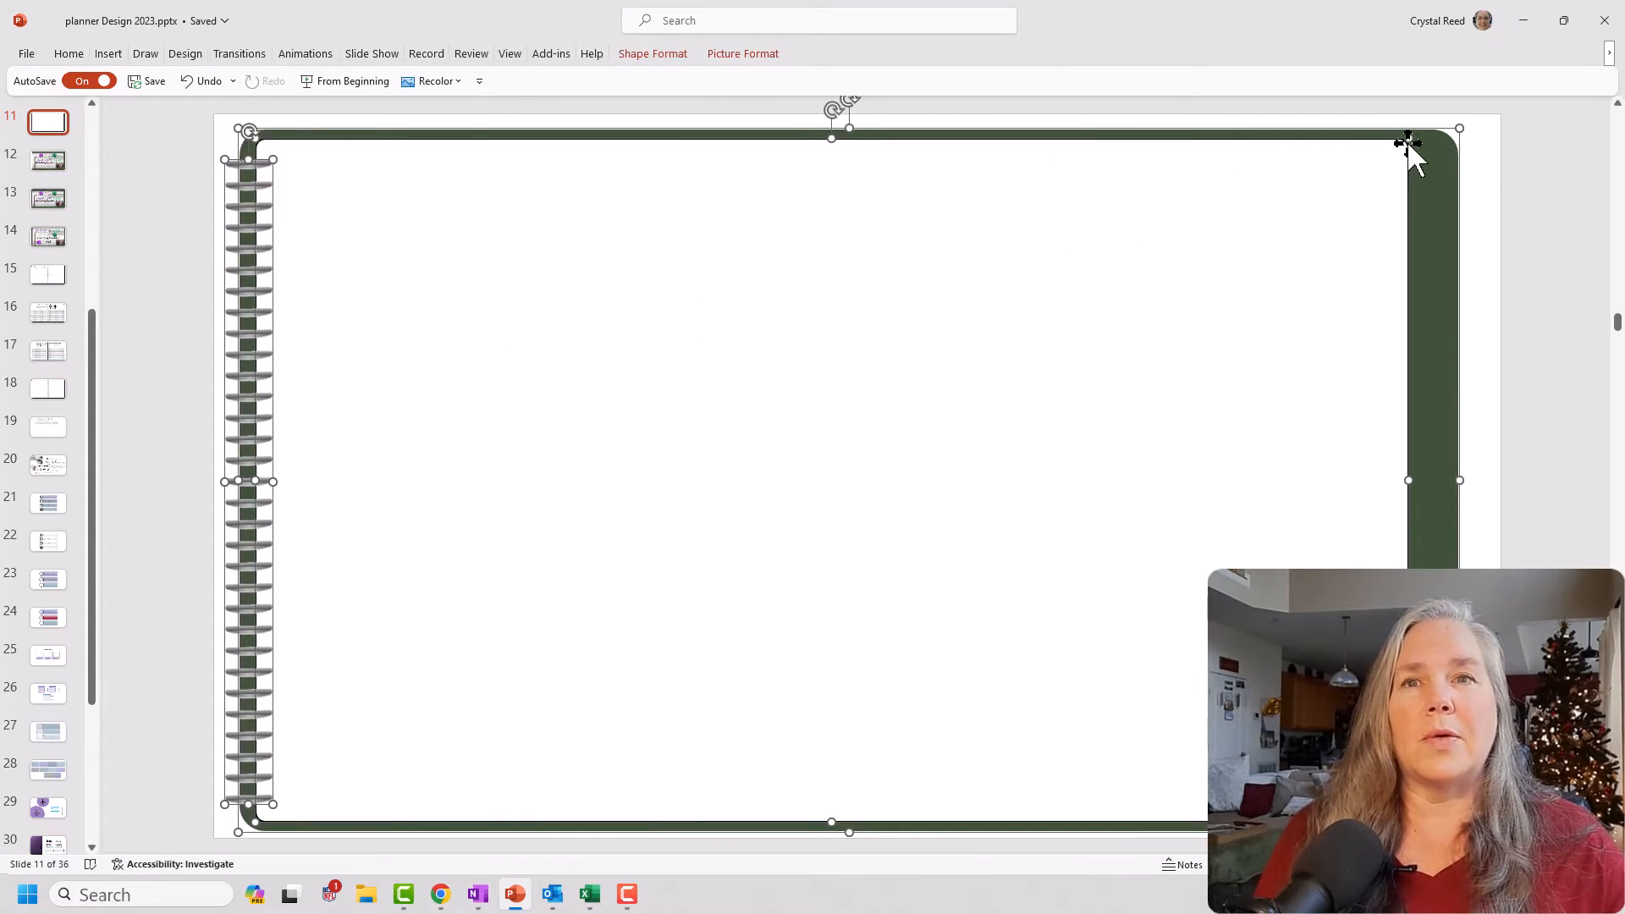
pyautogui.moveTo(1441, 160)
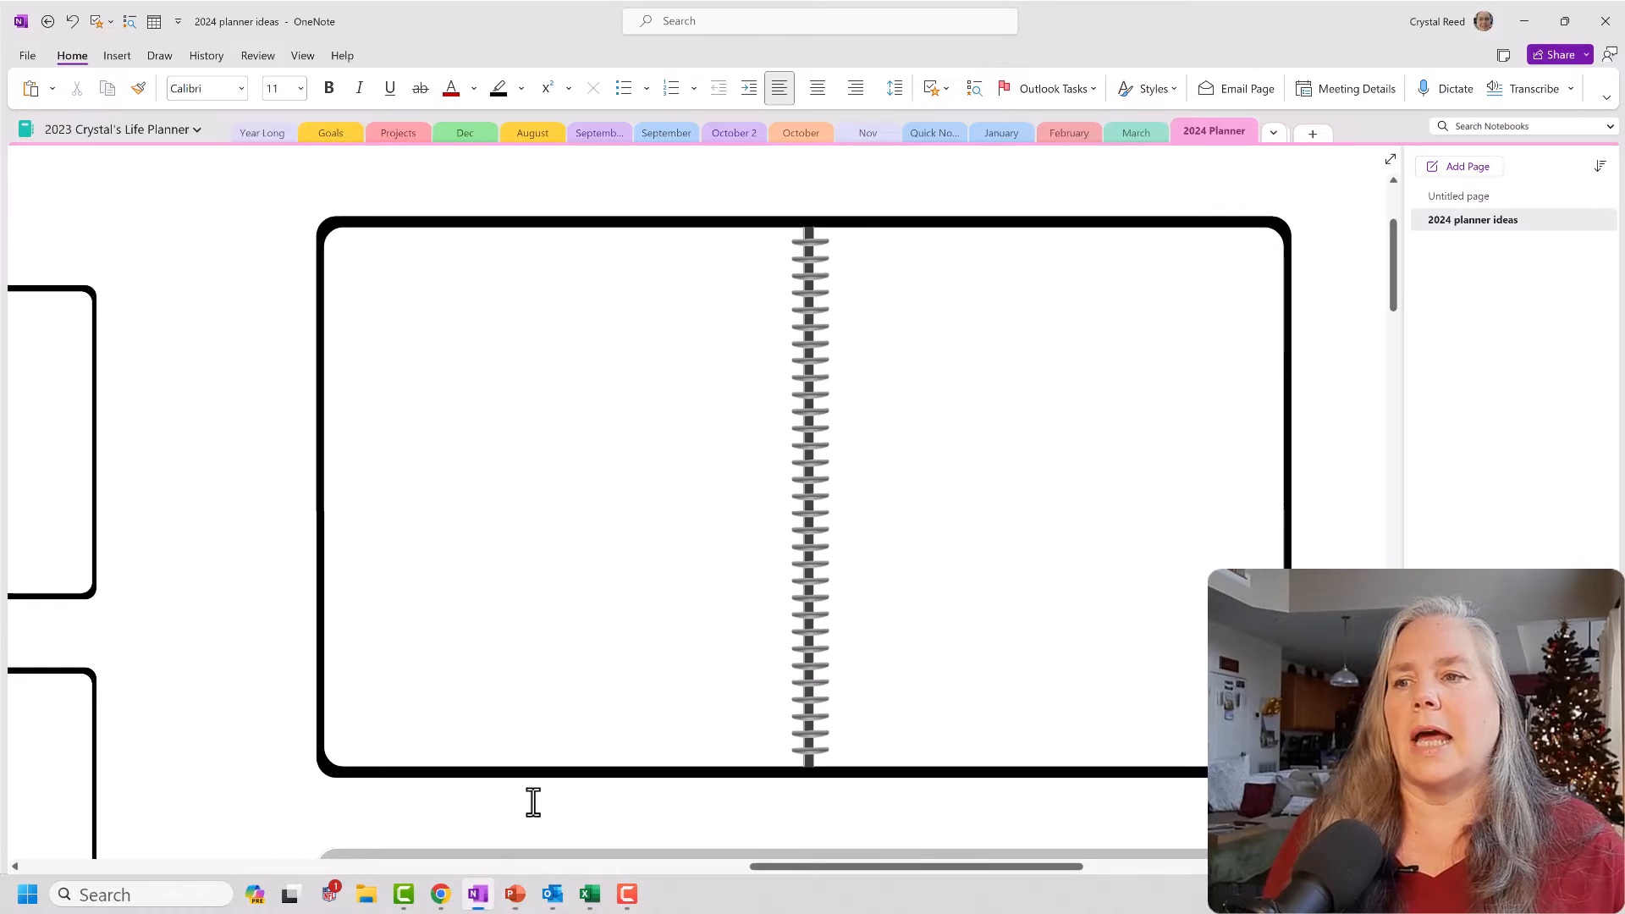
# Select the pasted green notebook picture beneath the tabbed planner
pyautogui.scroll(-3)
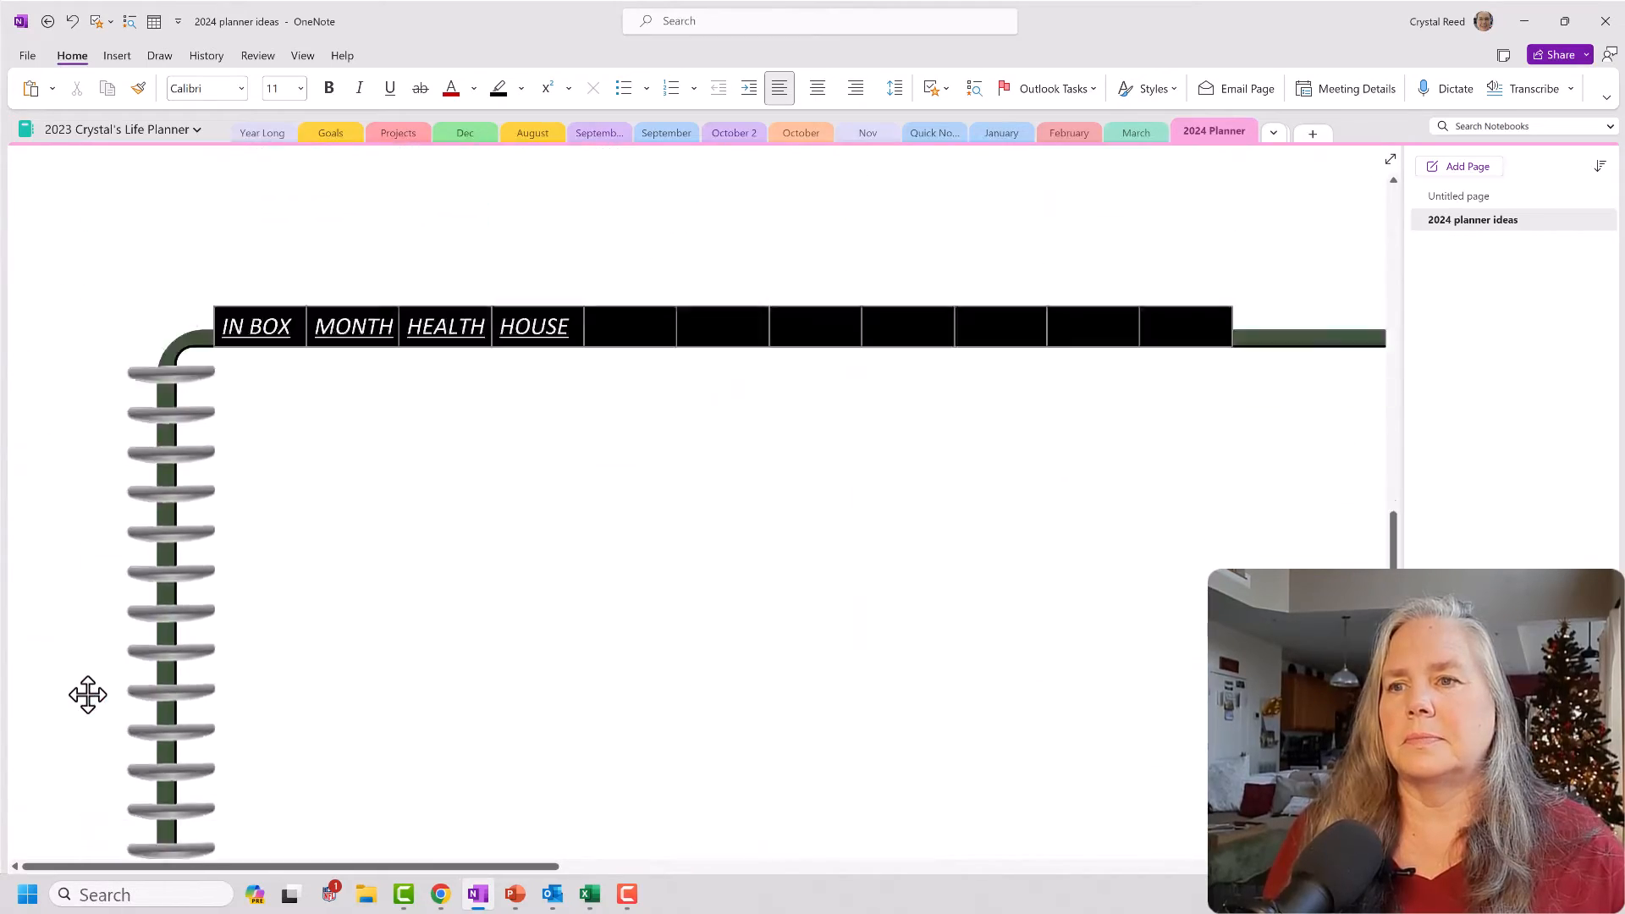
pyautogui.scroll(-3)
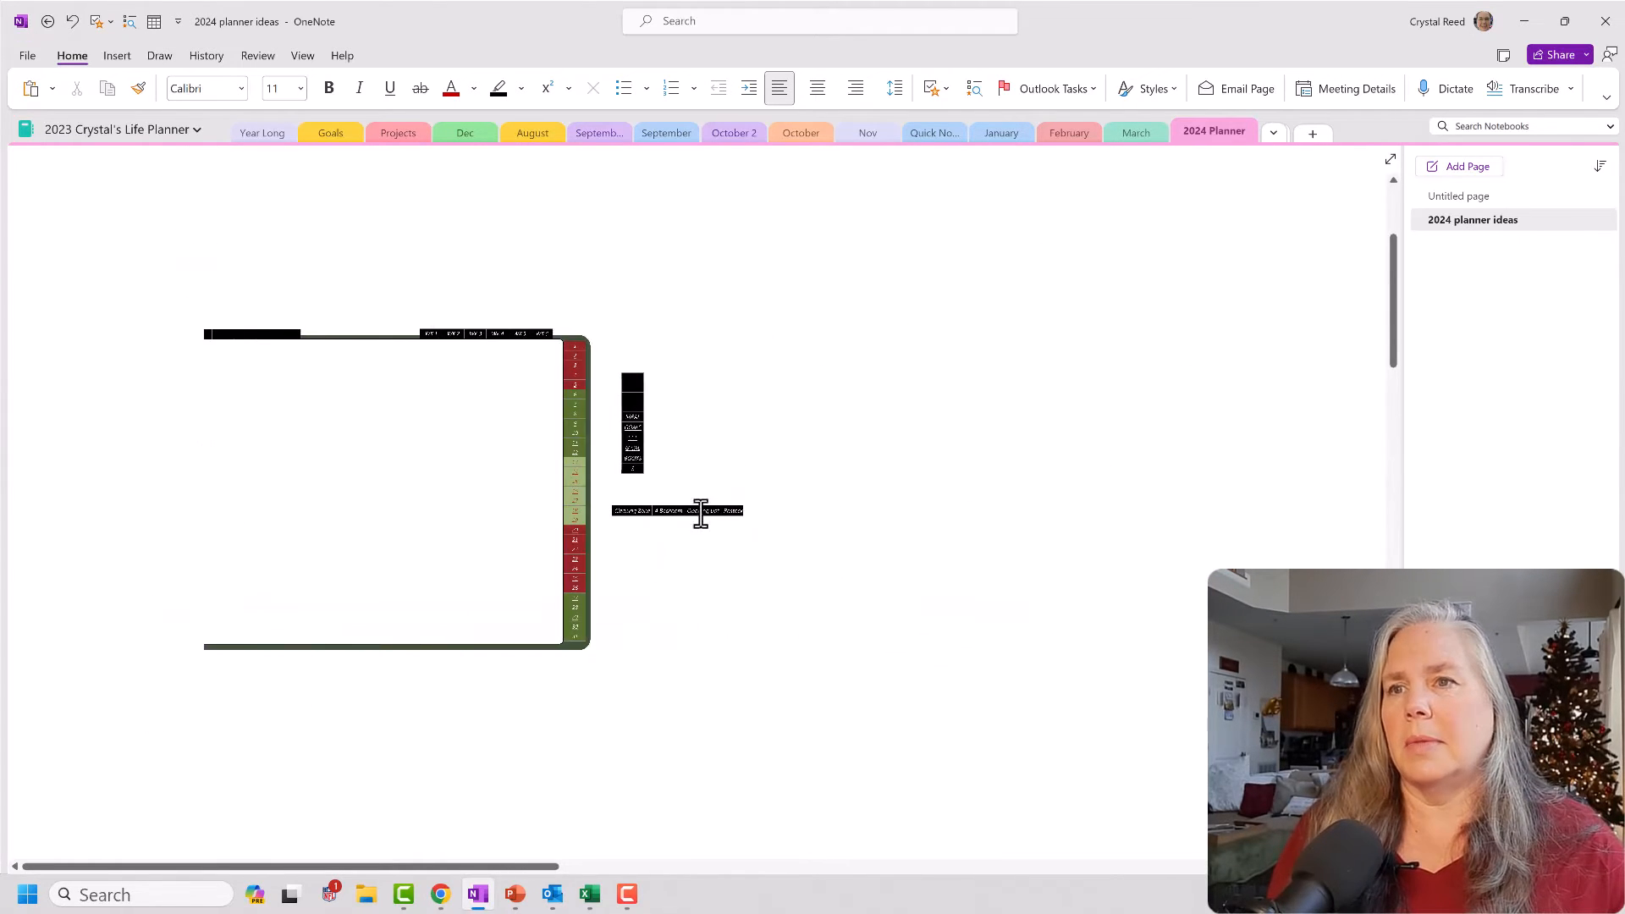
pyautogui.scroll(-3)
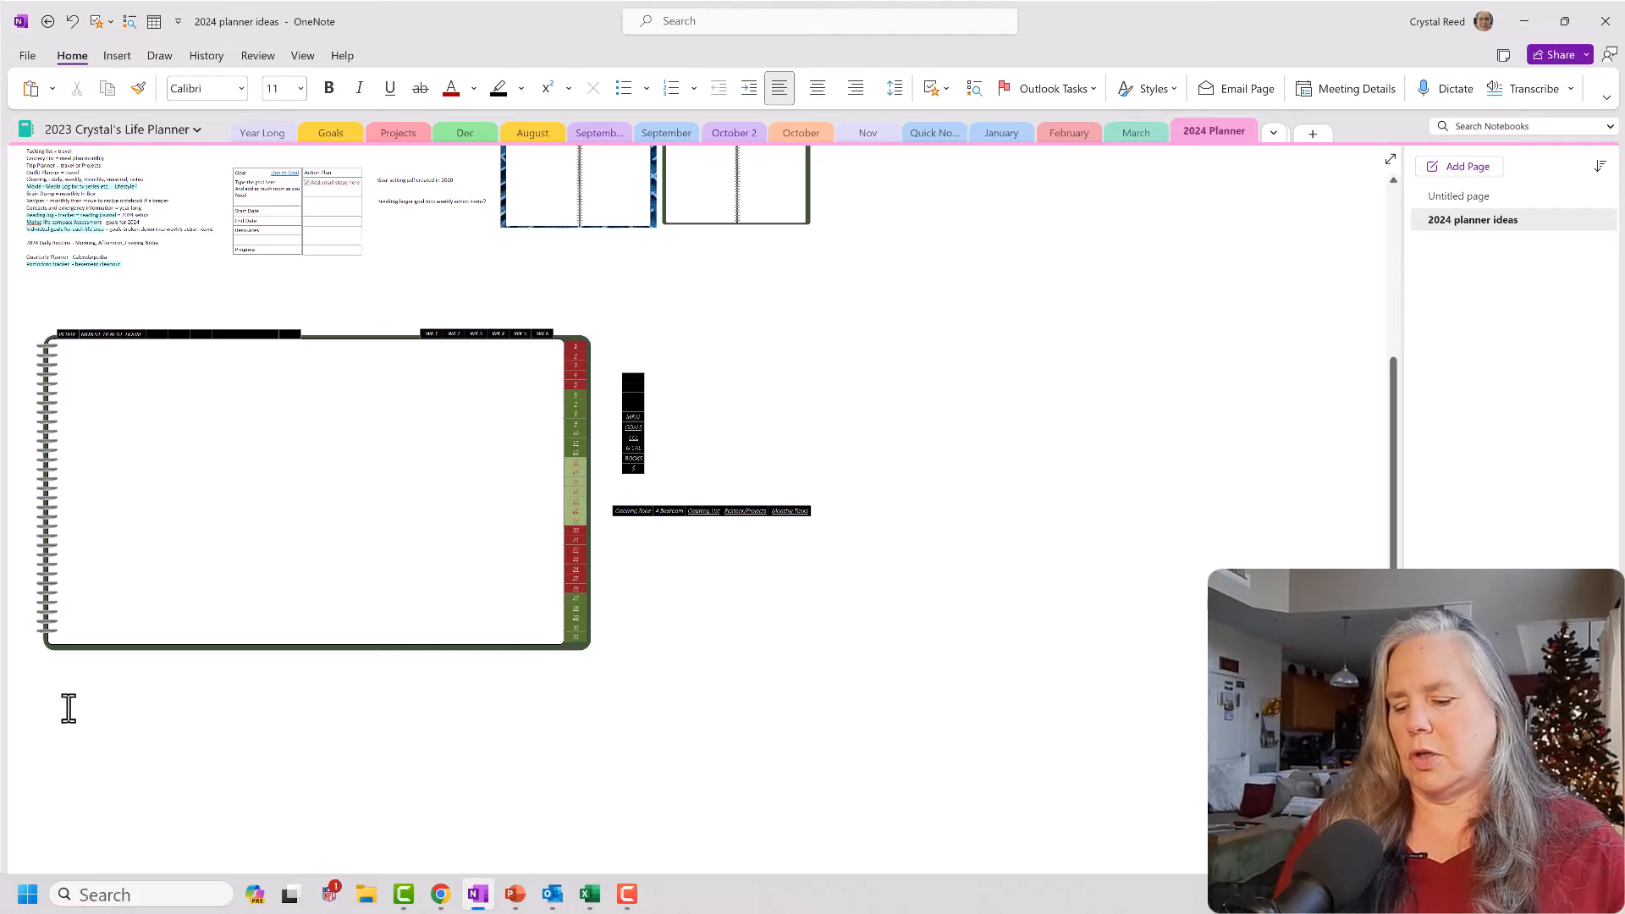
pyautogui.scroll(-3)
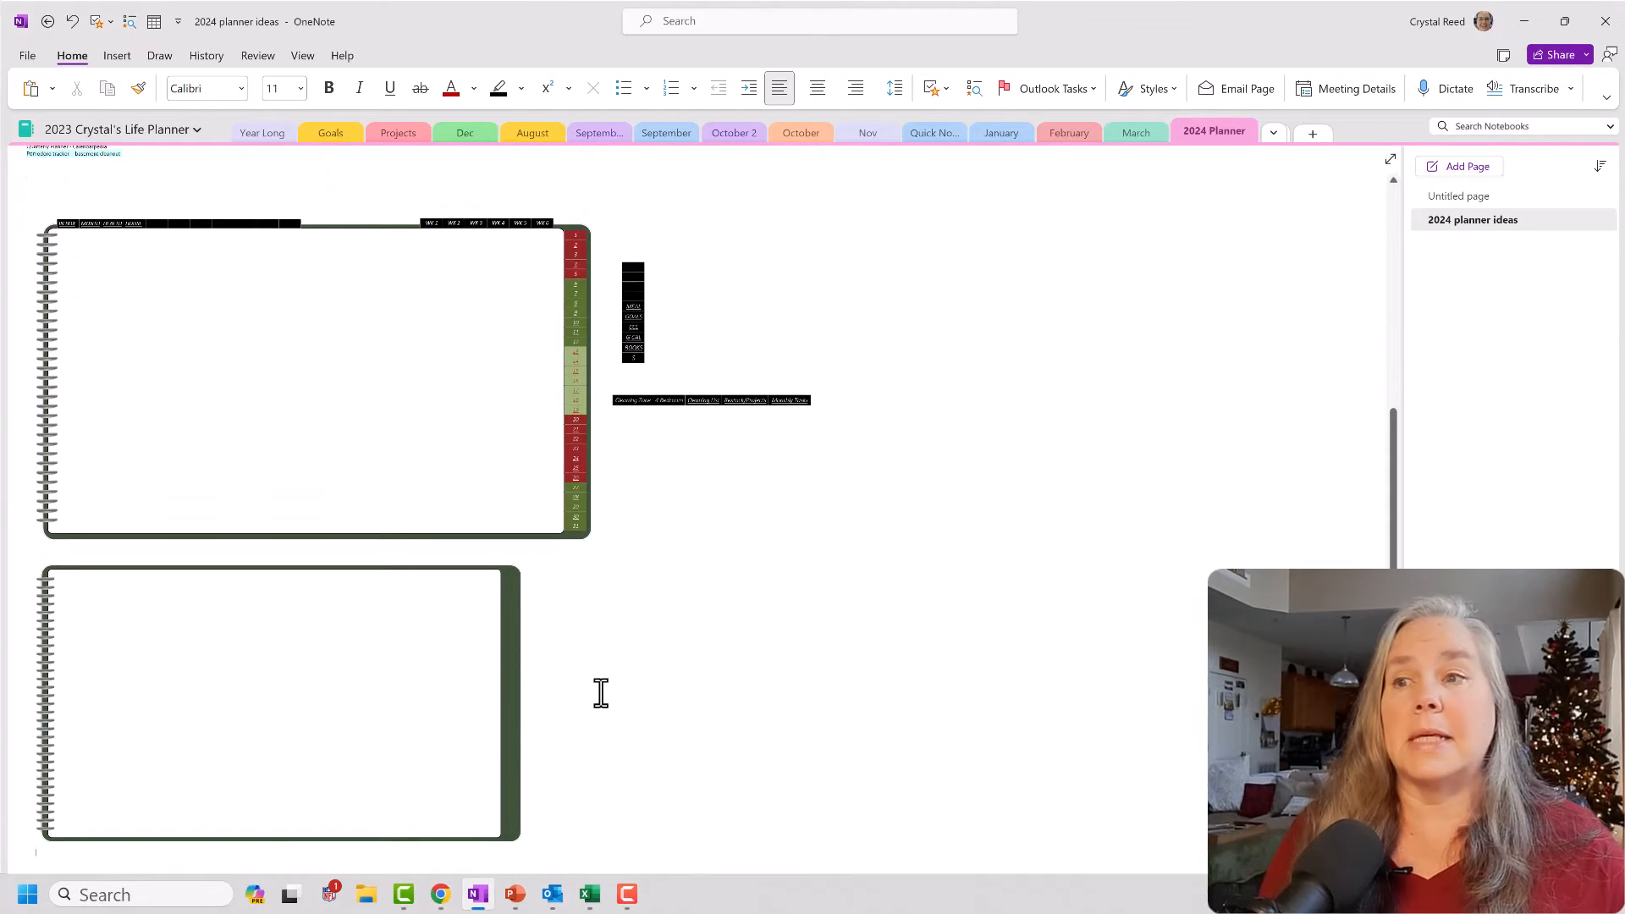
pyautogui.click(277, 703)
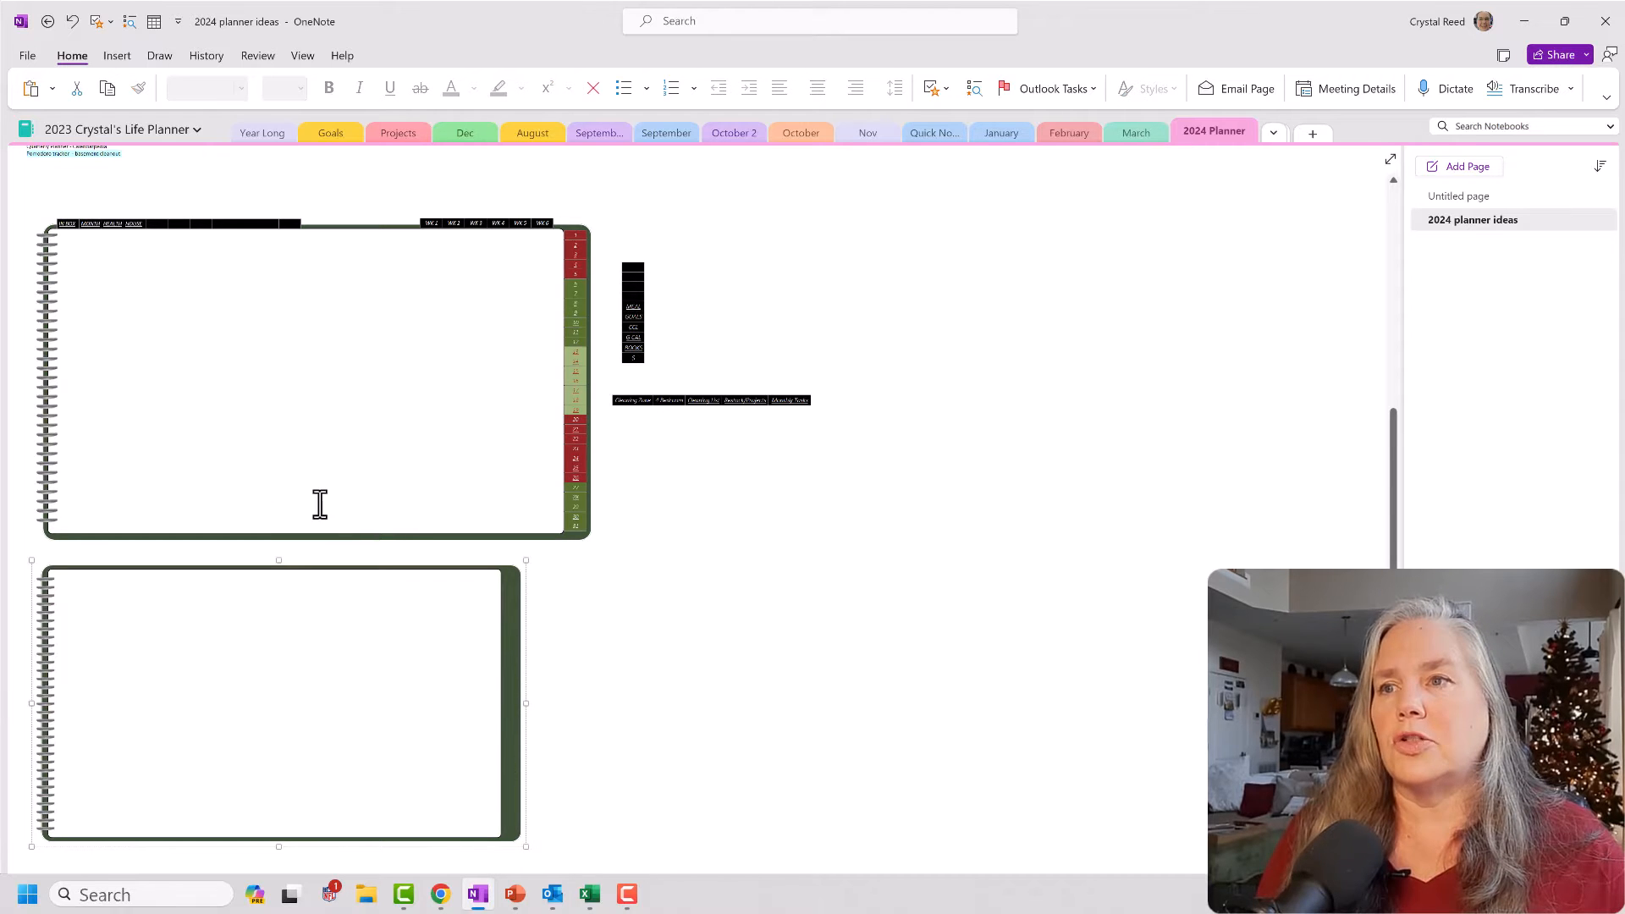
pyautogui.moveTo(460, 799)
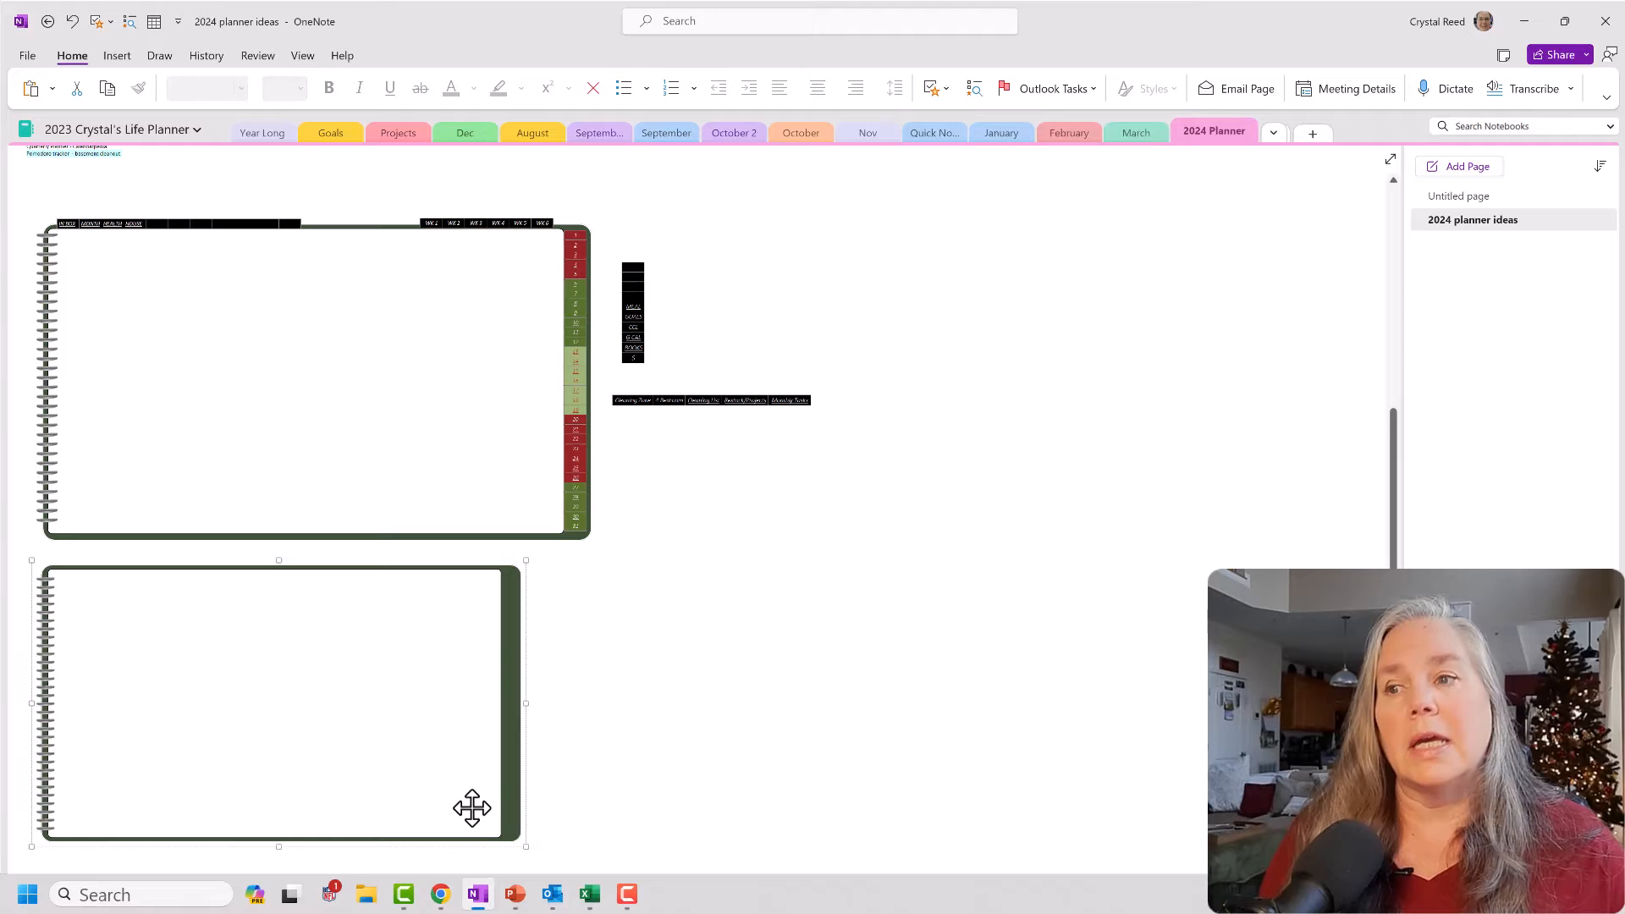
pyautogui.moveTo(116, 665)
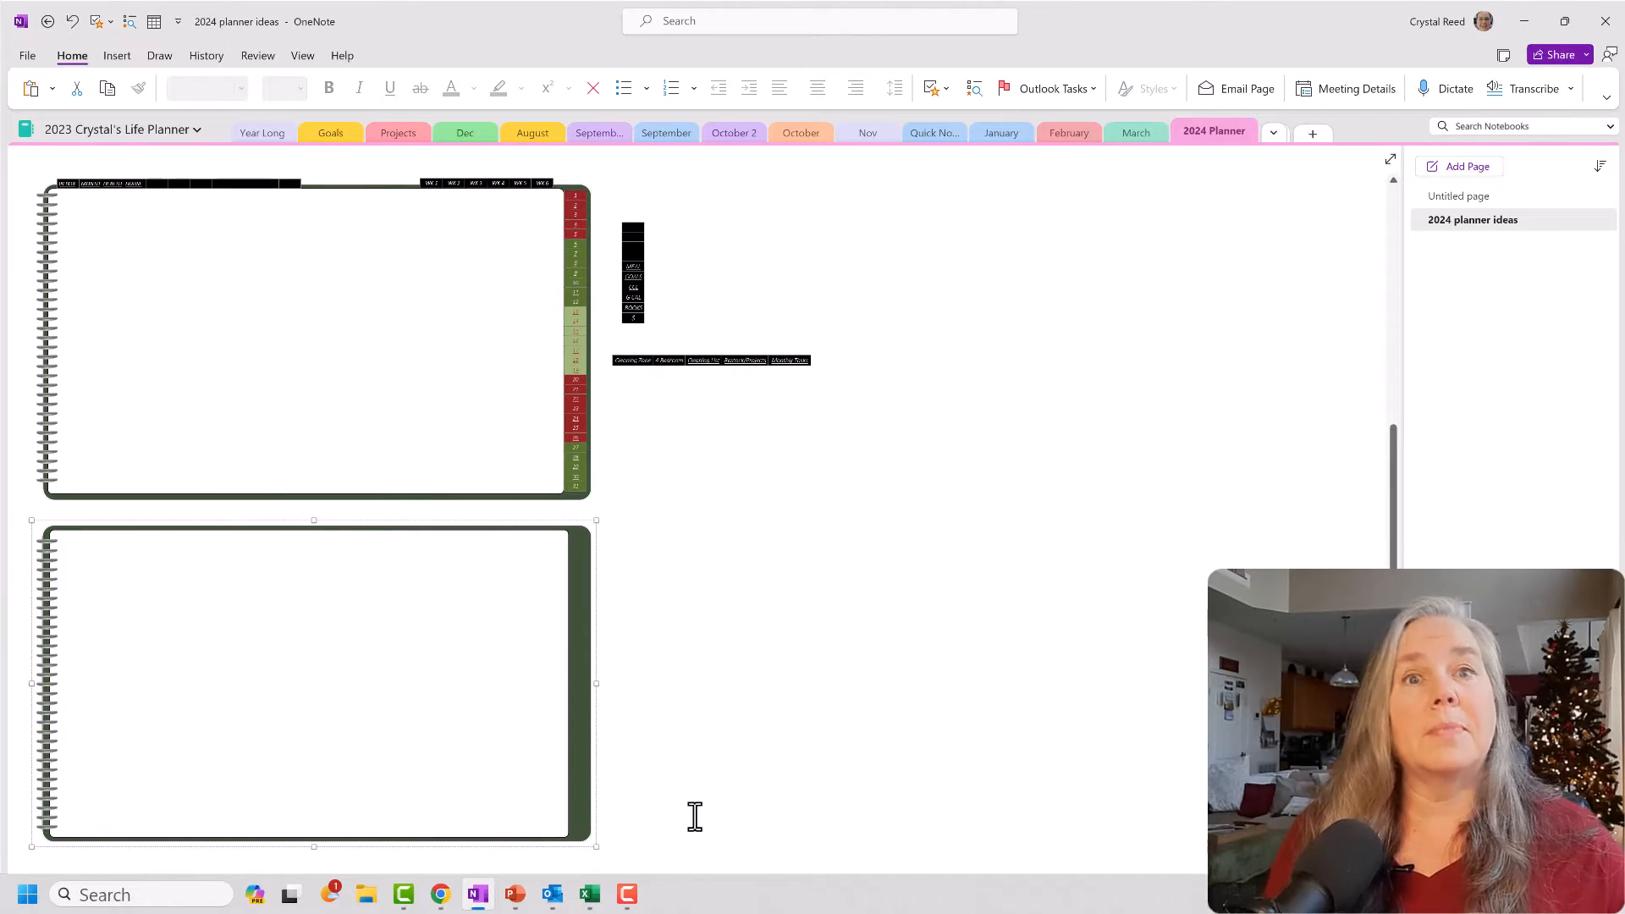
pyautogui.moveTo(691, 814)
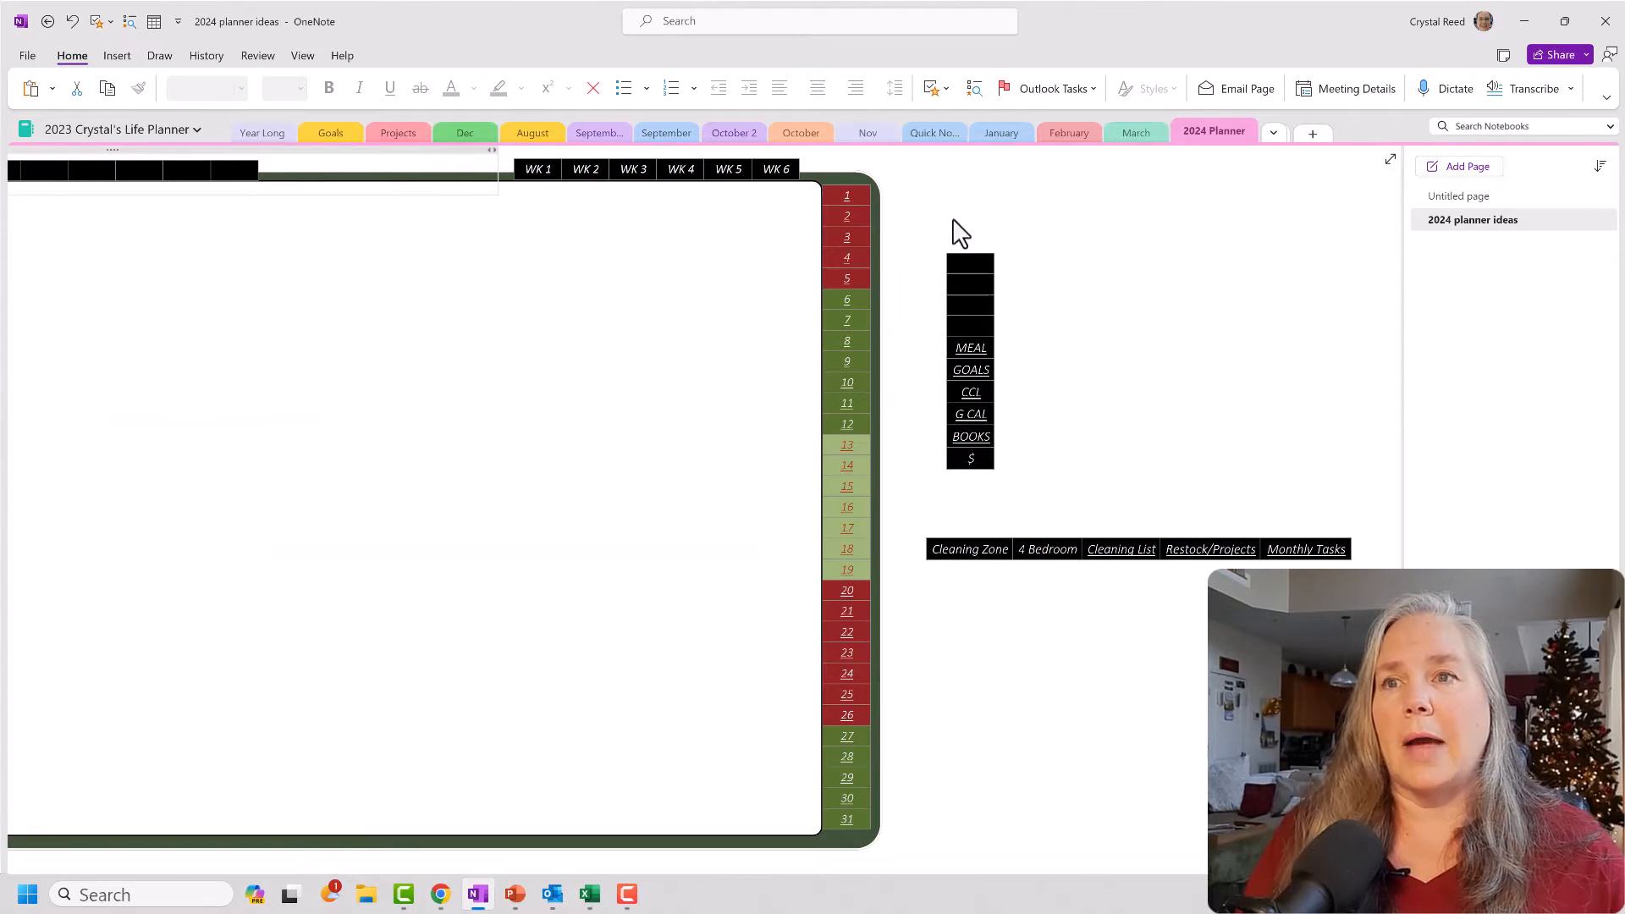
# Open the Dec section's In Box and Notes page
pyautogui.click(465, 132)
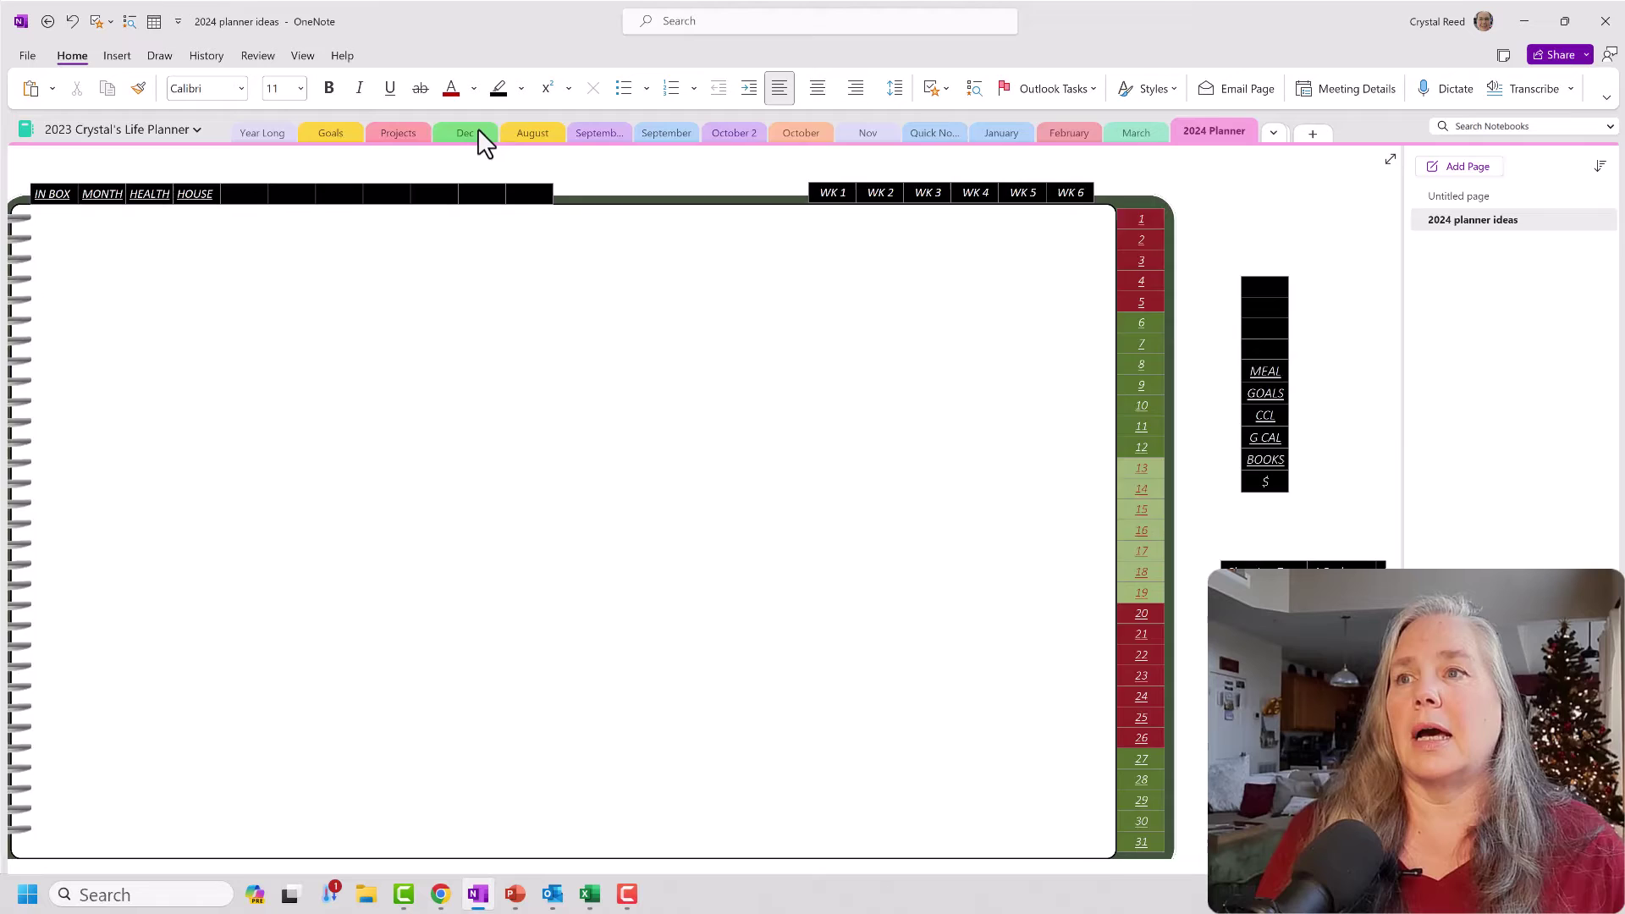
pyautogui.click(465, 133)
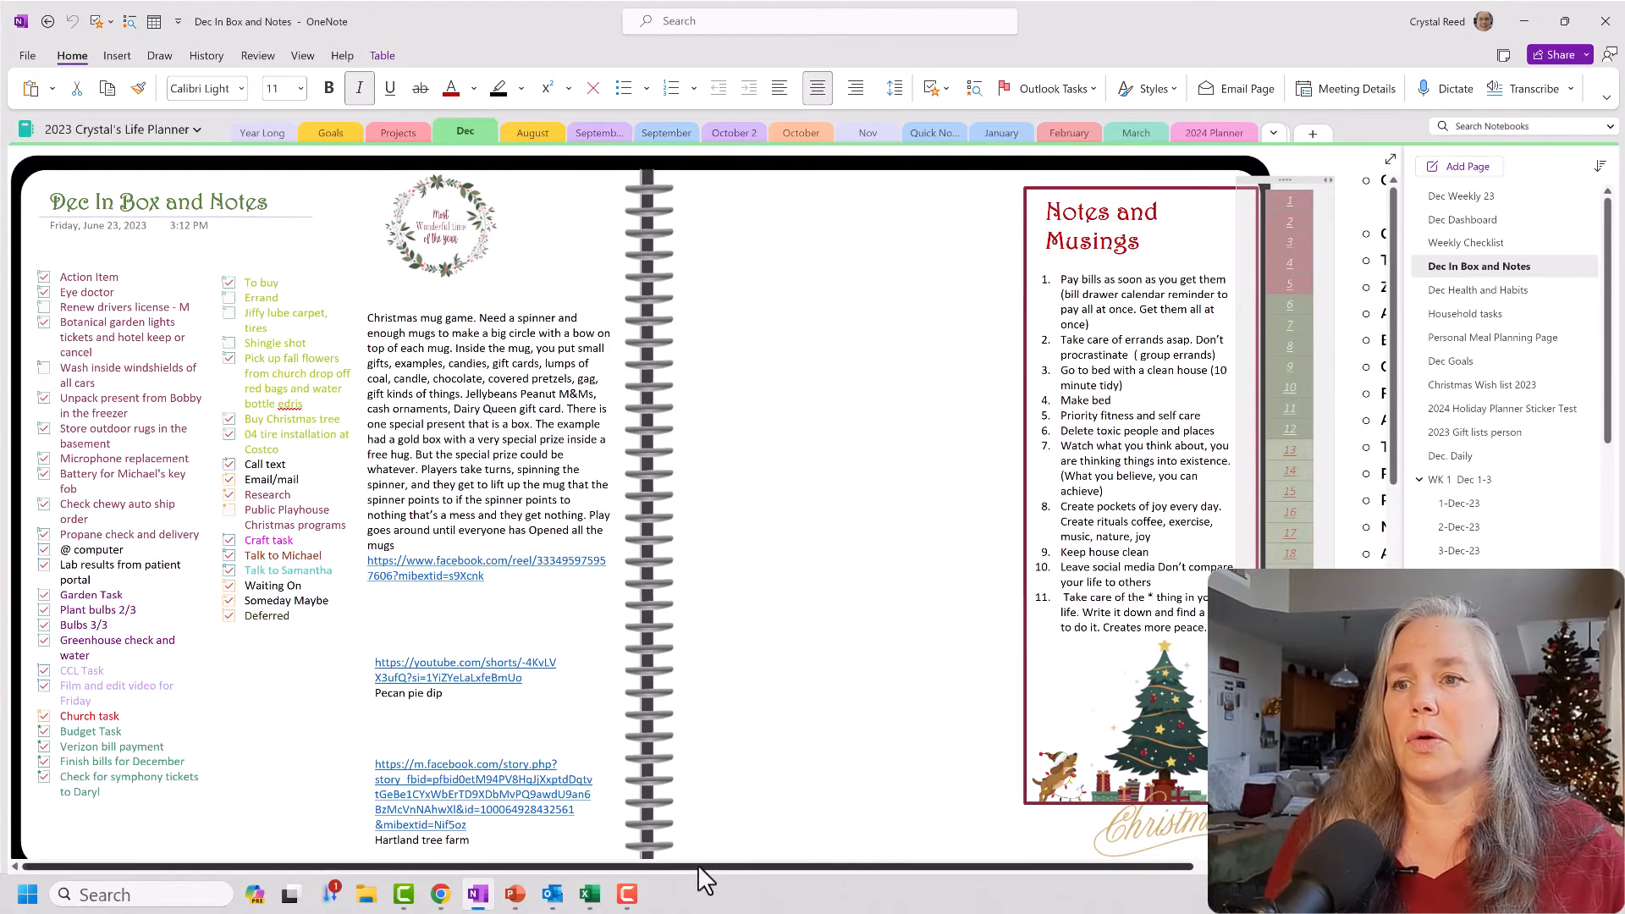
# Copy the WK 1–WK 6 link column from Dec Dashboard, then return to 2024 Planner
pyautogui.click(1462, 219)
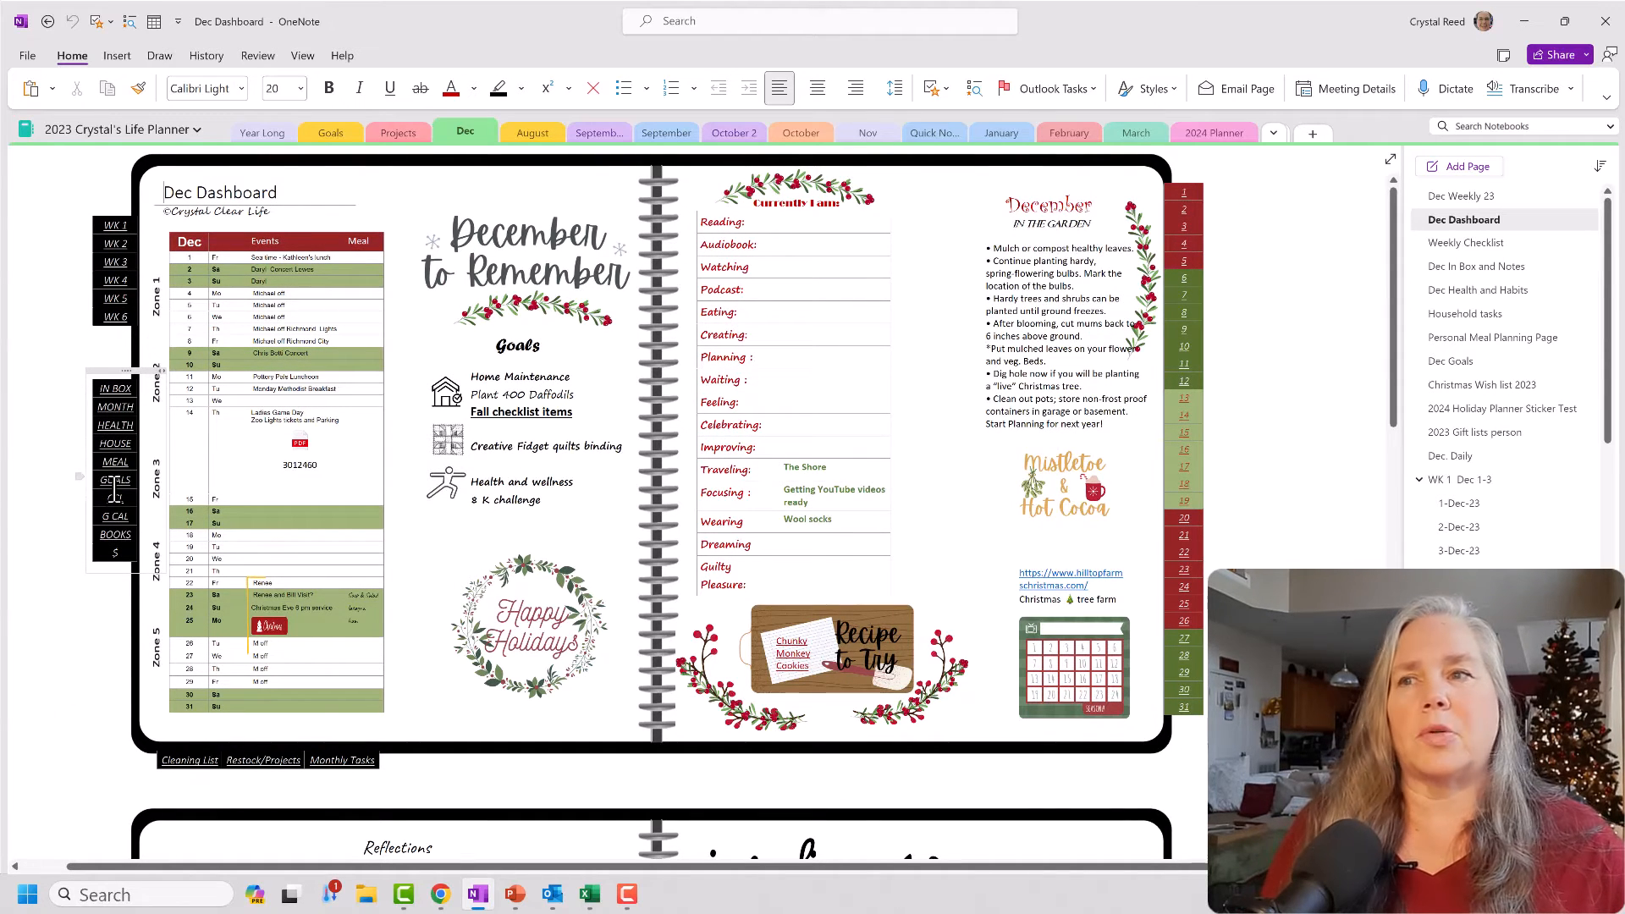
pyautogui.moveTo(115, 479)
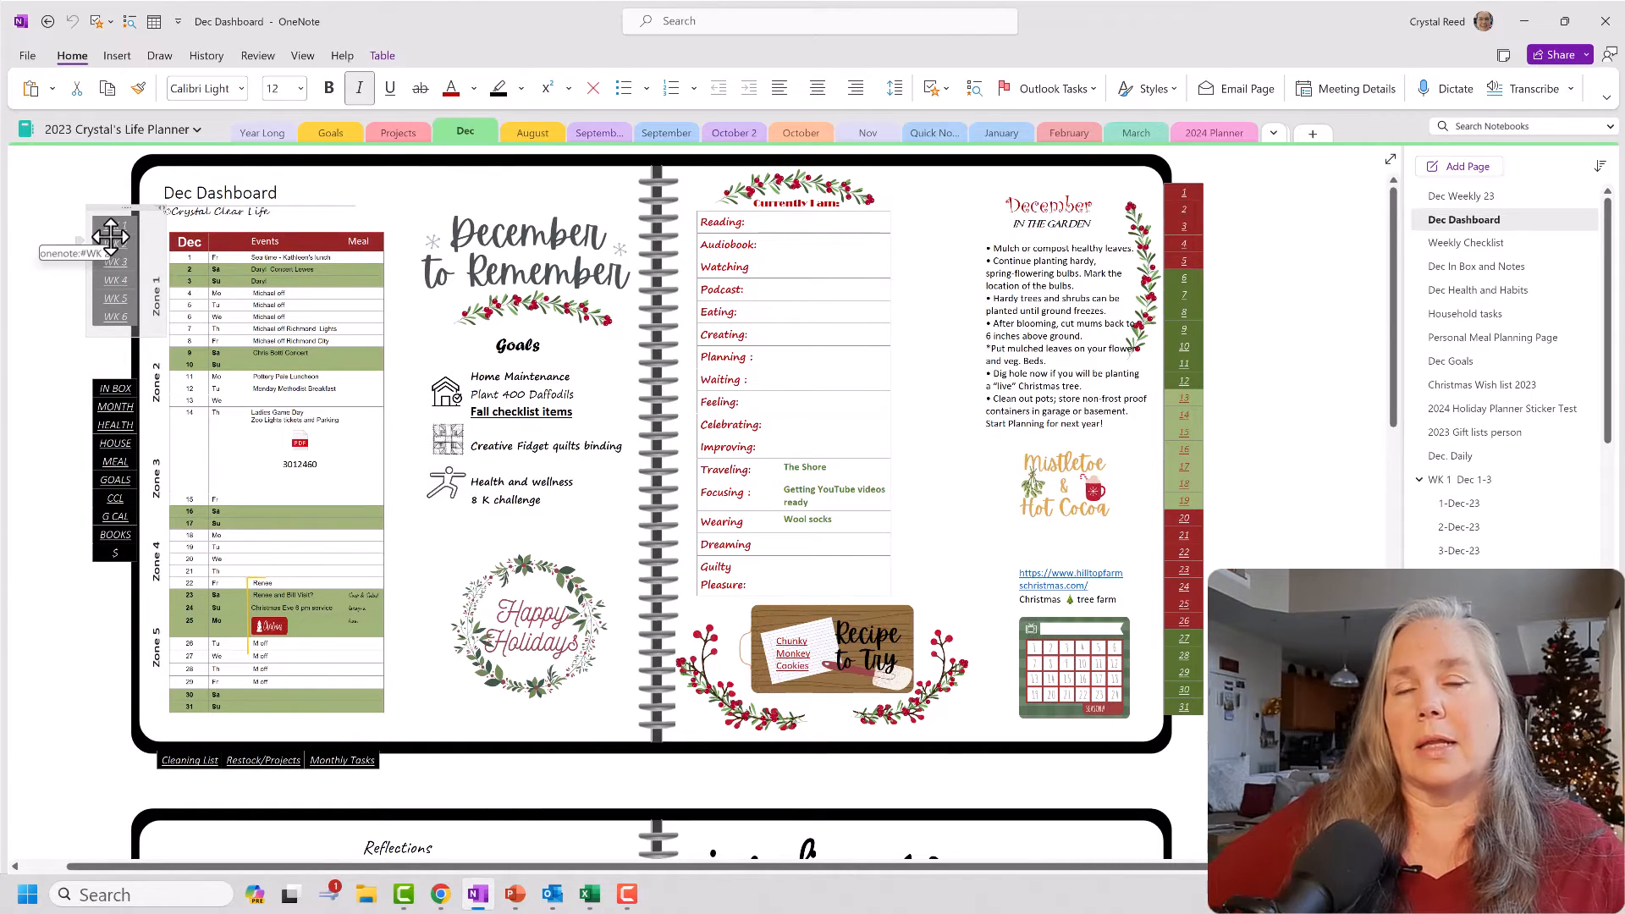
pyautogui.rightClick(110, 237)
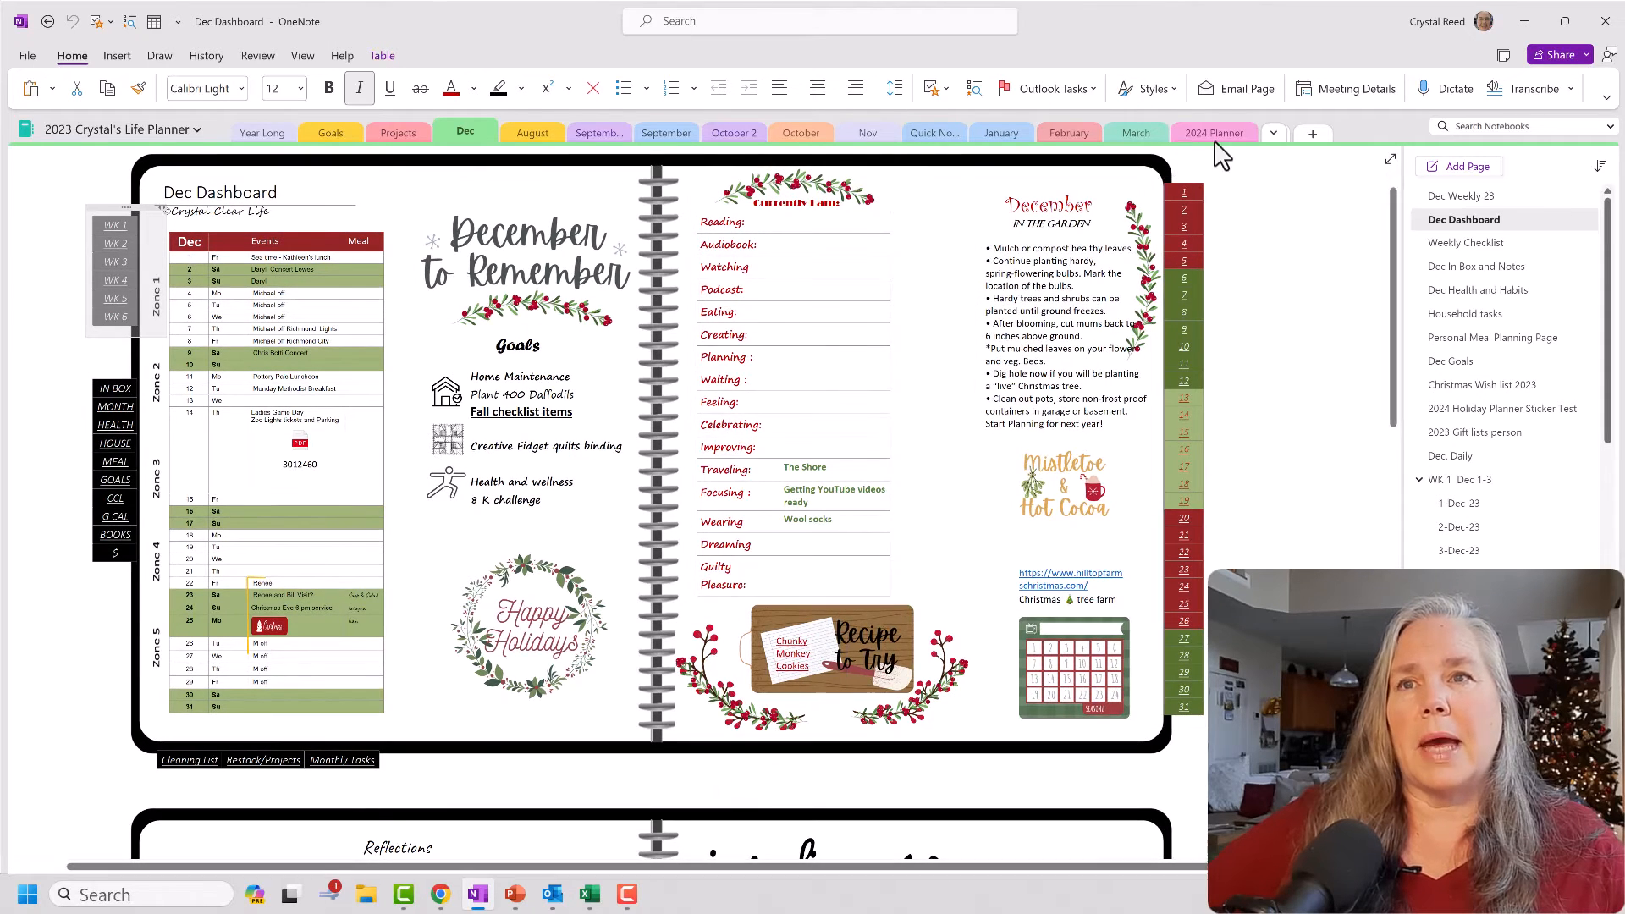
pyautogui.click(1214, 132)
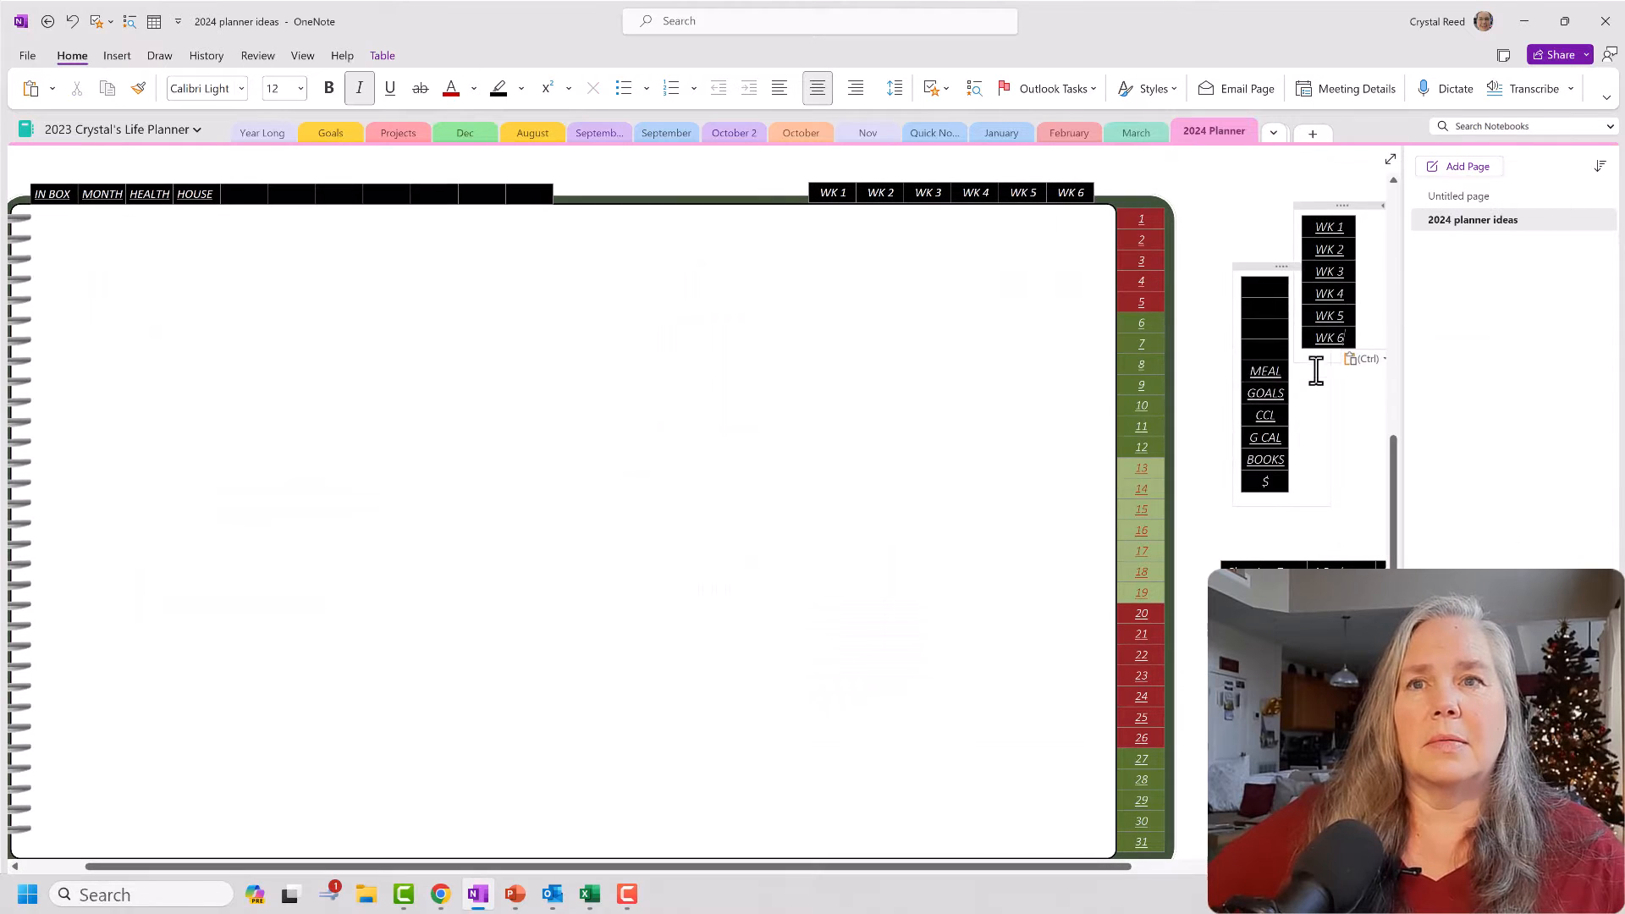
pyautogui.moveTo(1337, 342)
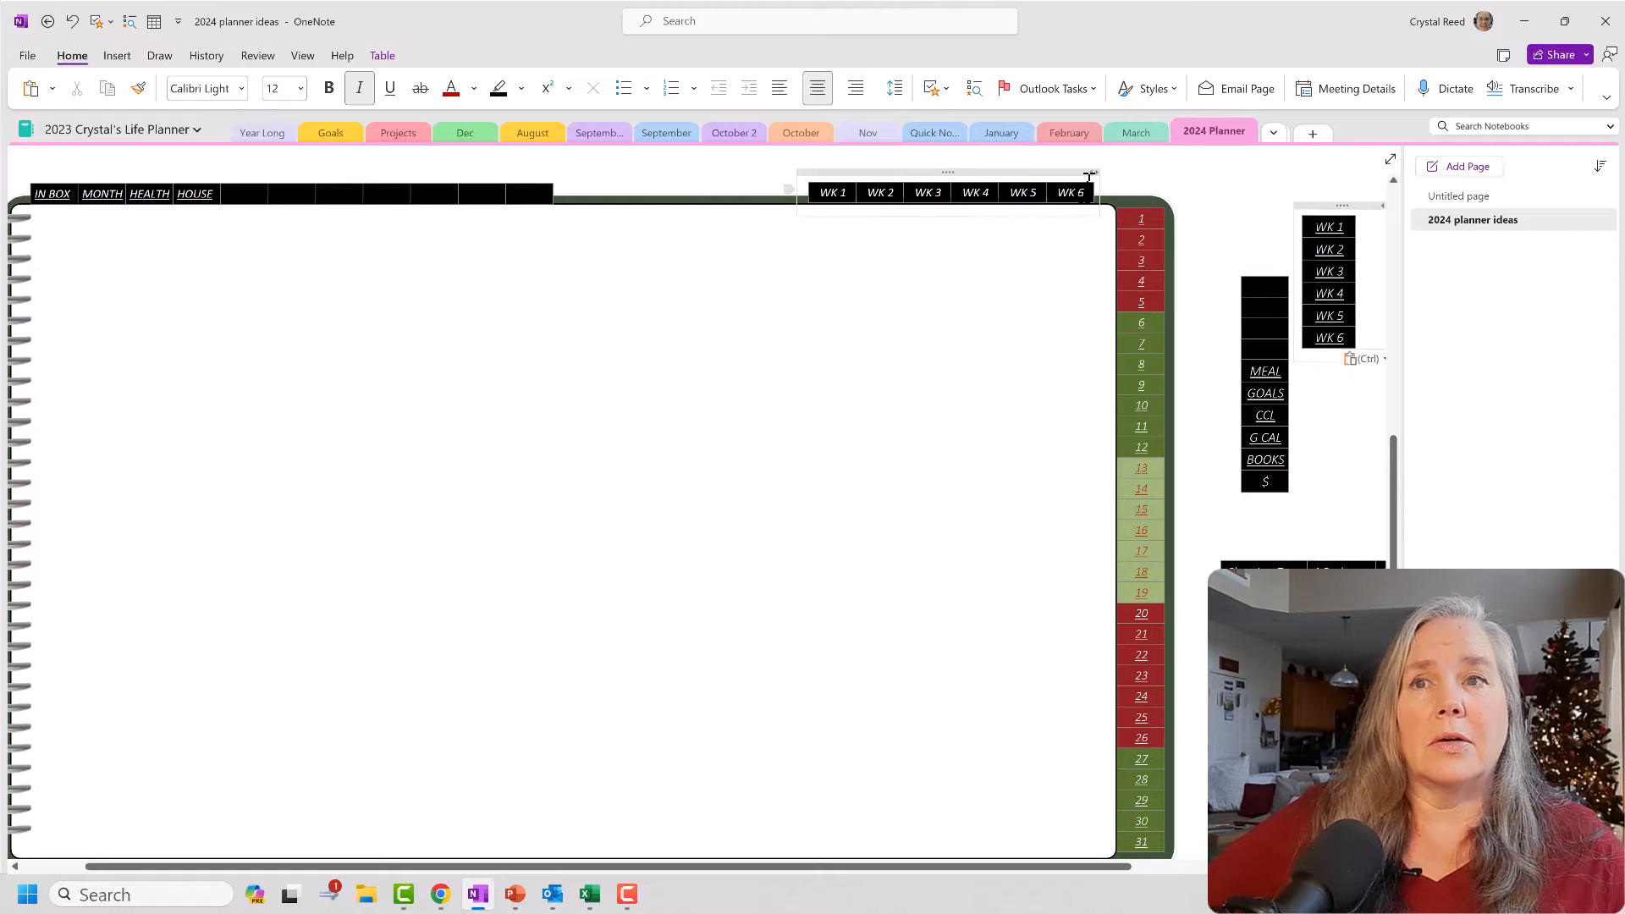
# Select the week link bar at the top of the 2024 planner page
pyautogui.click(453, 404)
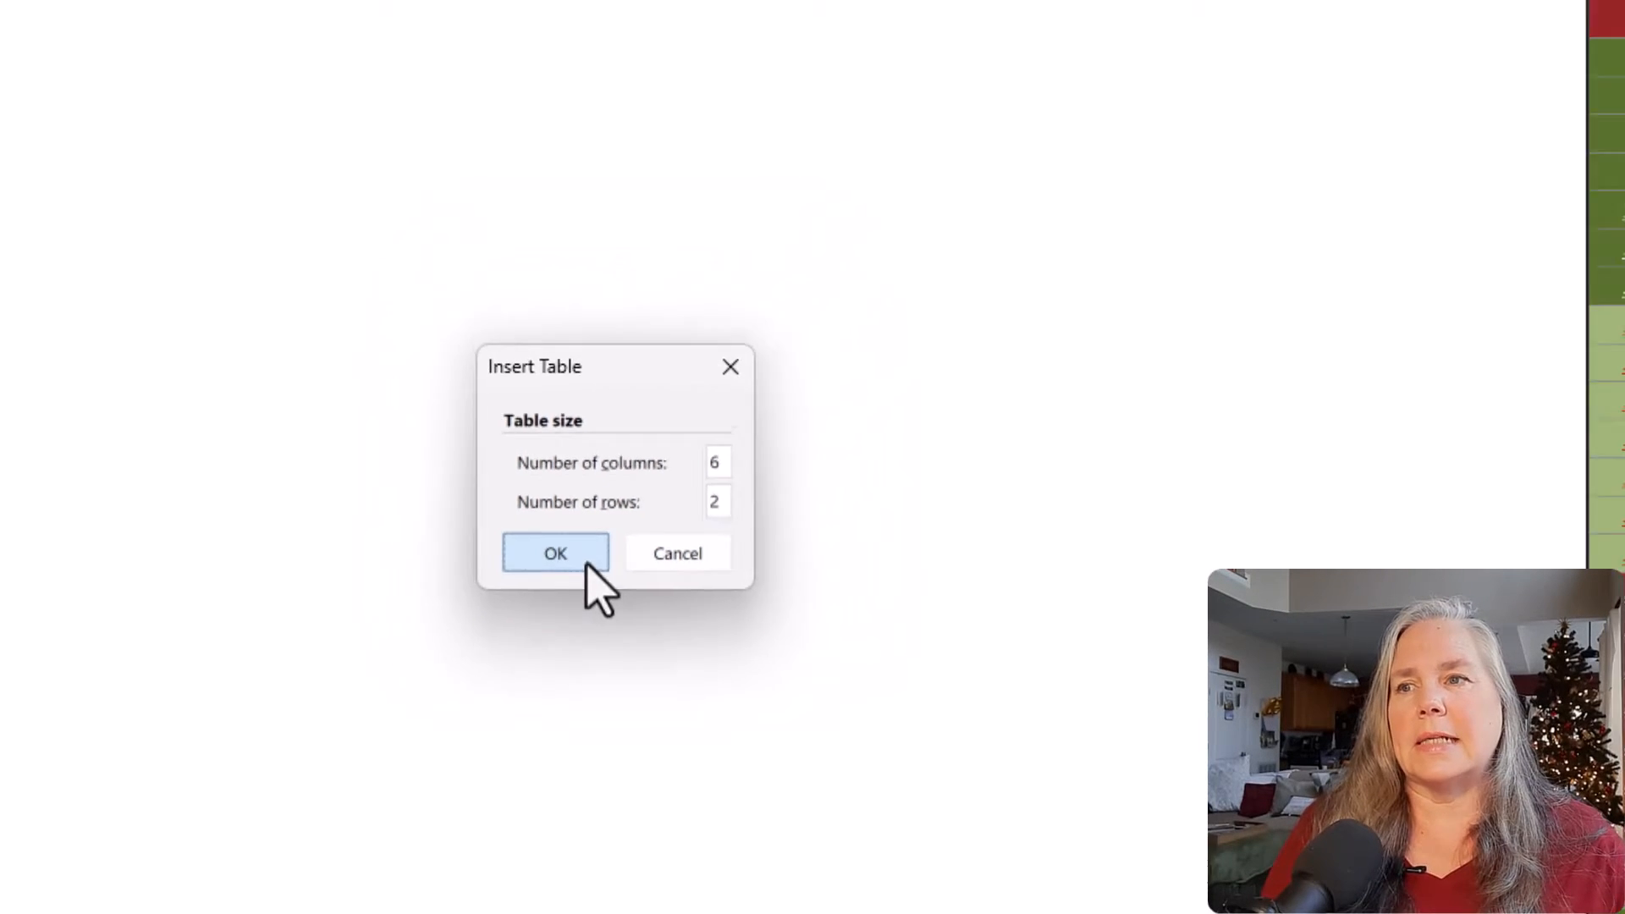
# Insert a 6-column, 2-row table with a black-shaded top row, then reopen Dec
pyautogui.click(555, 553)
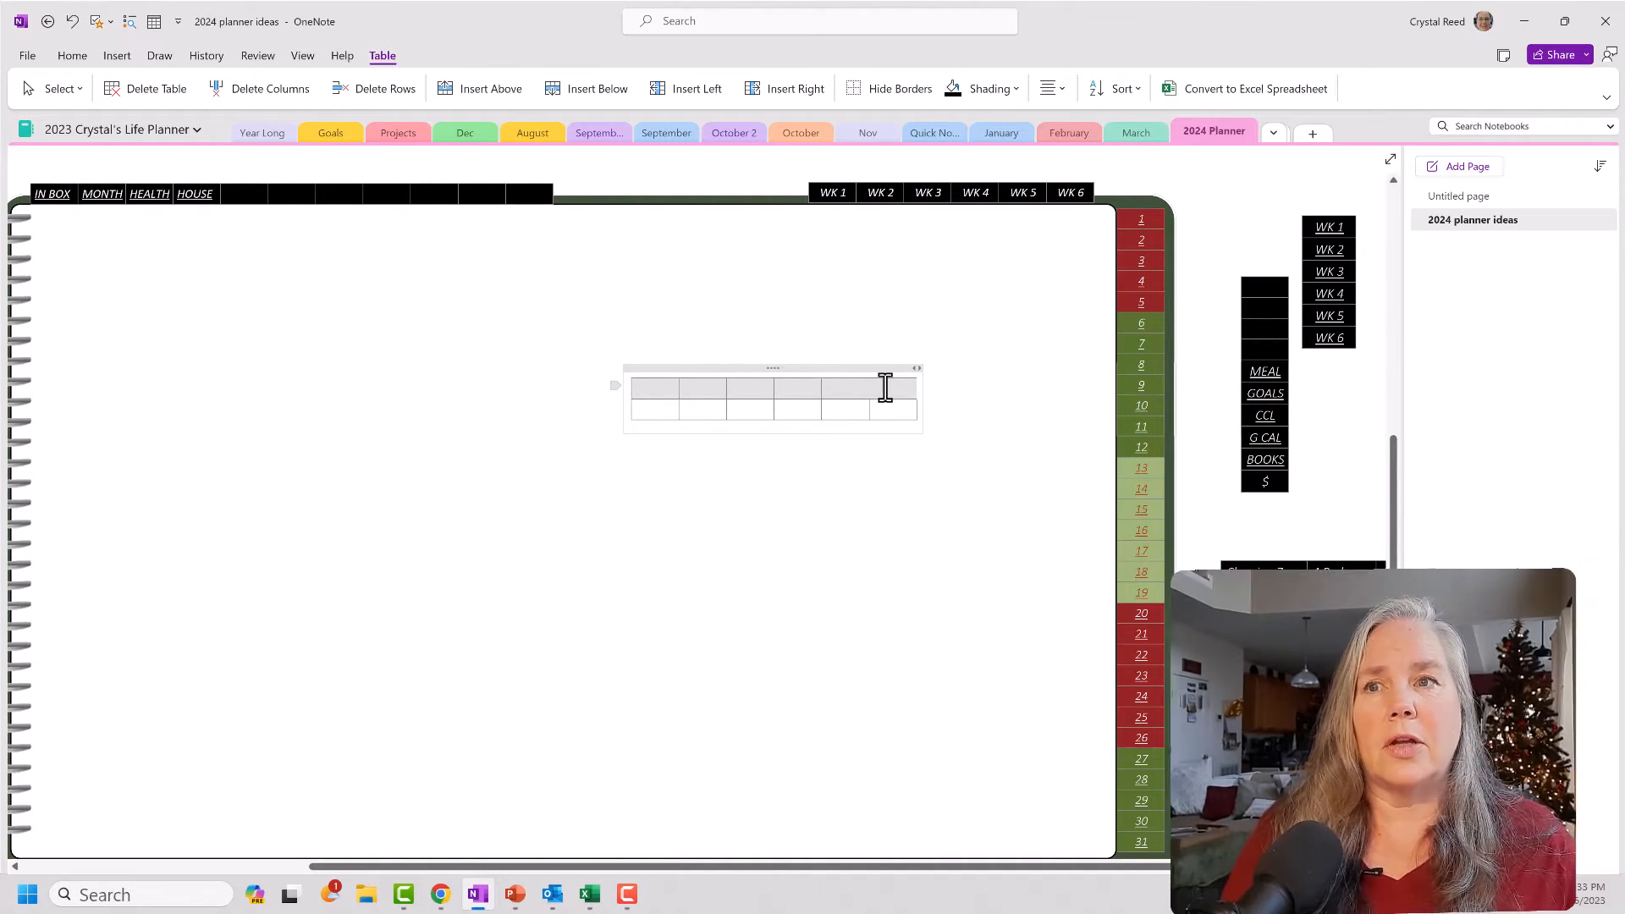
pyautogui.rightClick(885, 391)
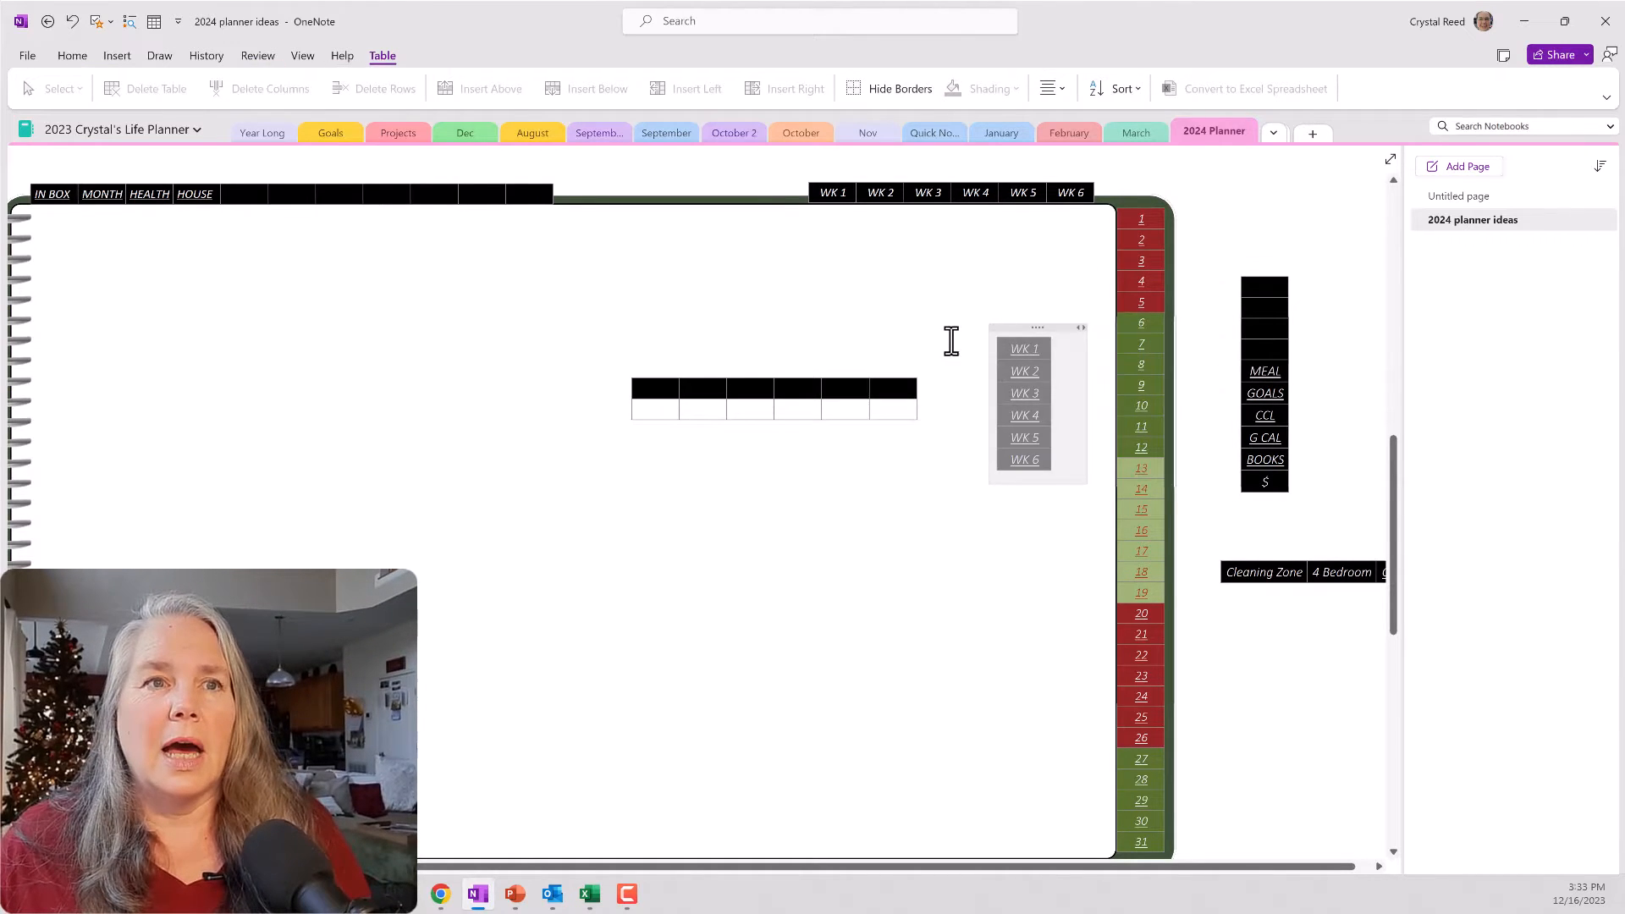
pyautogui.click(1024, 349)
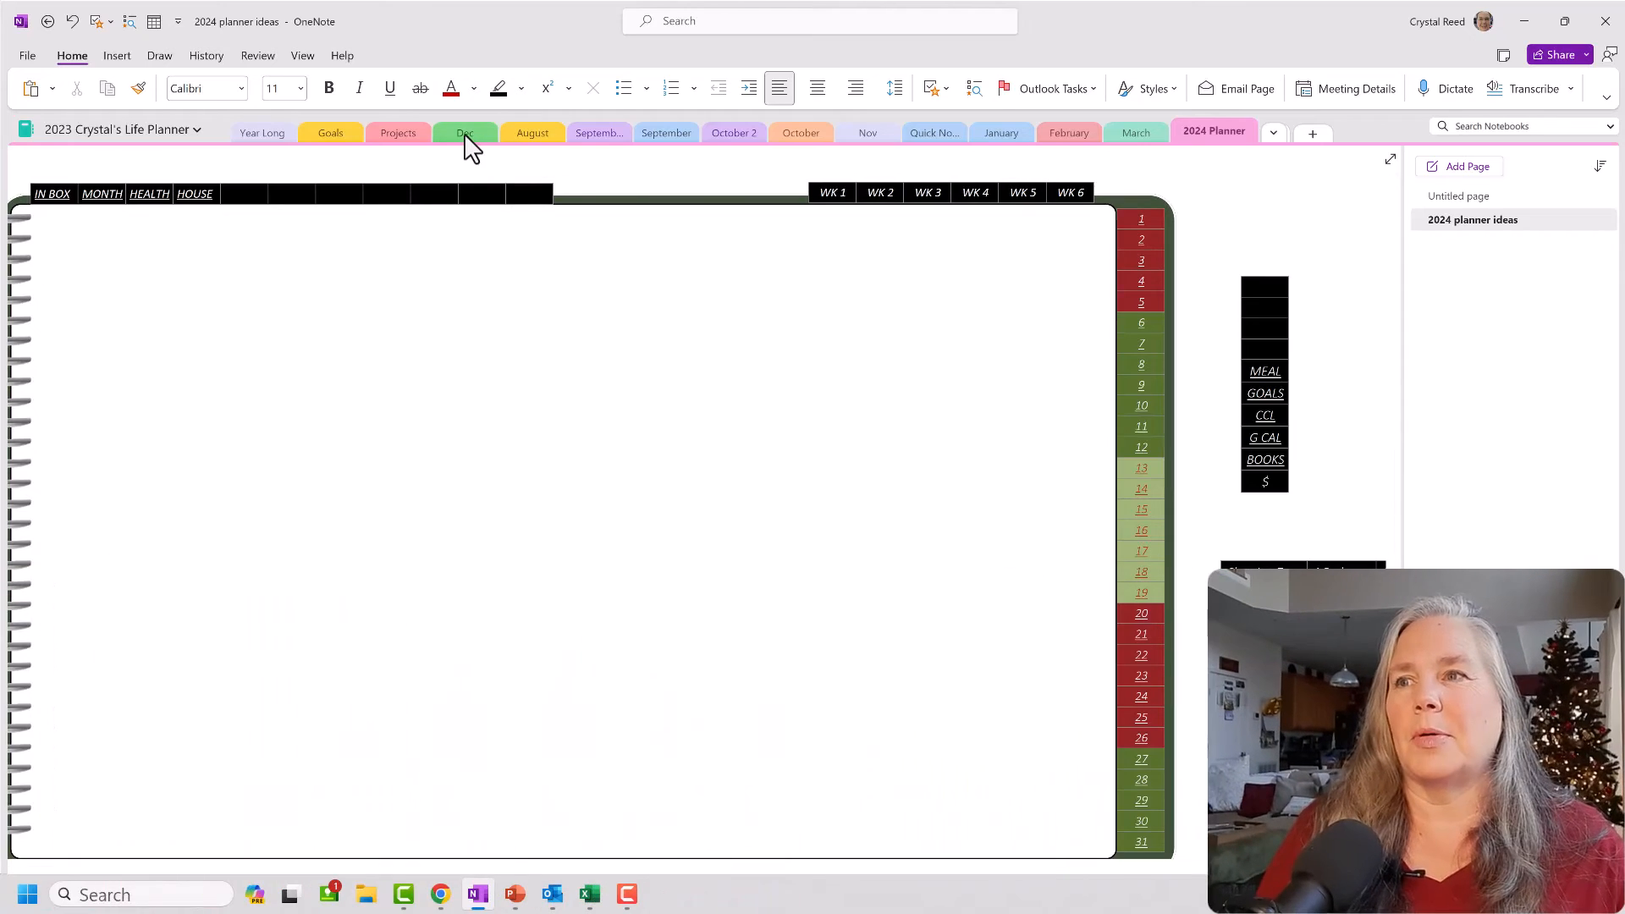
pyautogui.click(465, 133)
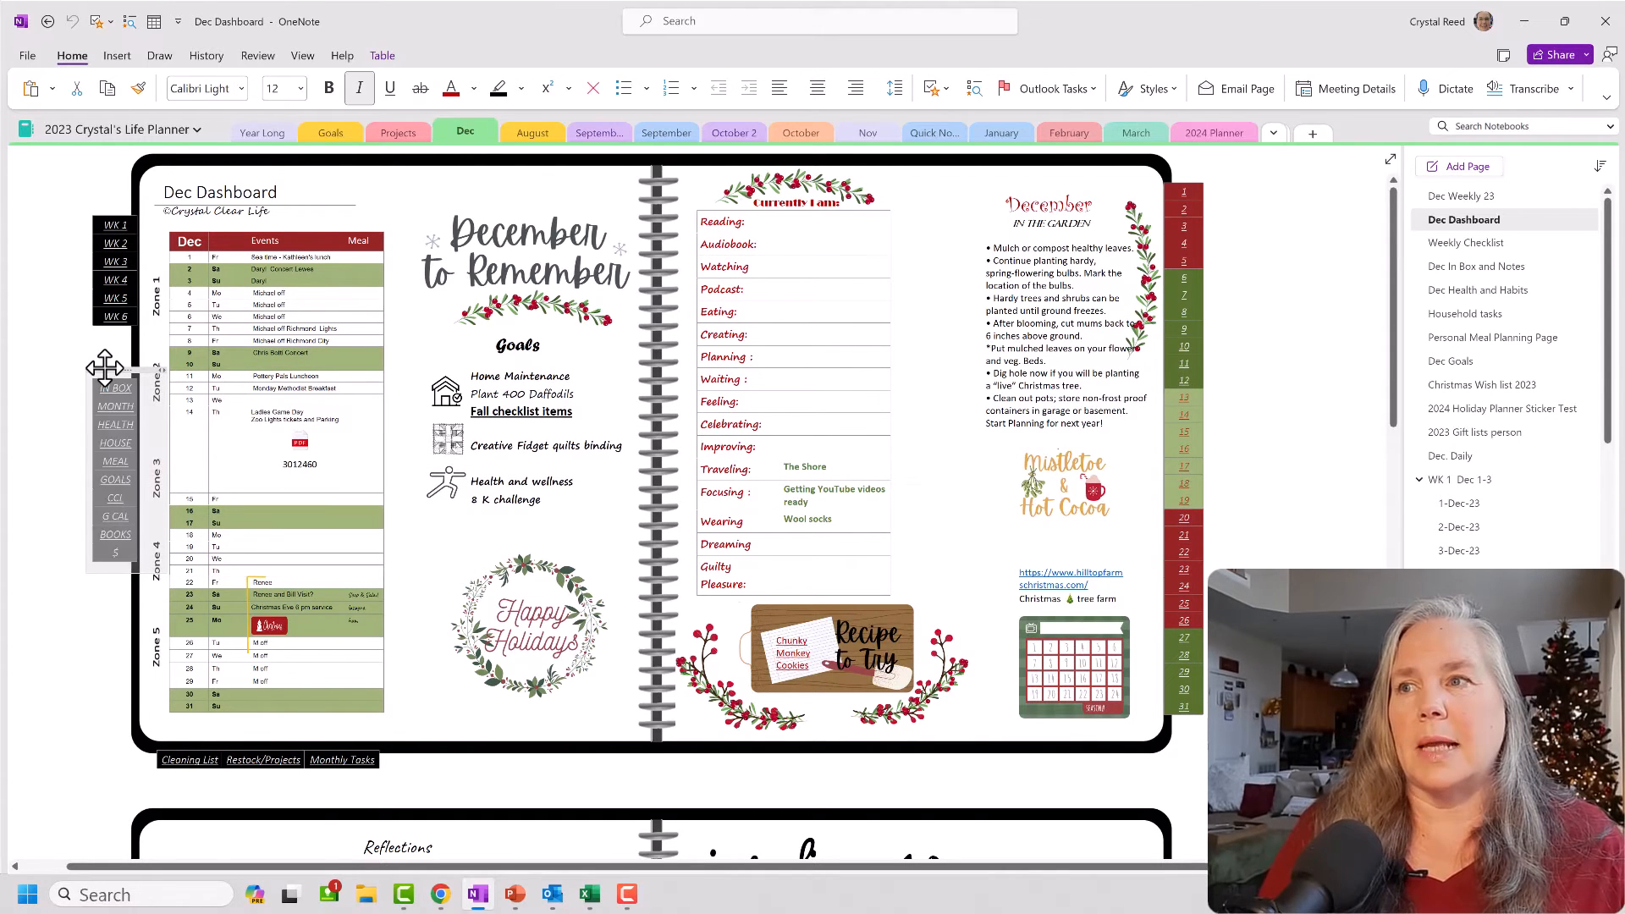
pyautogui.moveTo(420, 179)
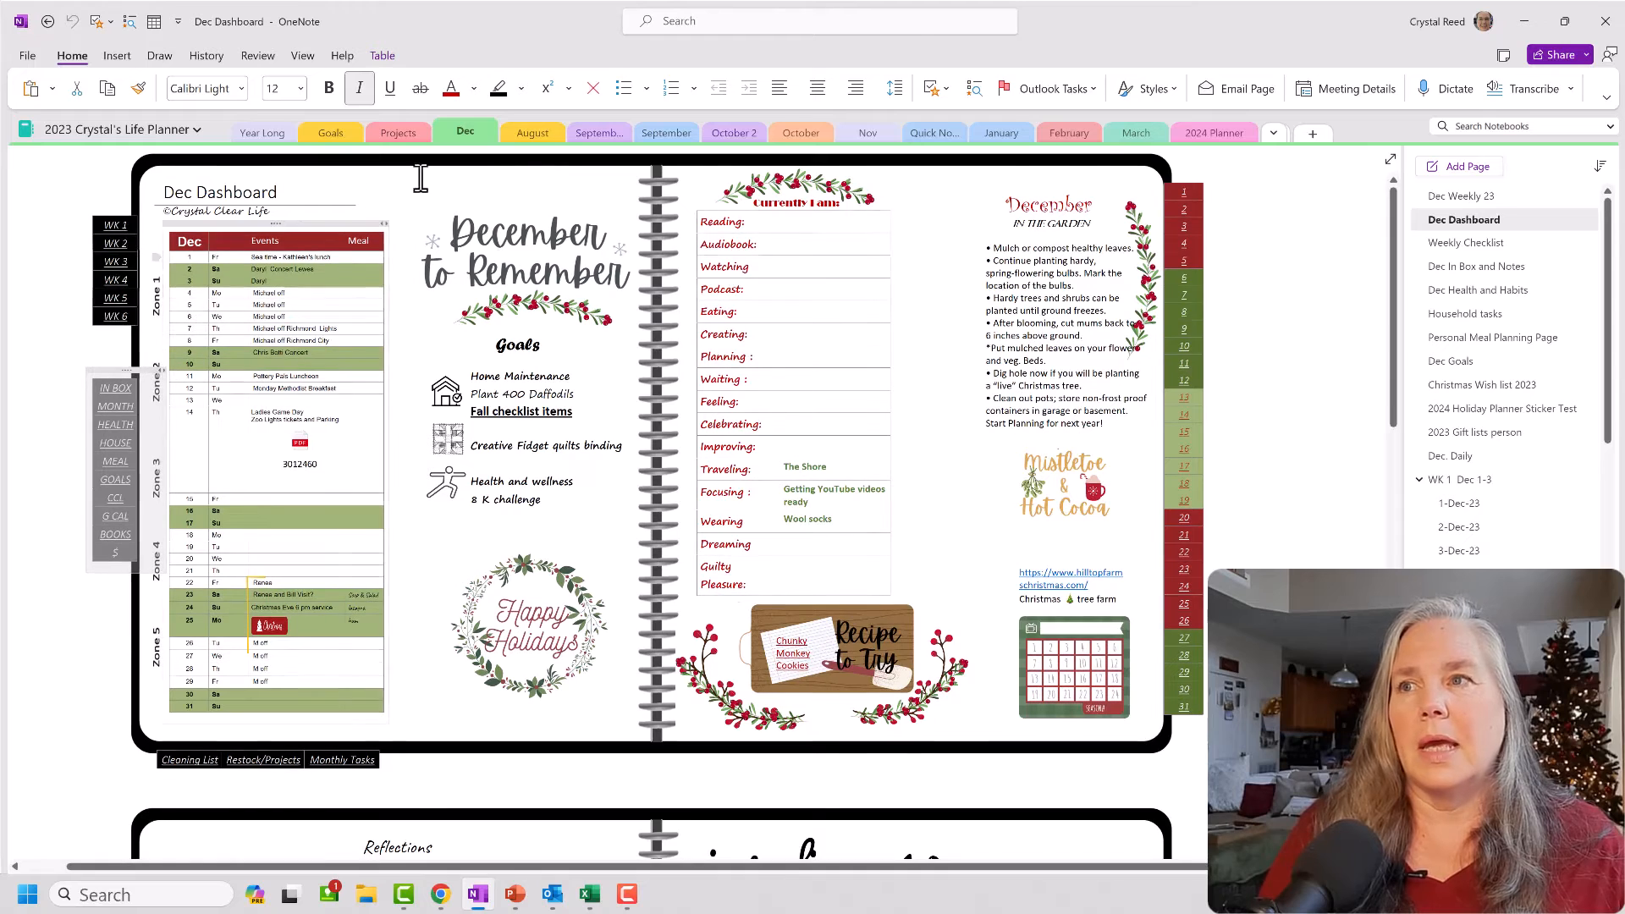
# Return to the 2024 Planner section and paste the IN BOX link column
pyautogui.click(1214, 131)
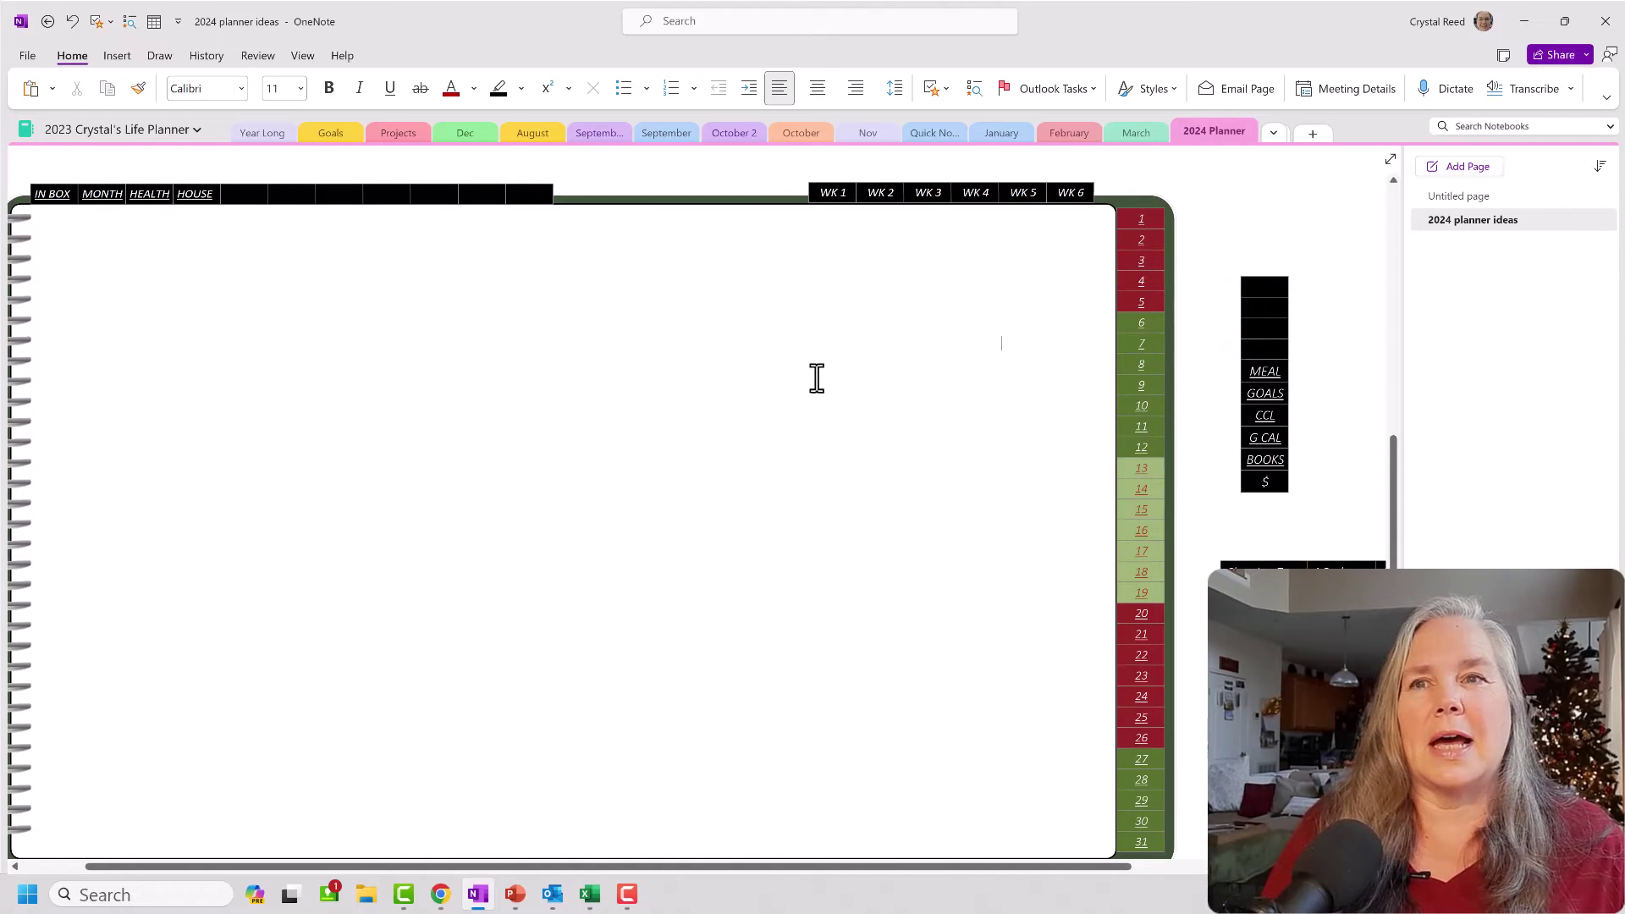
pyautogui.rightClick(818, 380)
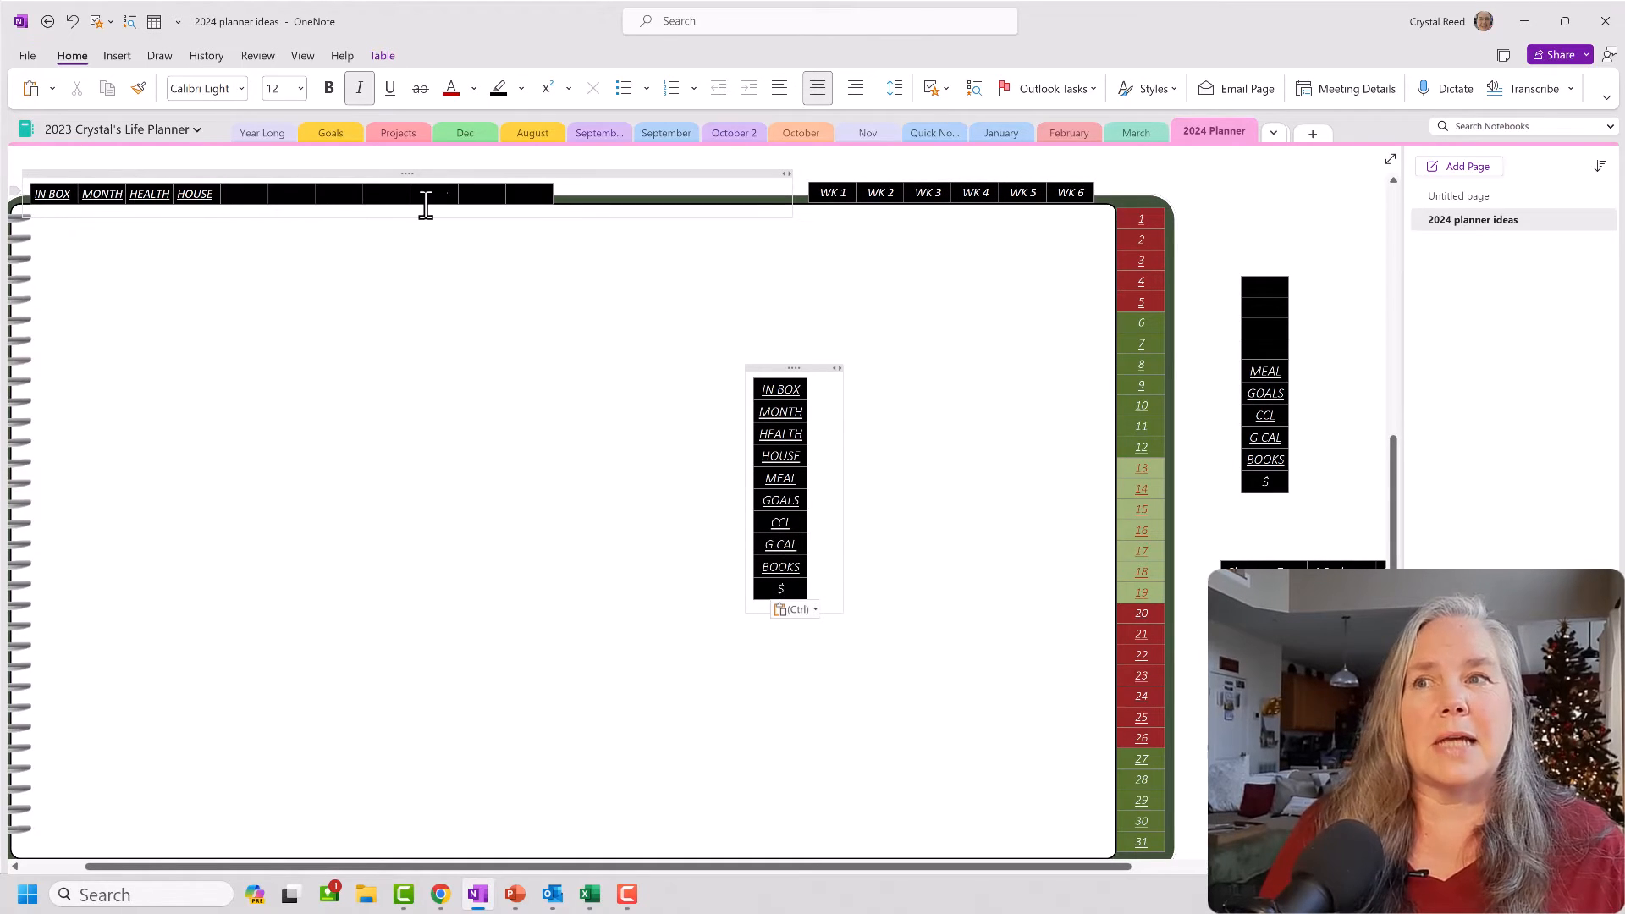
pyautogui.moveTo(553, 216)
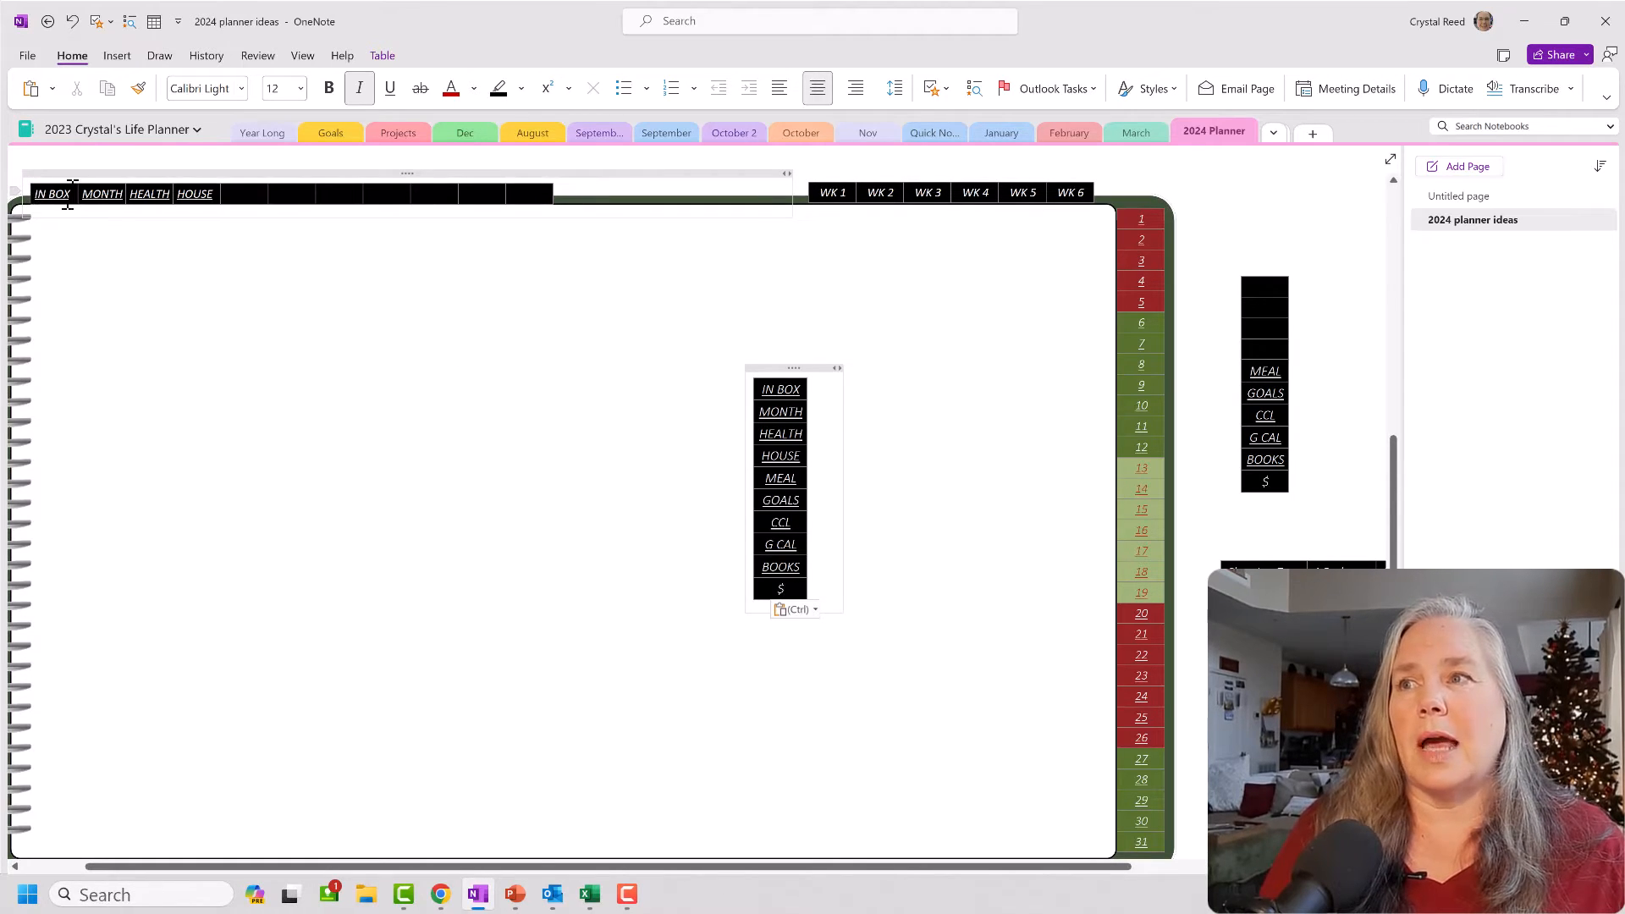
pyautogui.moveTo(149, 193)
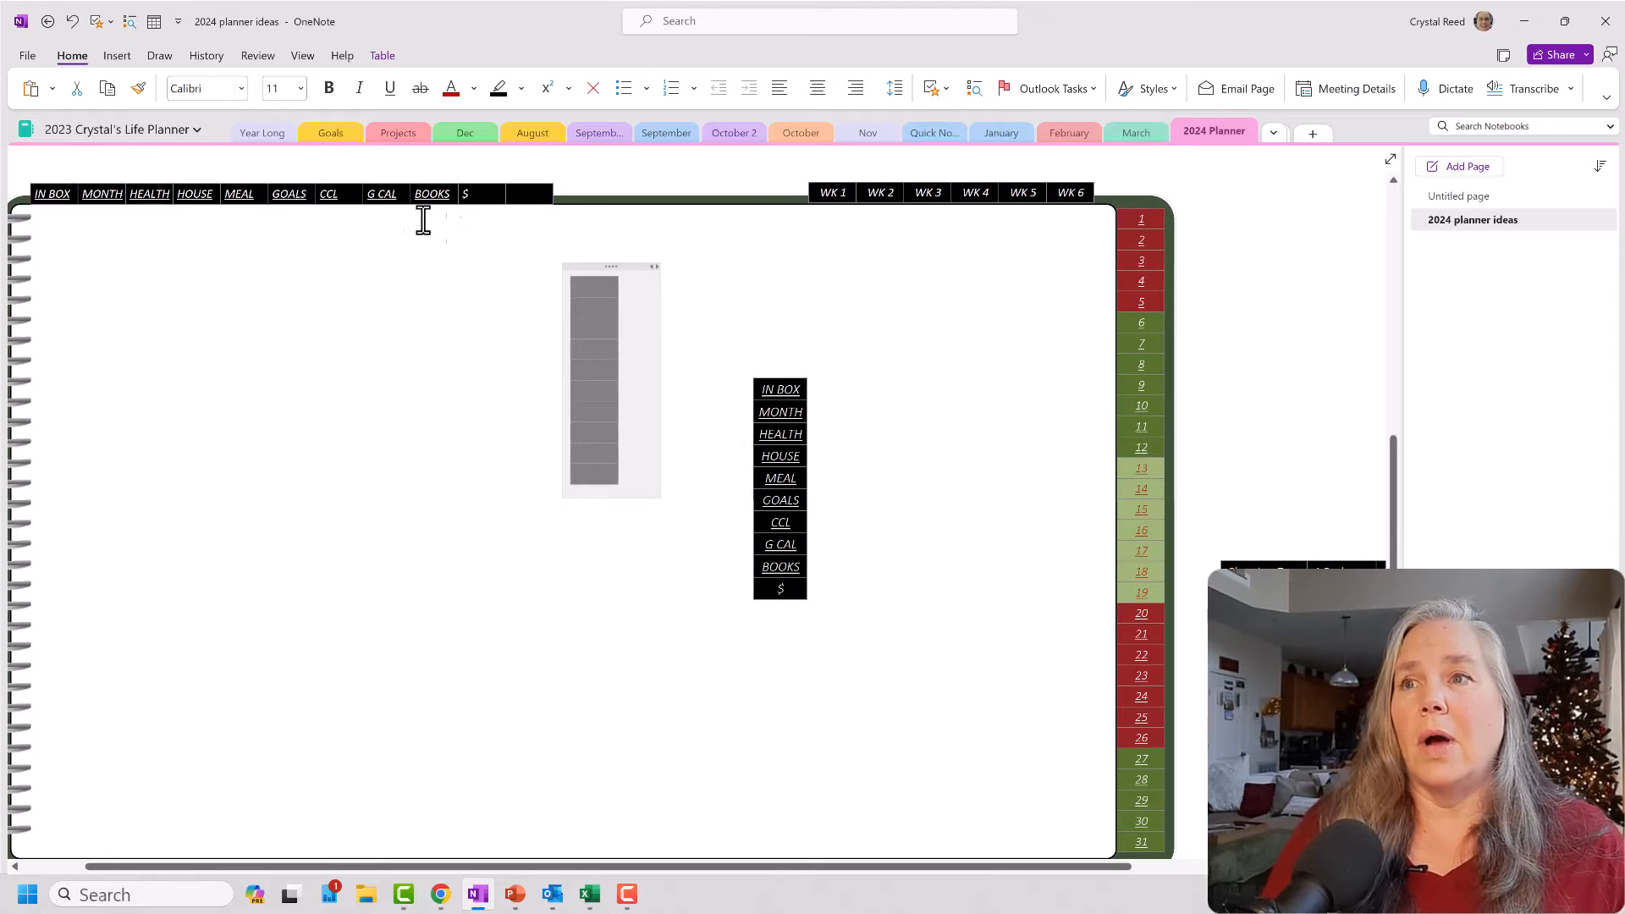
pyautogui.moveTo(52, 194)
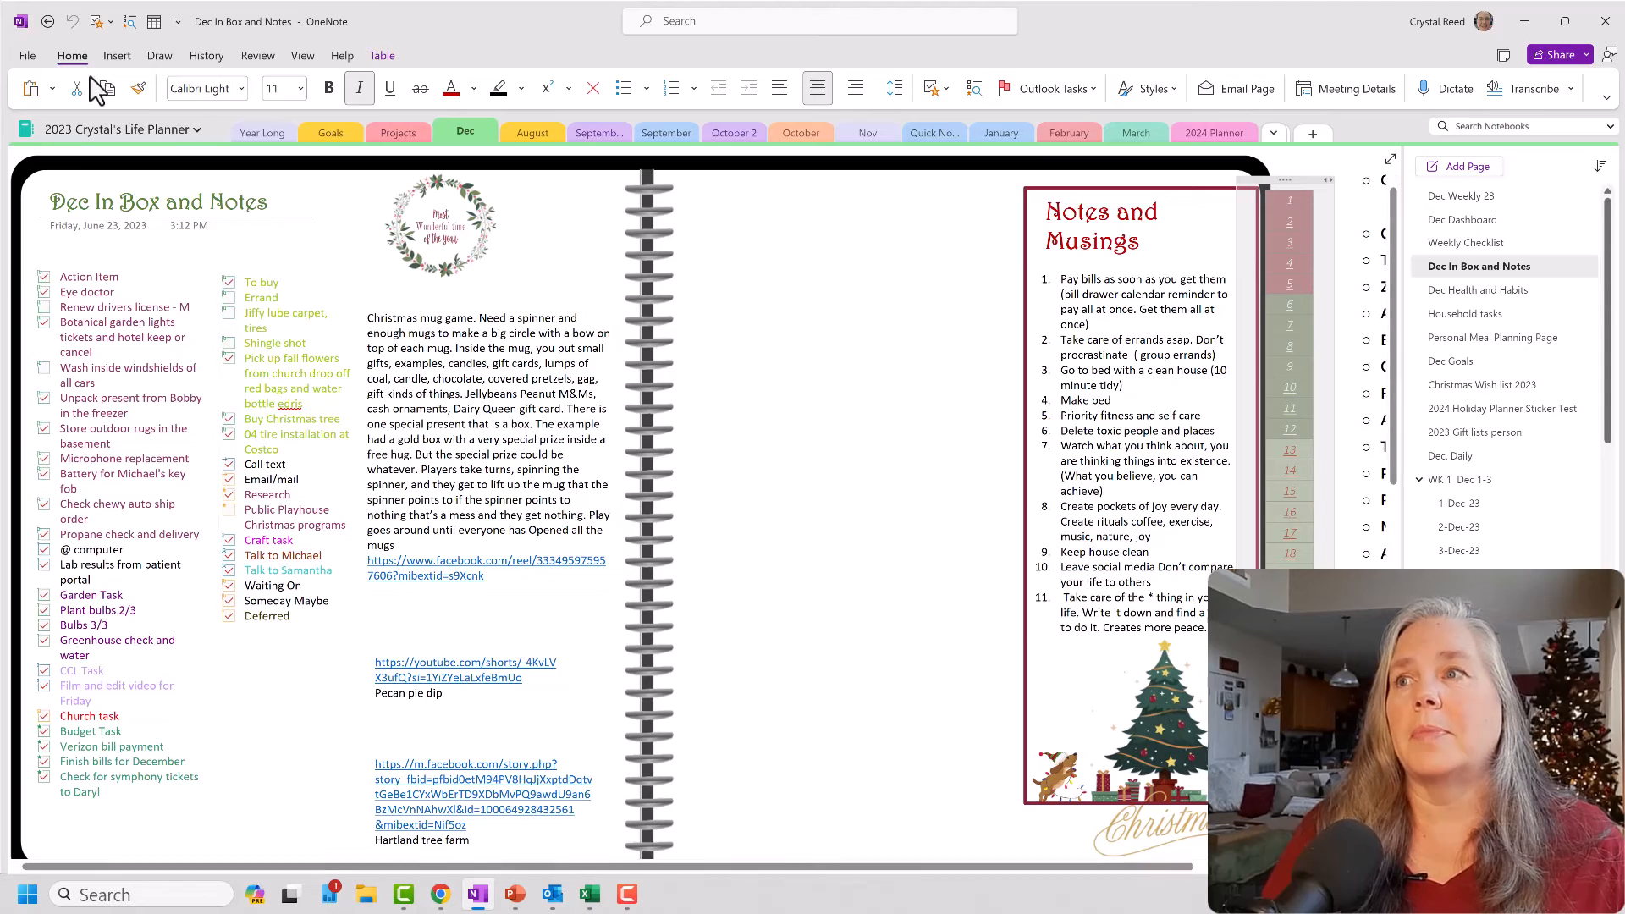
# Return to the 2024 planner page and finish editing the top link bar
pyautogui.click(1214, 132)
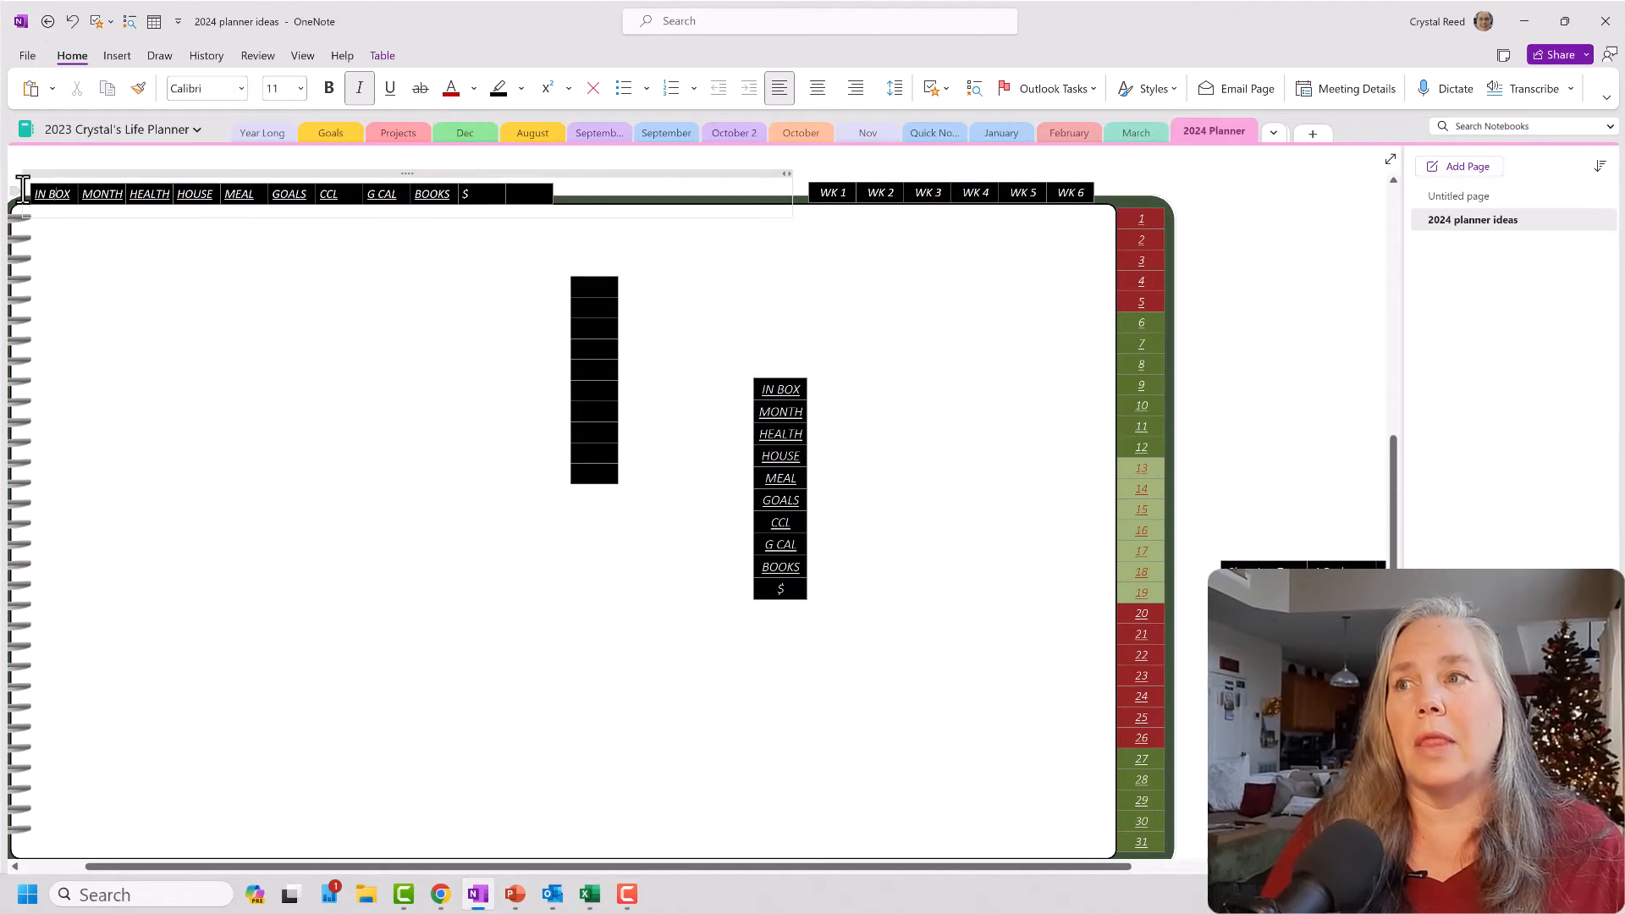
pyautogui.moveTo(54, 200)
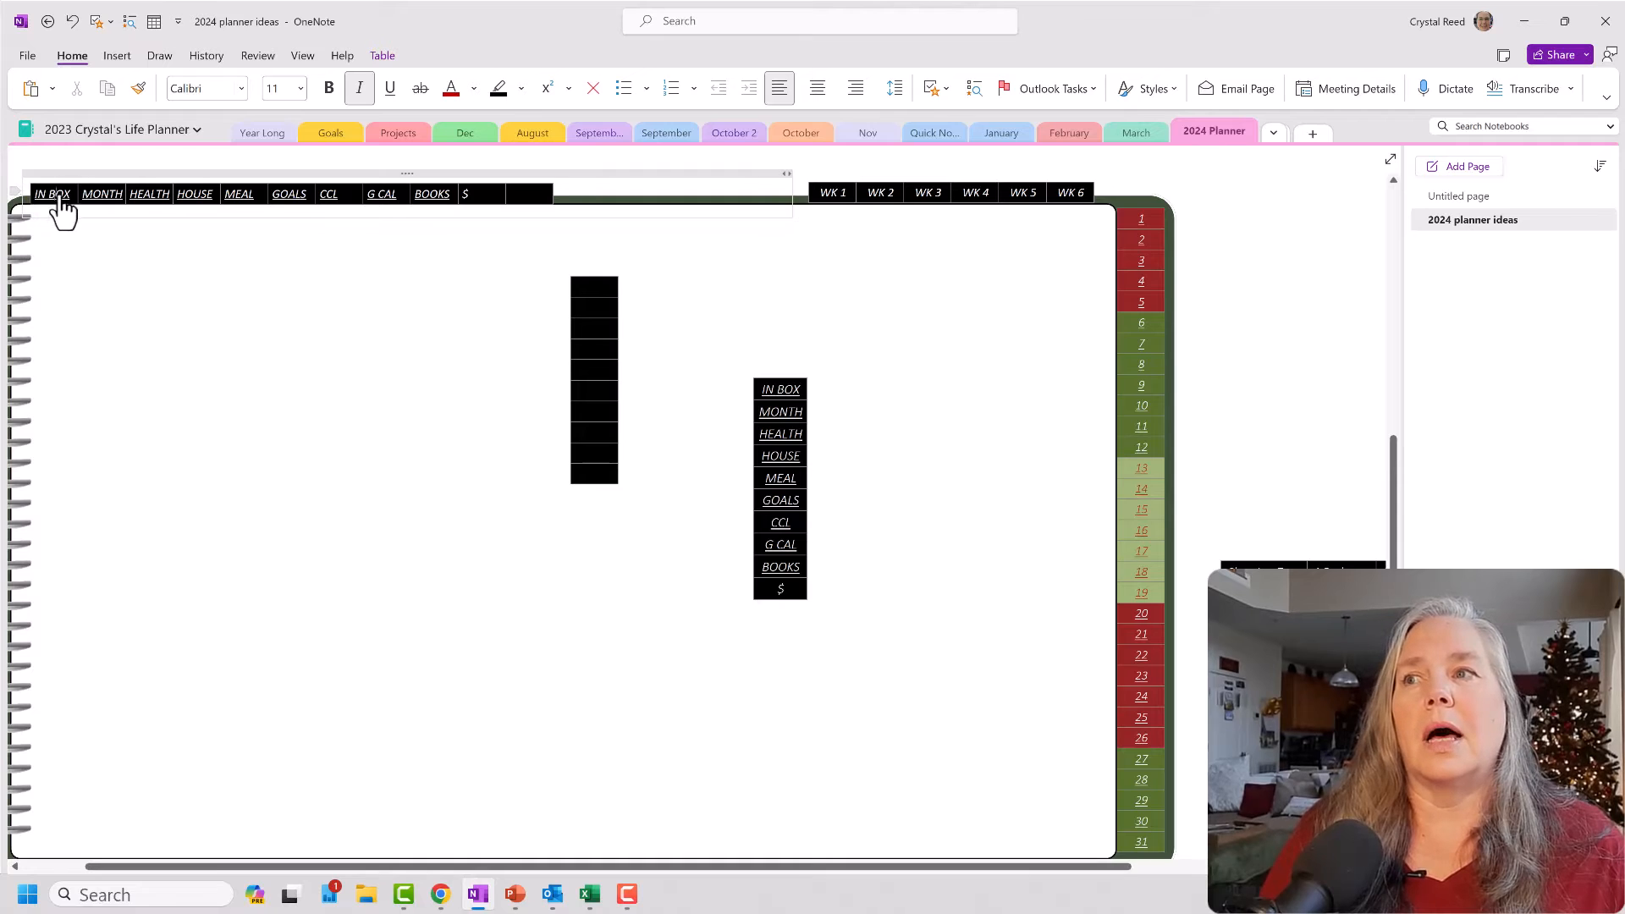
pyautogui.moveTo(87, 206)
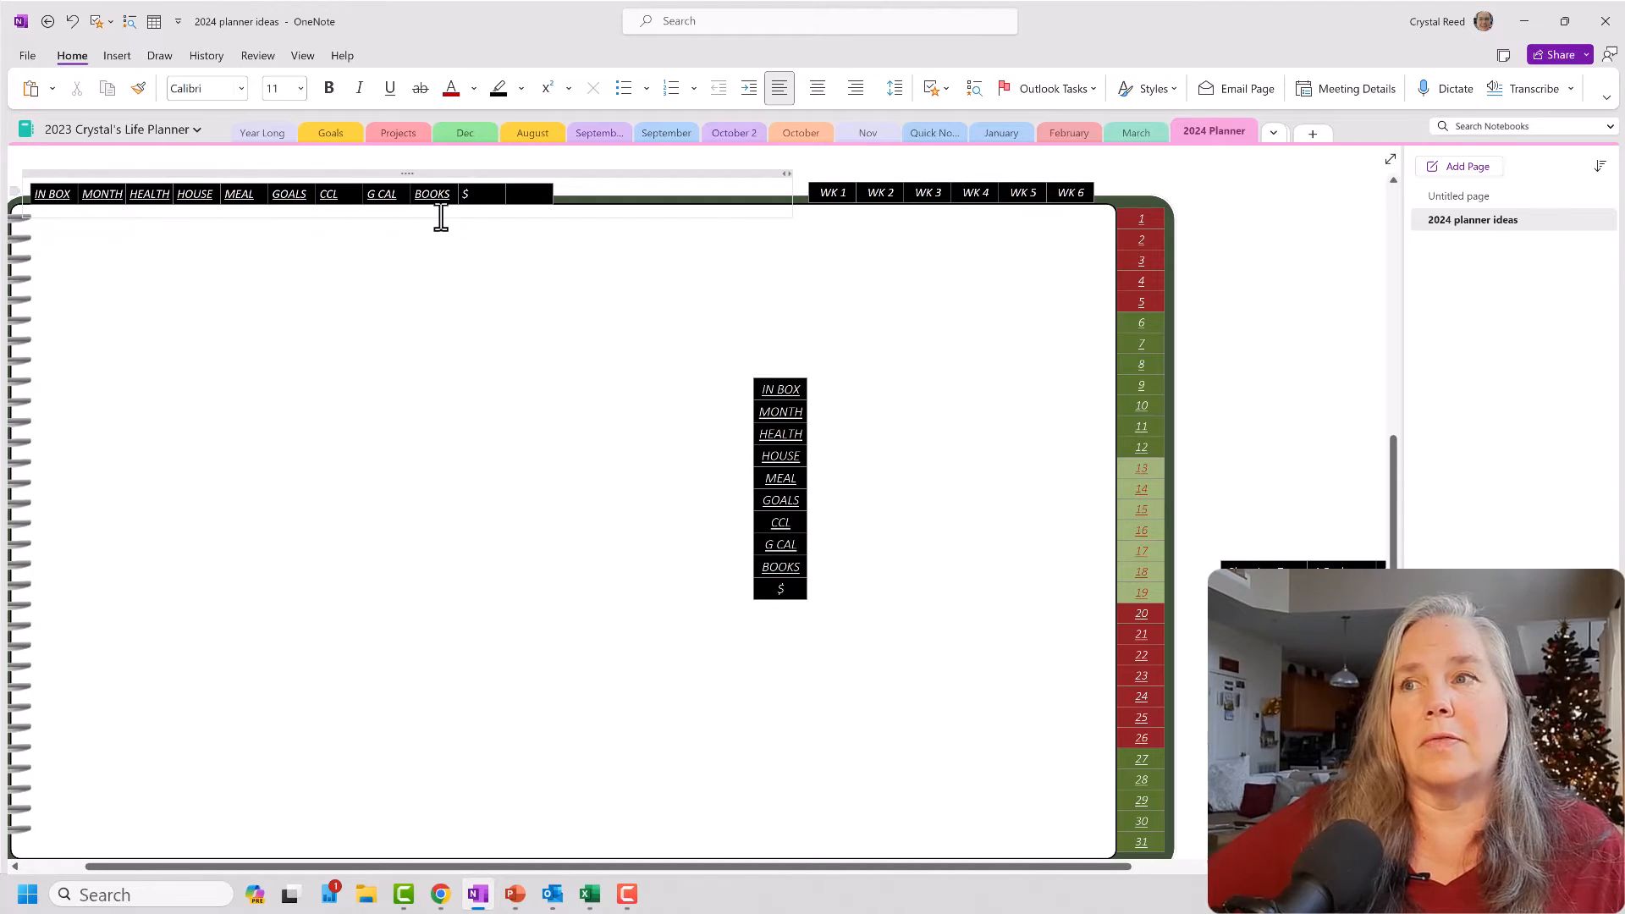
pyautogui.moveTo(328, 194)
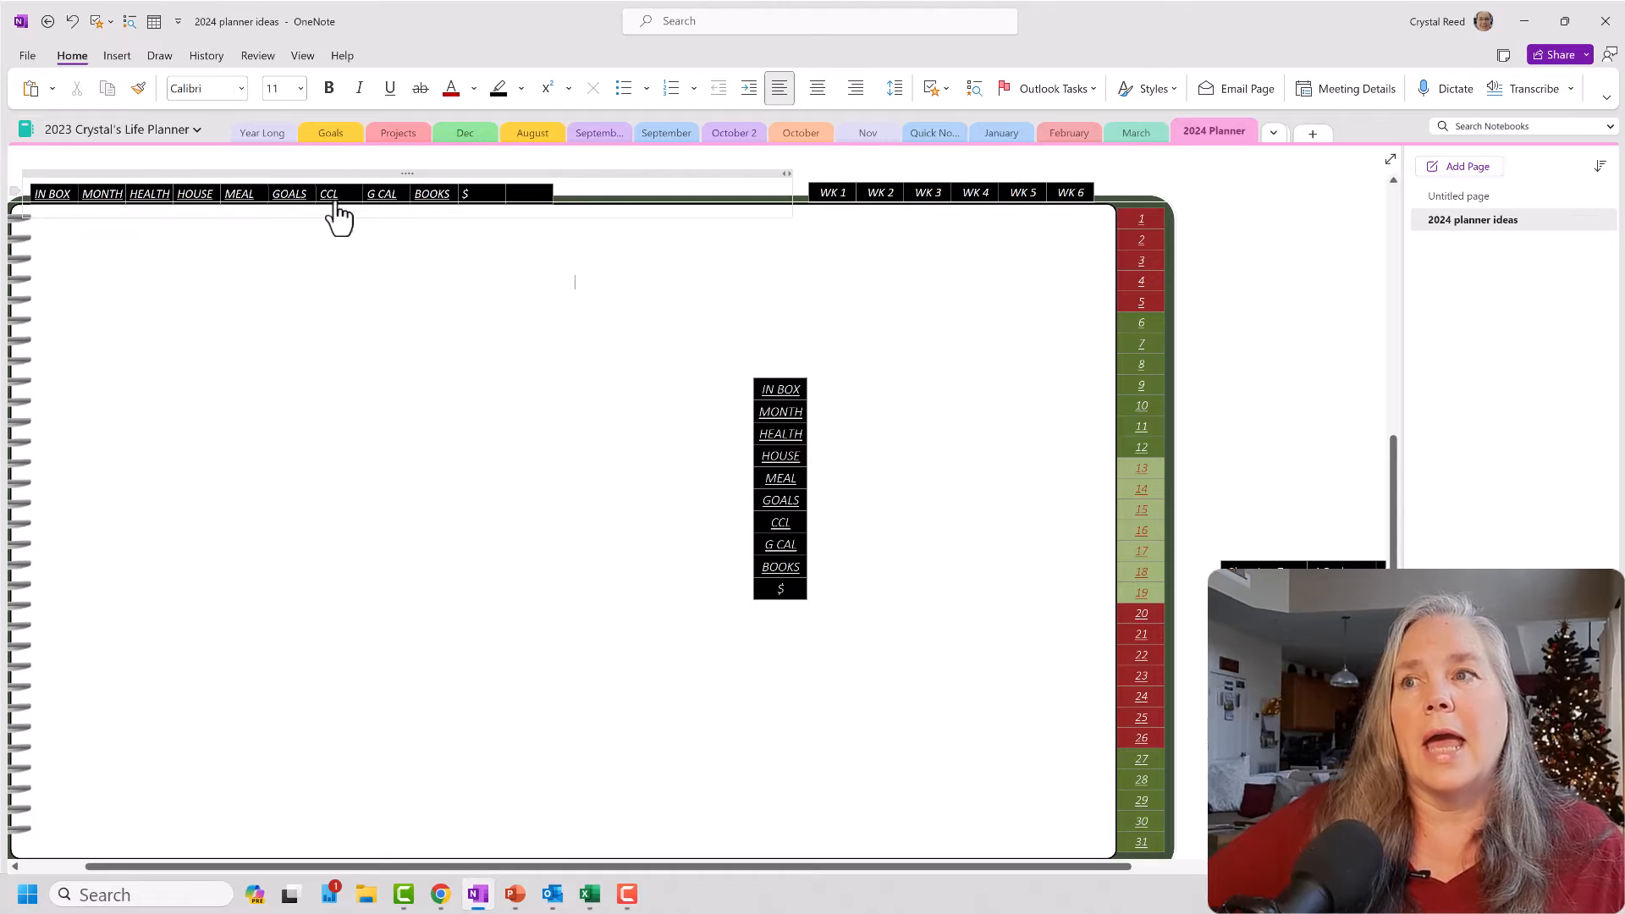
pyautogui.moveTo(403, 270)
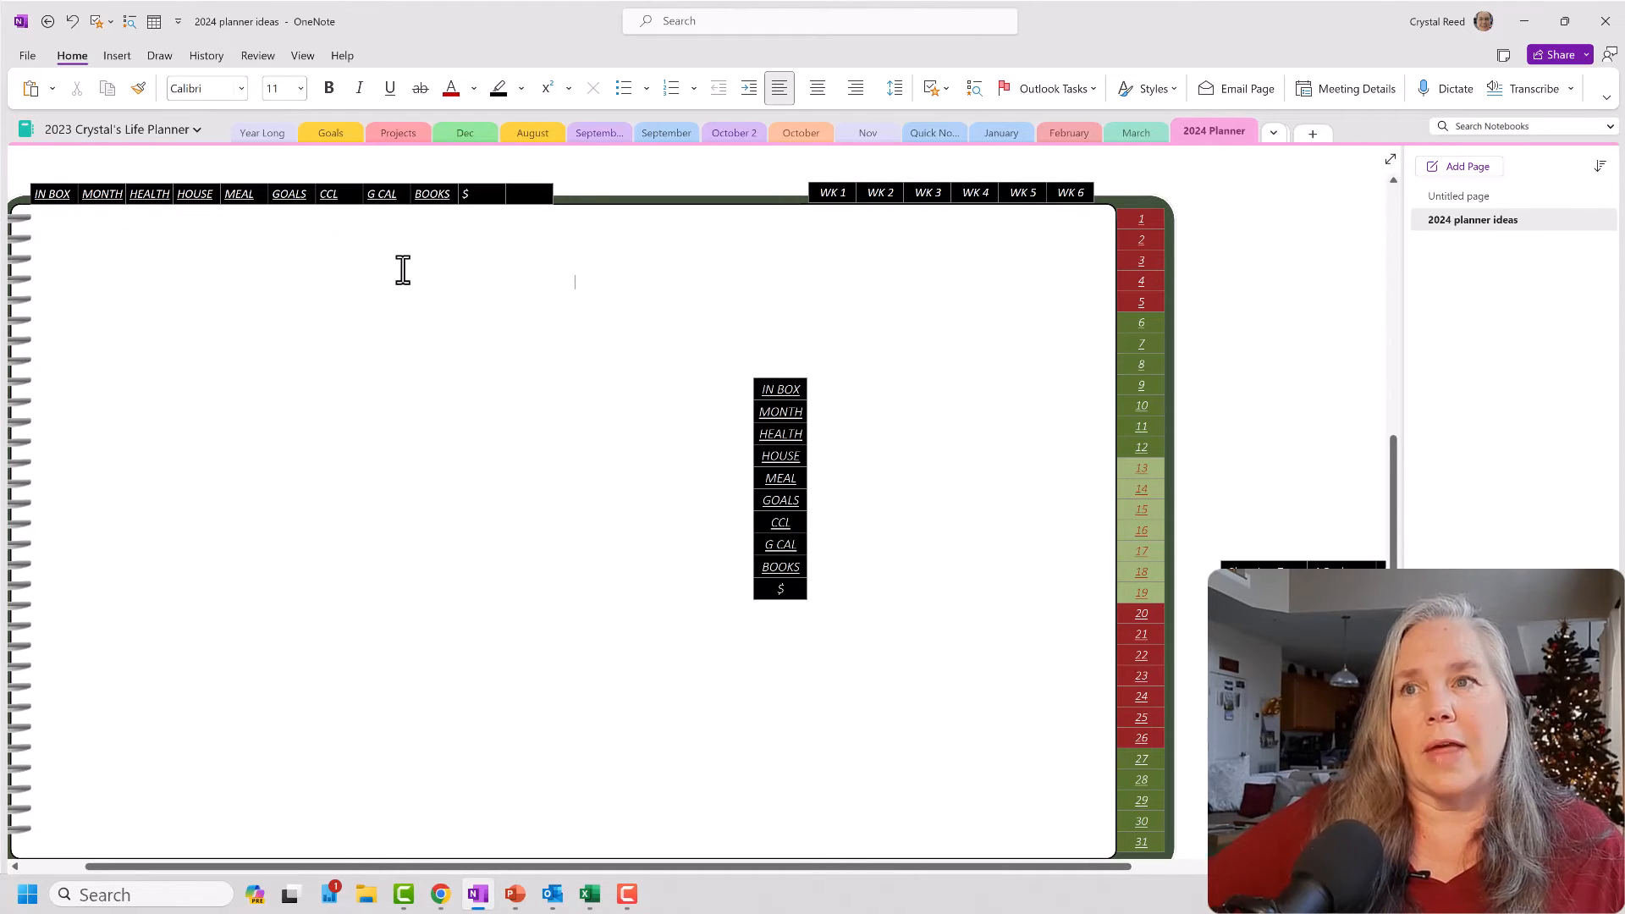
pyautogui.click(781, 411)
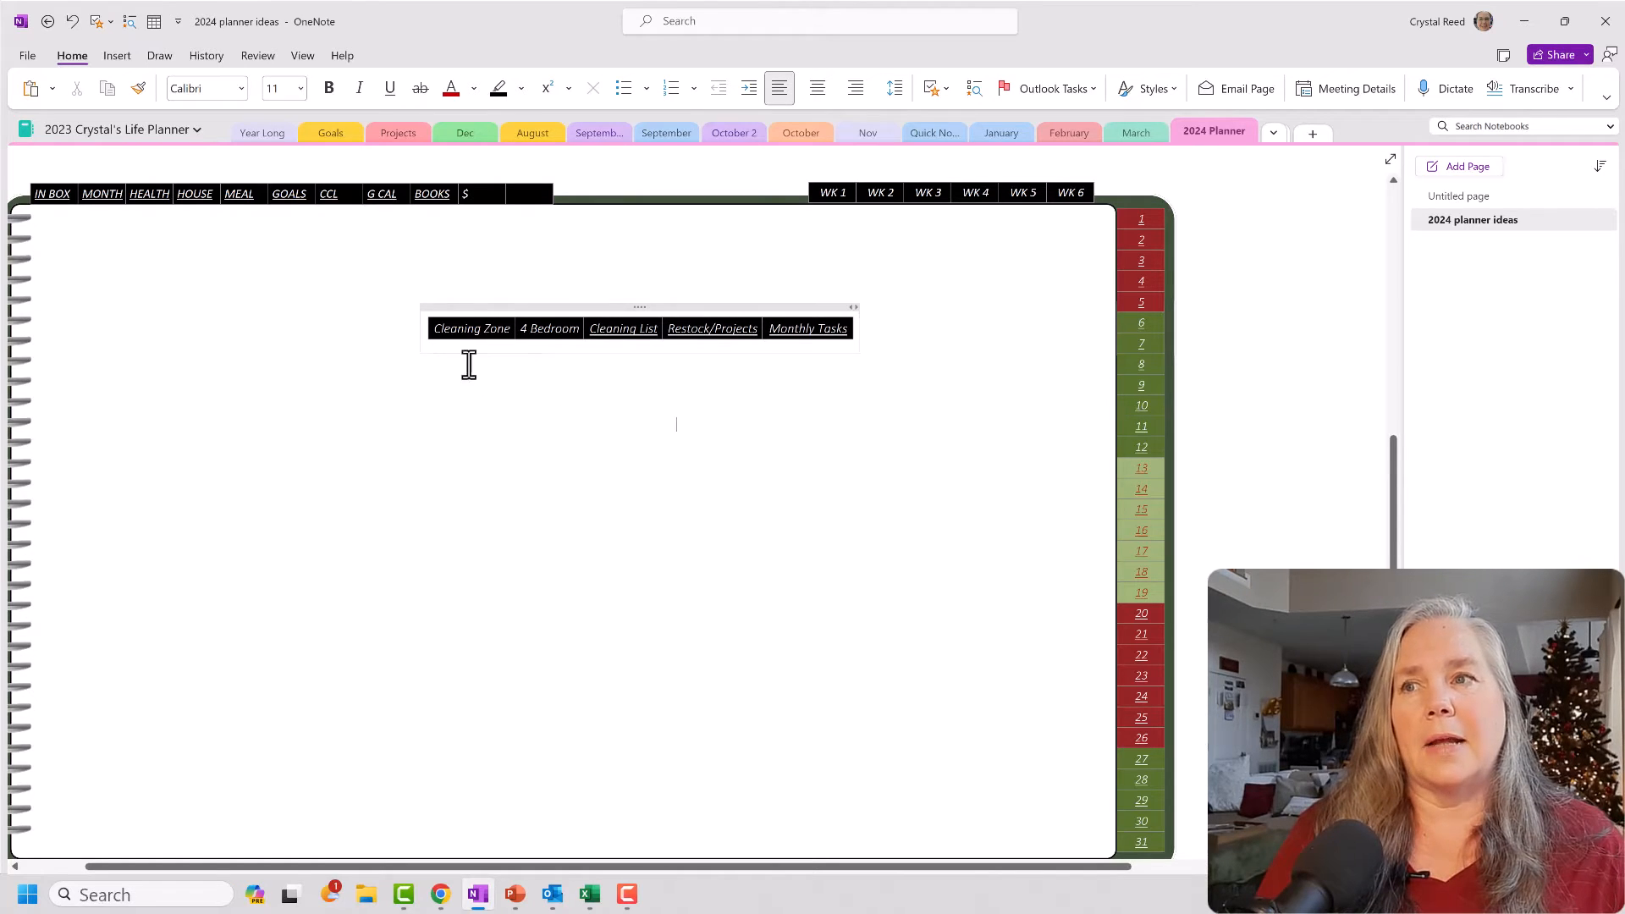
pyautogui.moveTo(617, 352)
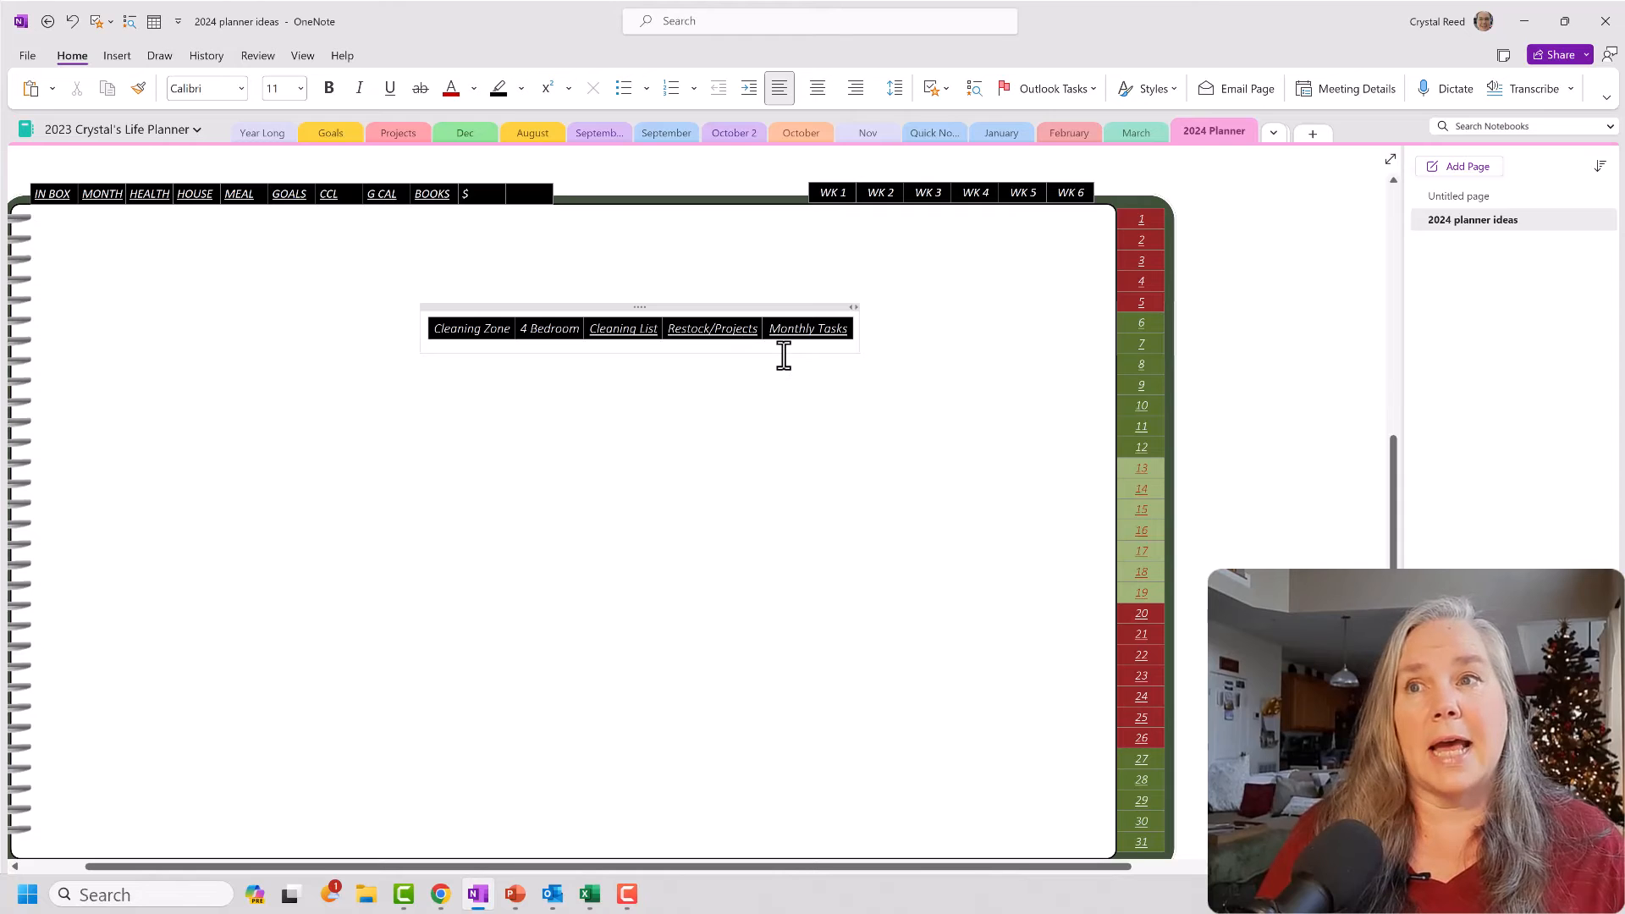
pyautogui.moveTo(508, 337)
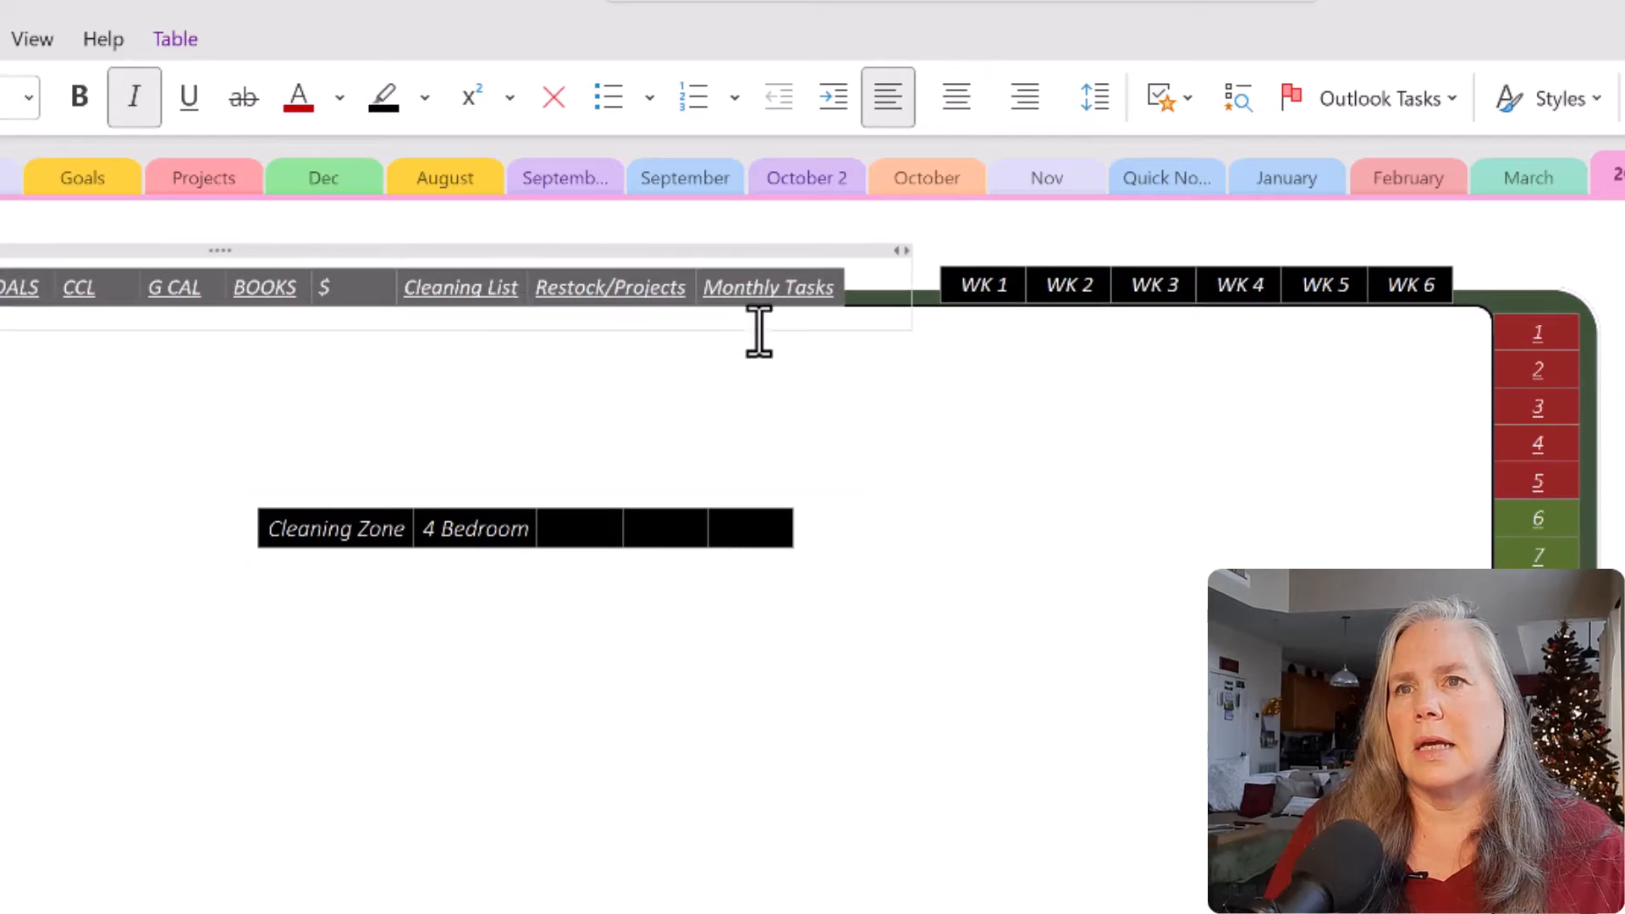
pyautogui.moveTo(965, 556)
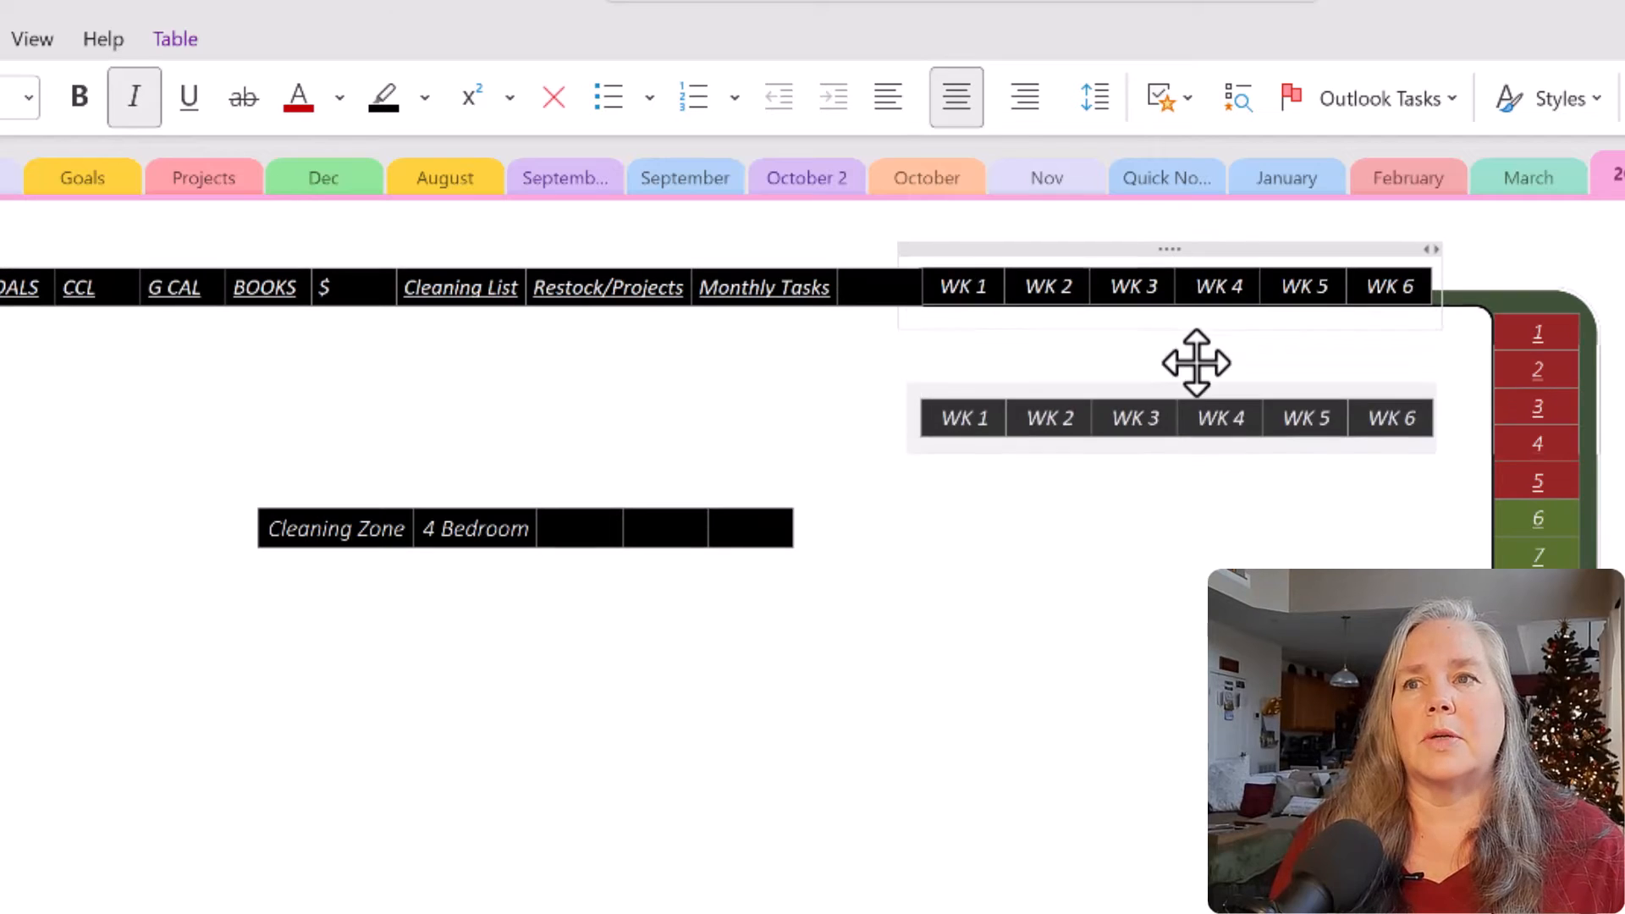
# Drag the WK 1–6 links table onto the end of the top link bar
pyautogui.moveTo(1196, 363); pyautogui.dragTo(1184, 394)
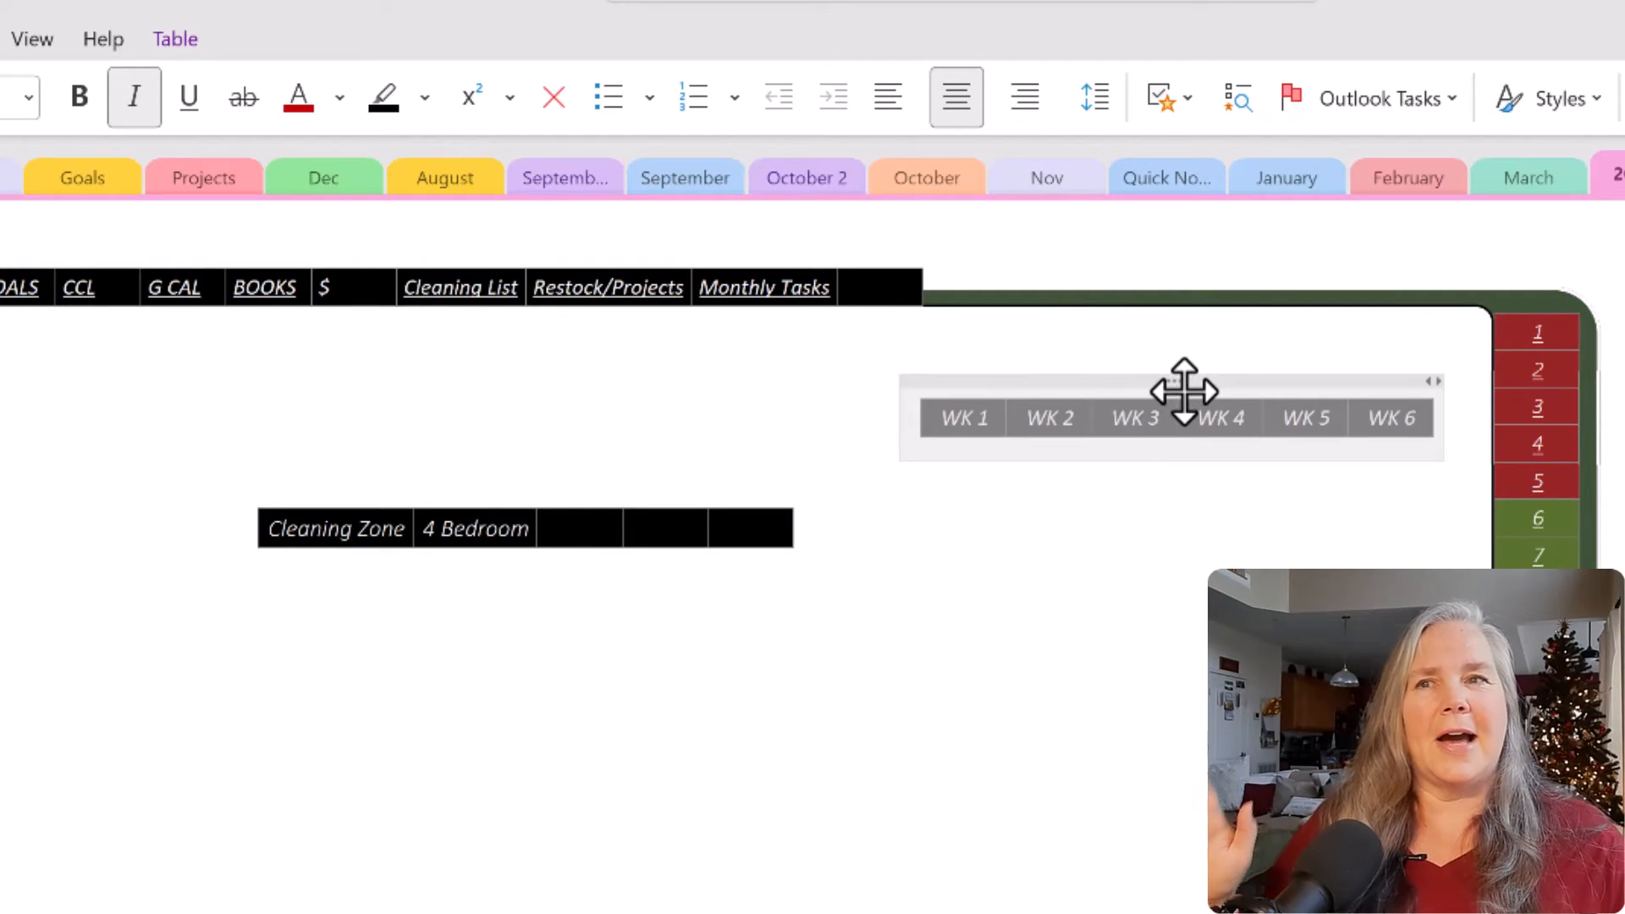
pyautogui.moveTo(1067, 551)
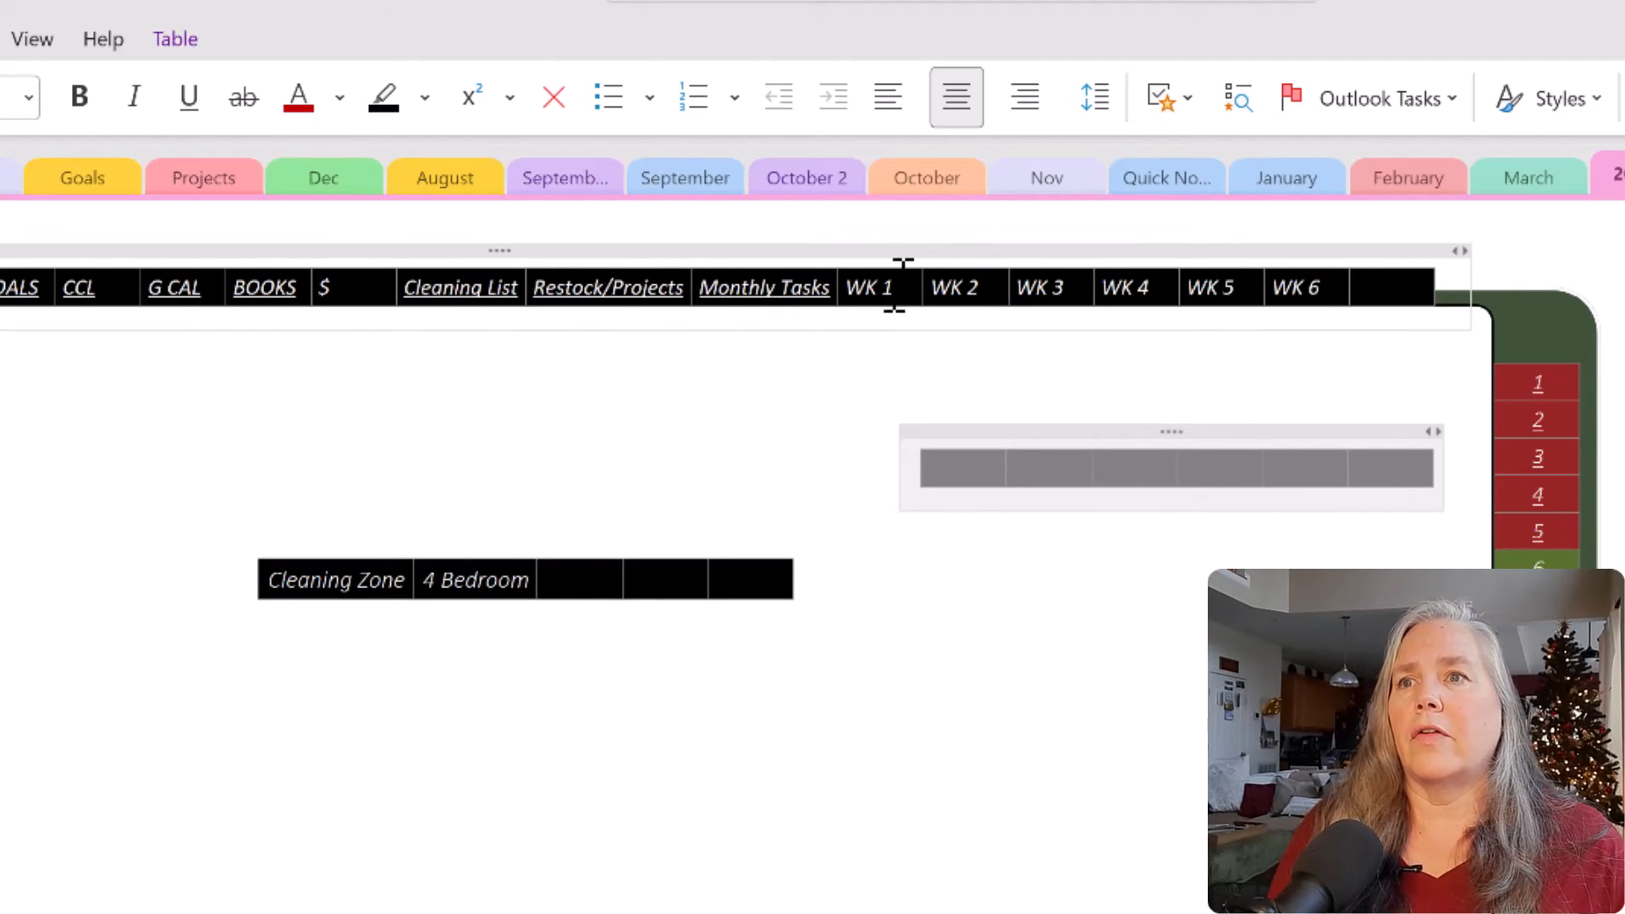
pyautogui.moveTo(1017, 393)
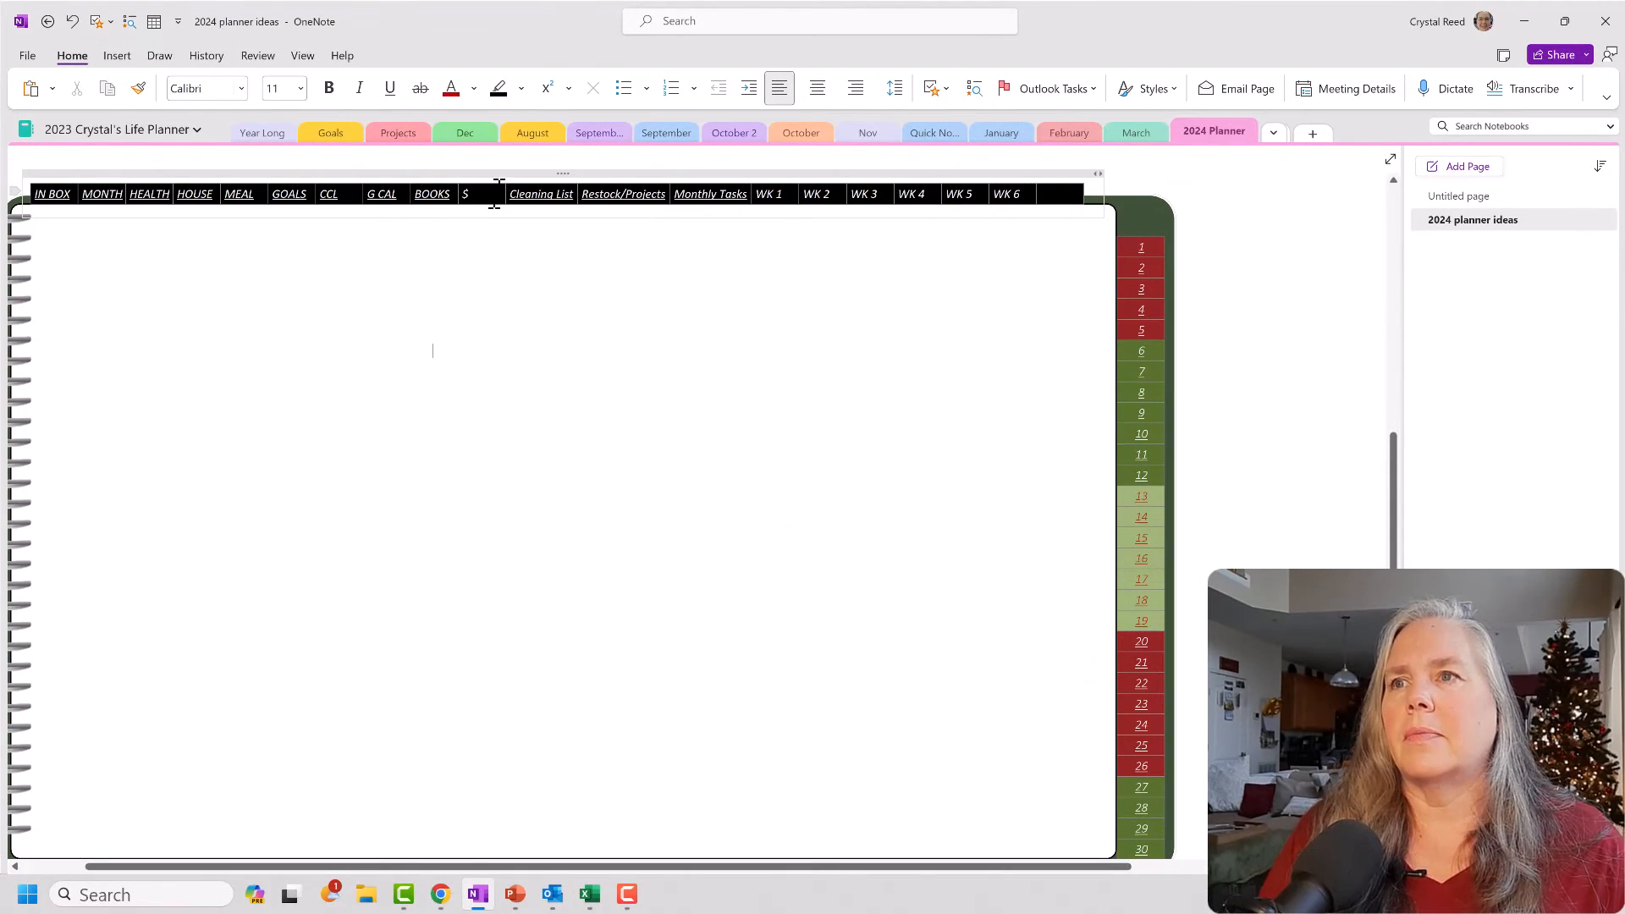
# Insert a new column after $ in the top link bar and label it ZONE
pyautogui.rightClick(466, 194)
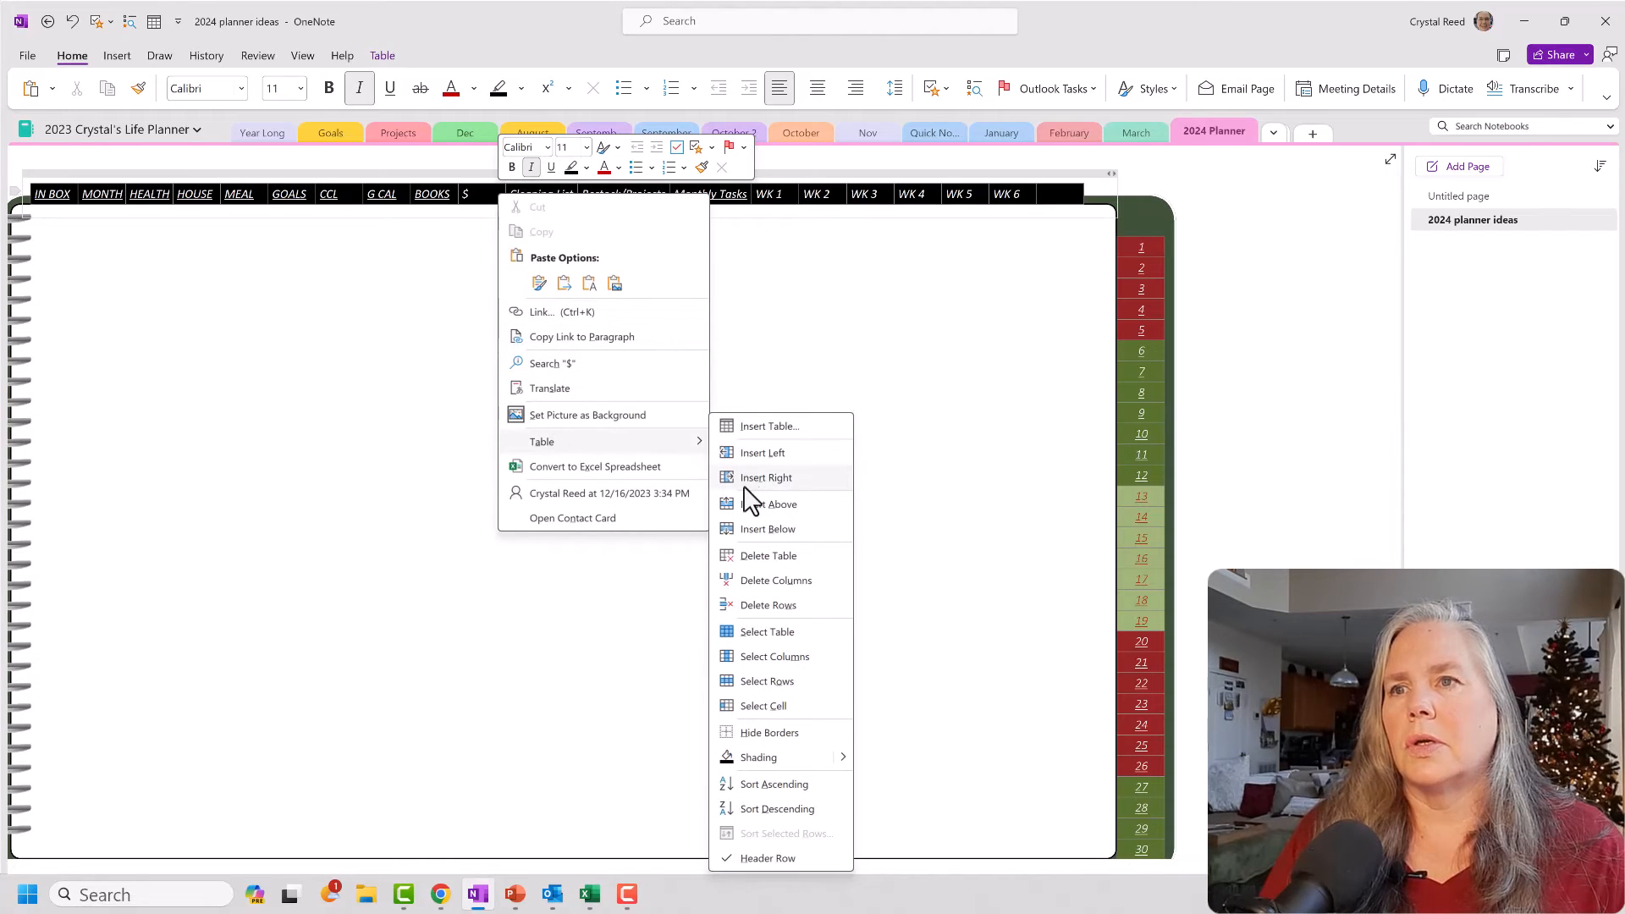
pyautogui.click(766, 477)
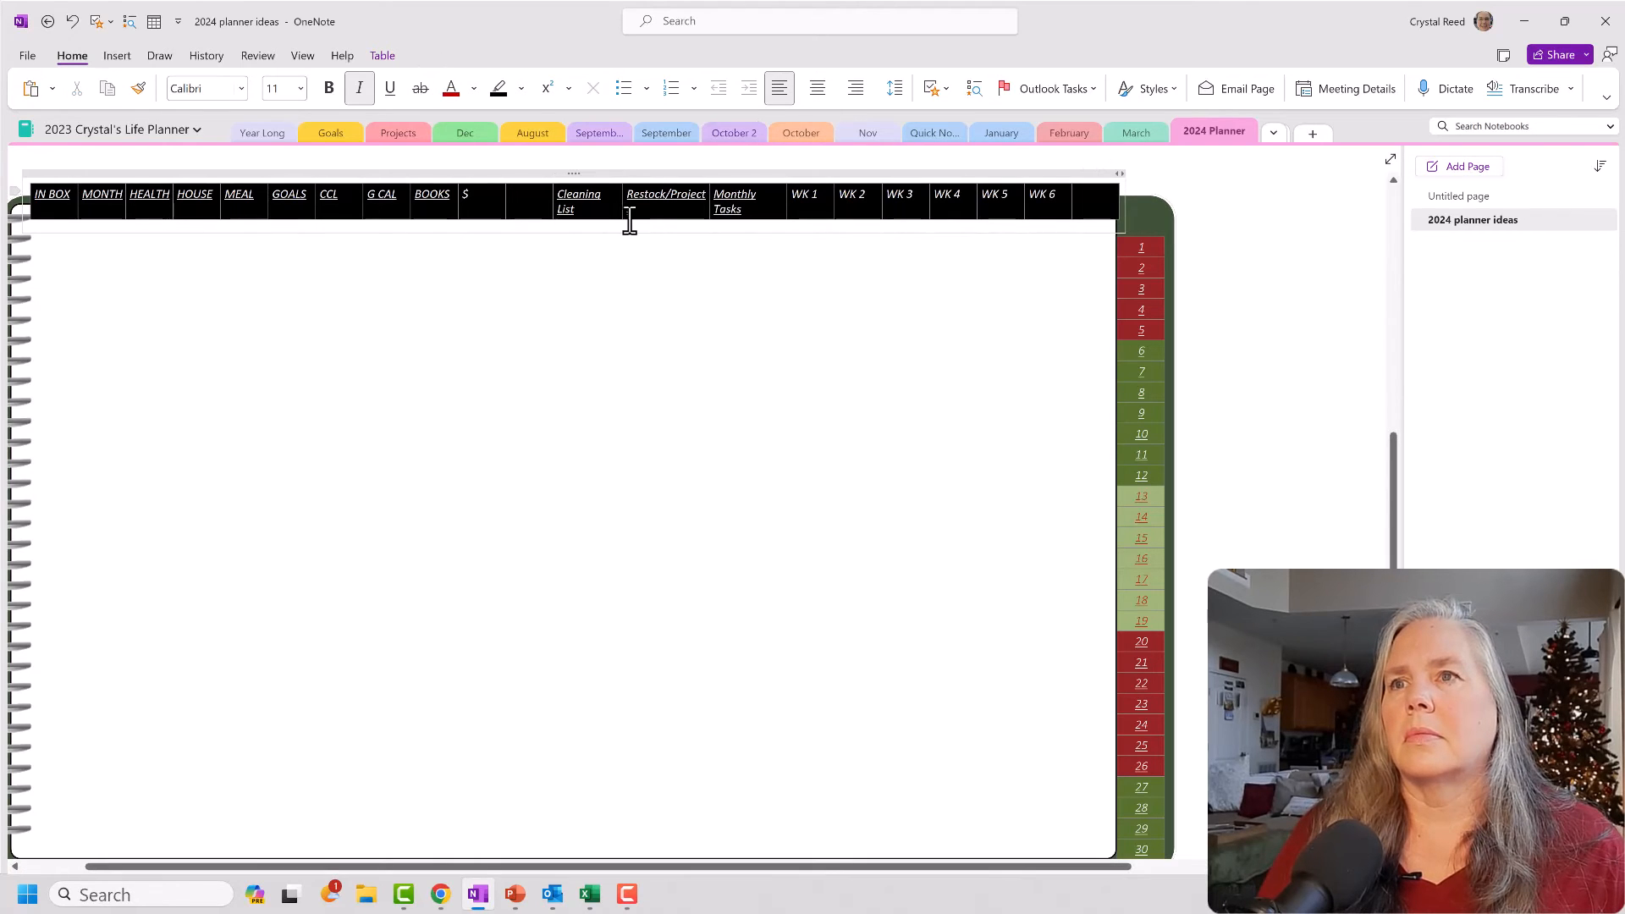
pyautogui.write('s')
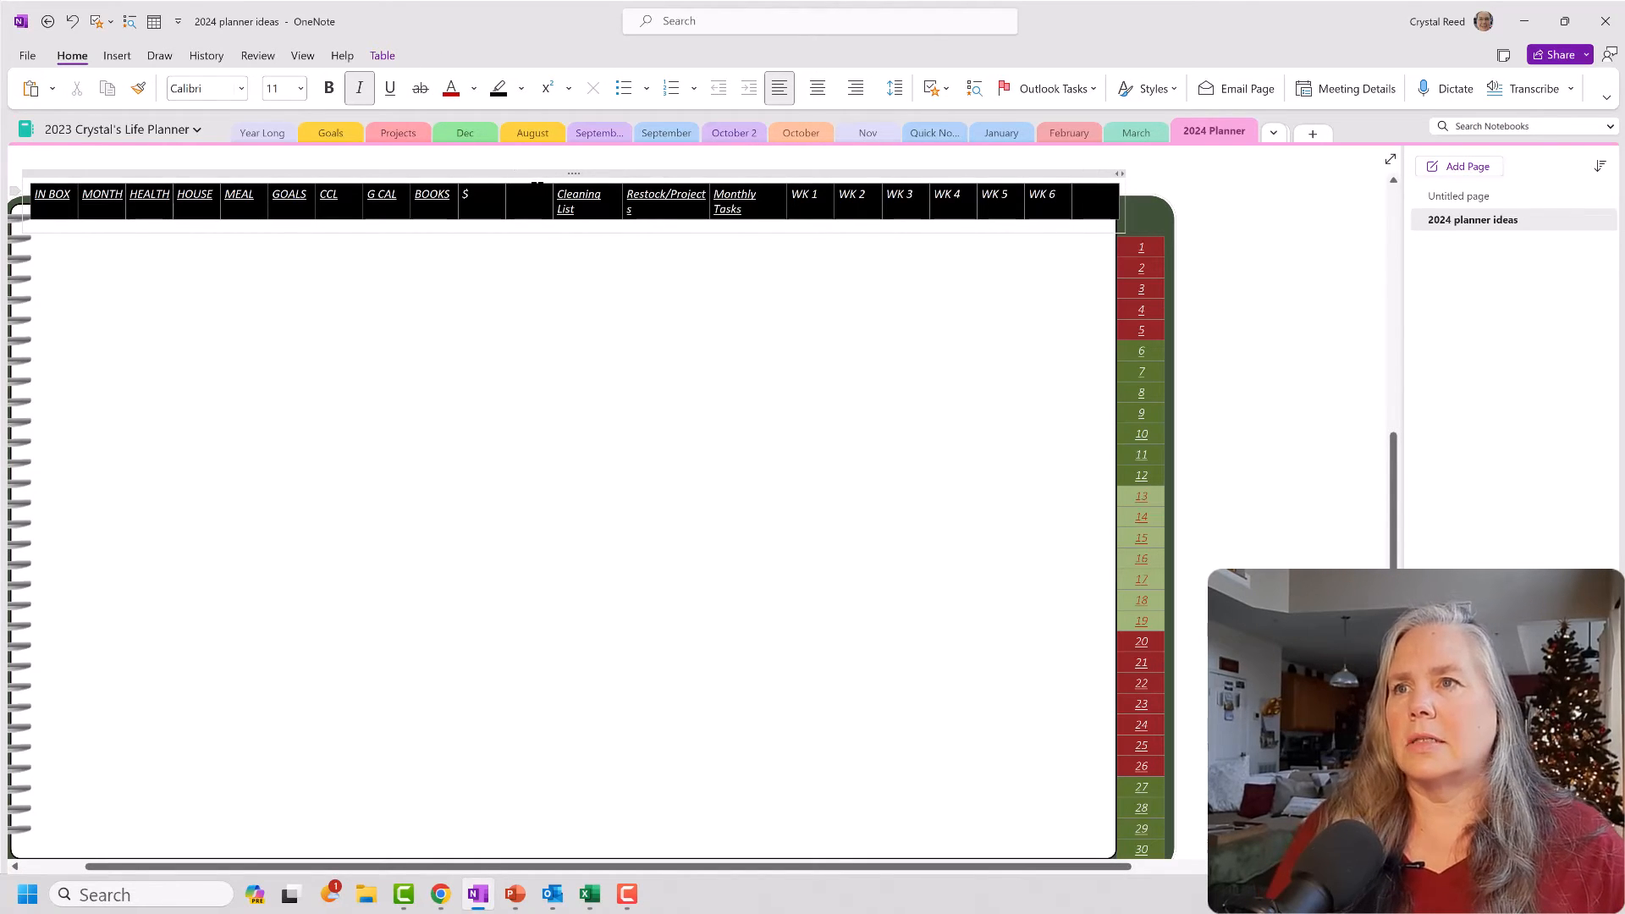
pyautogui.write('z')
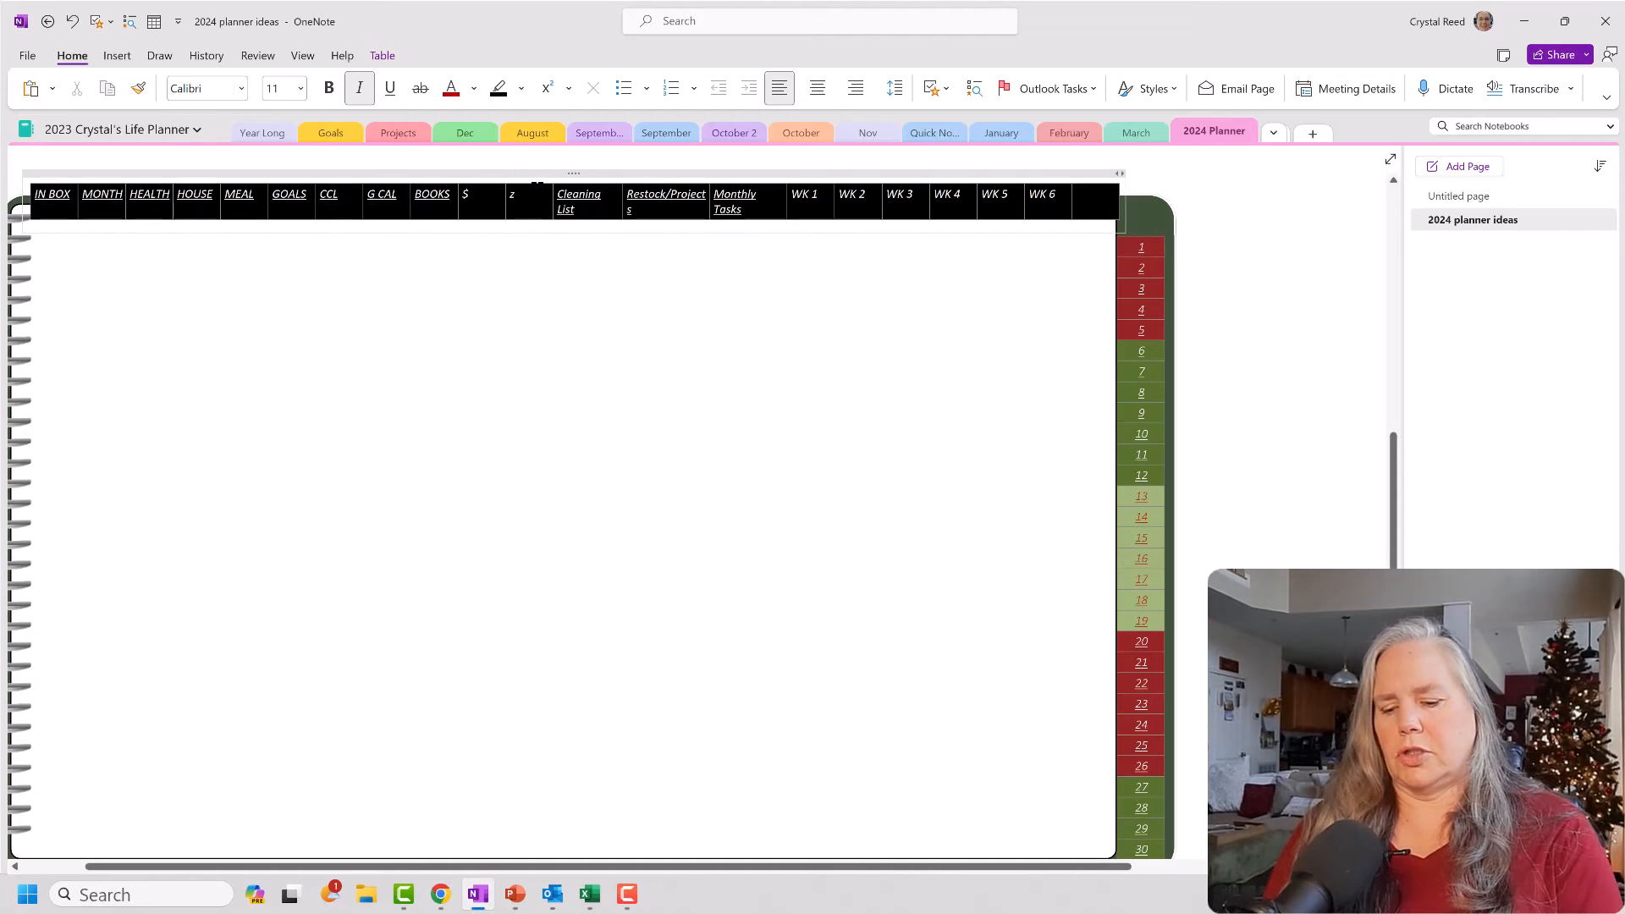
pyautogui.write('ONE')
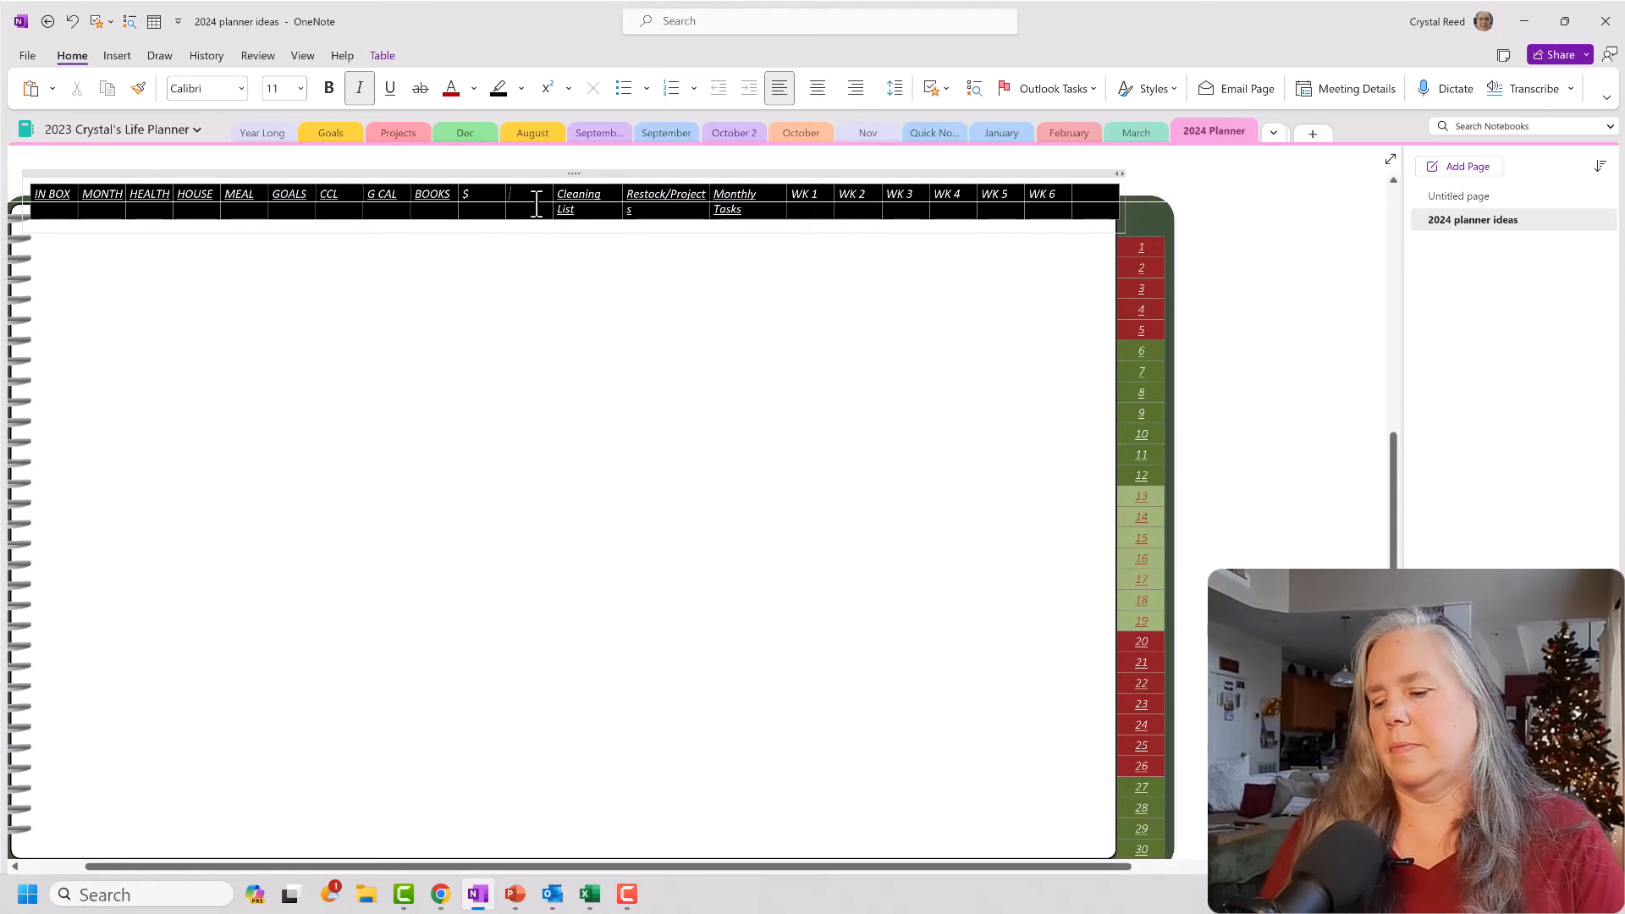
pyautogui.write('A')
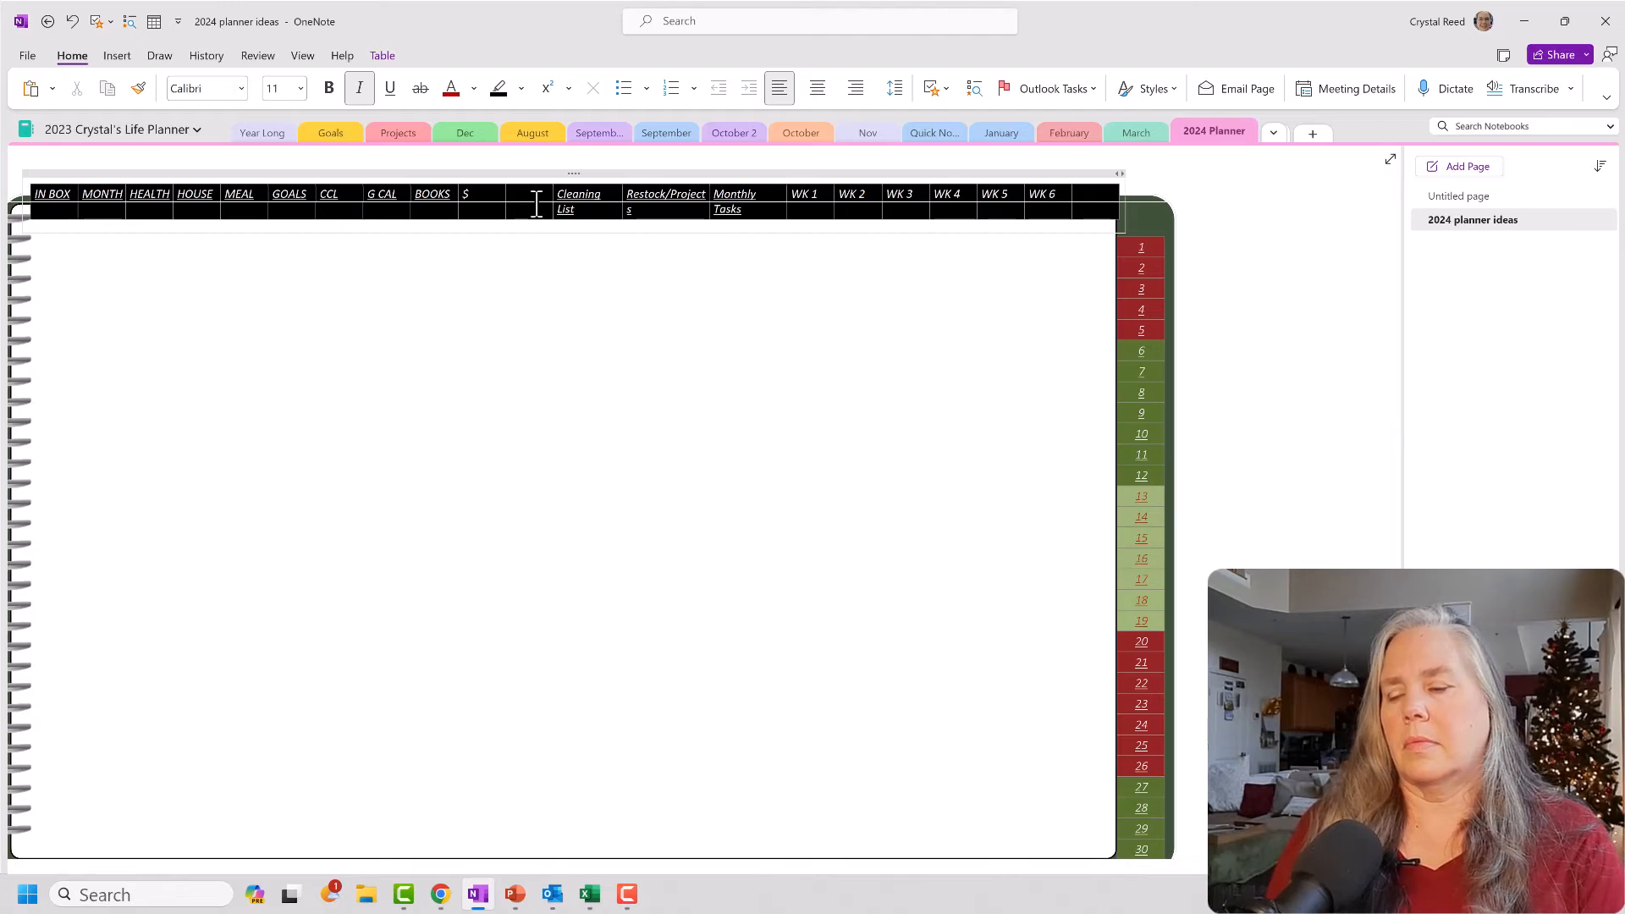
pyautogui.write('ZONE')
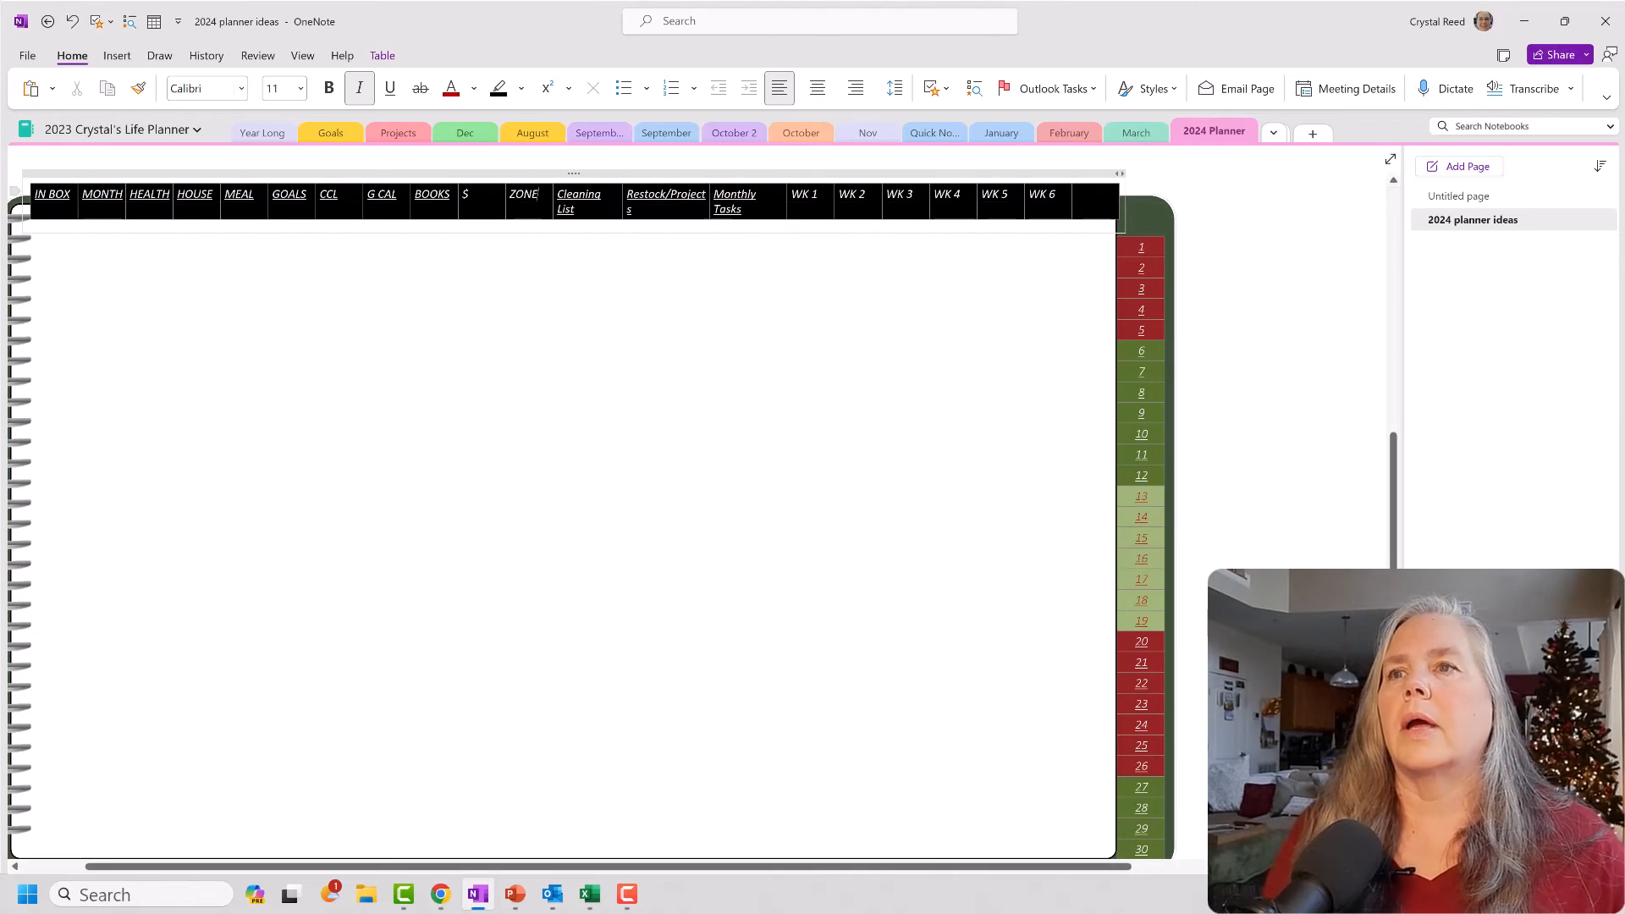
pyautogui.moveTo(753, 210)
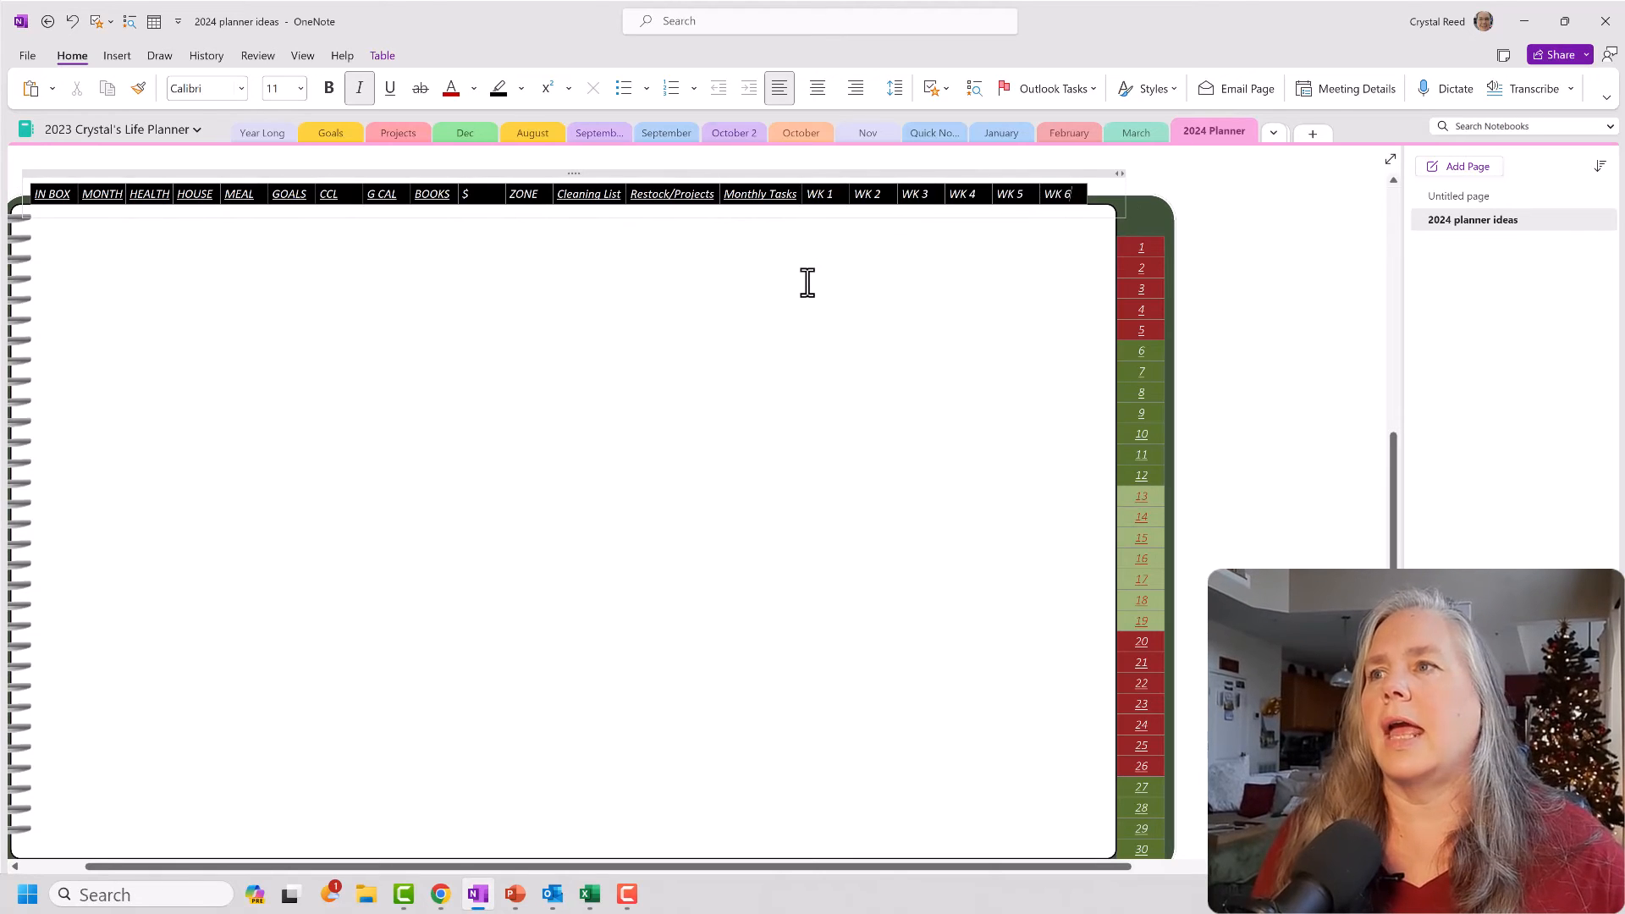
pyautogui.moveTo(776, 304)
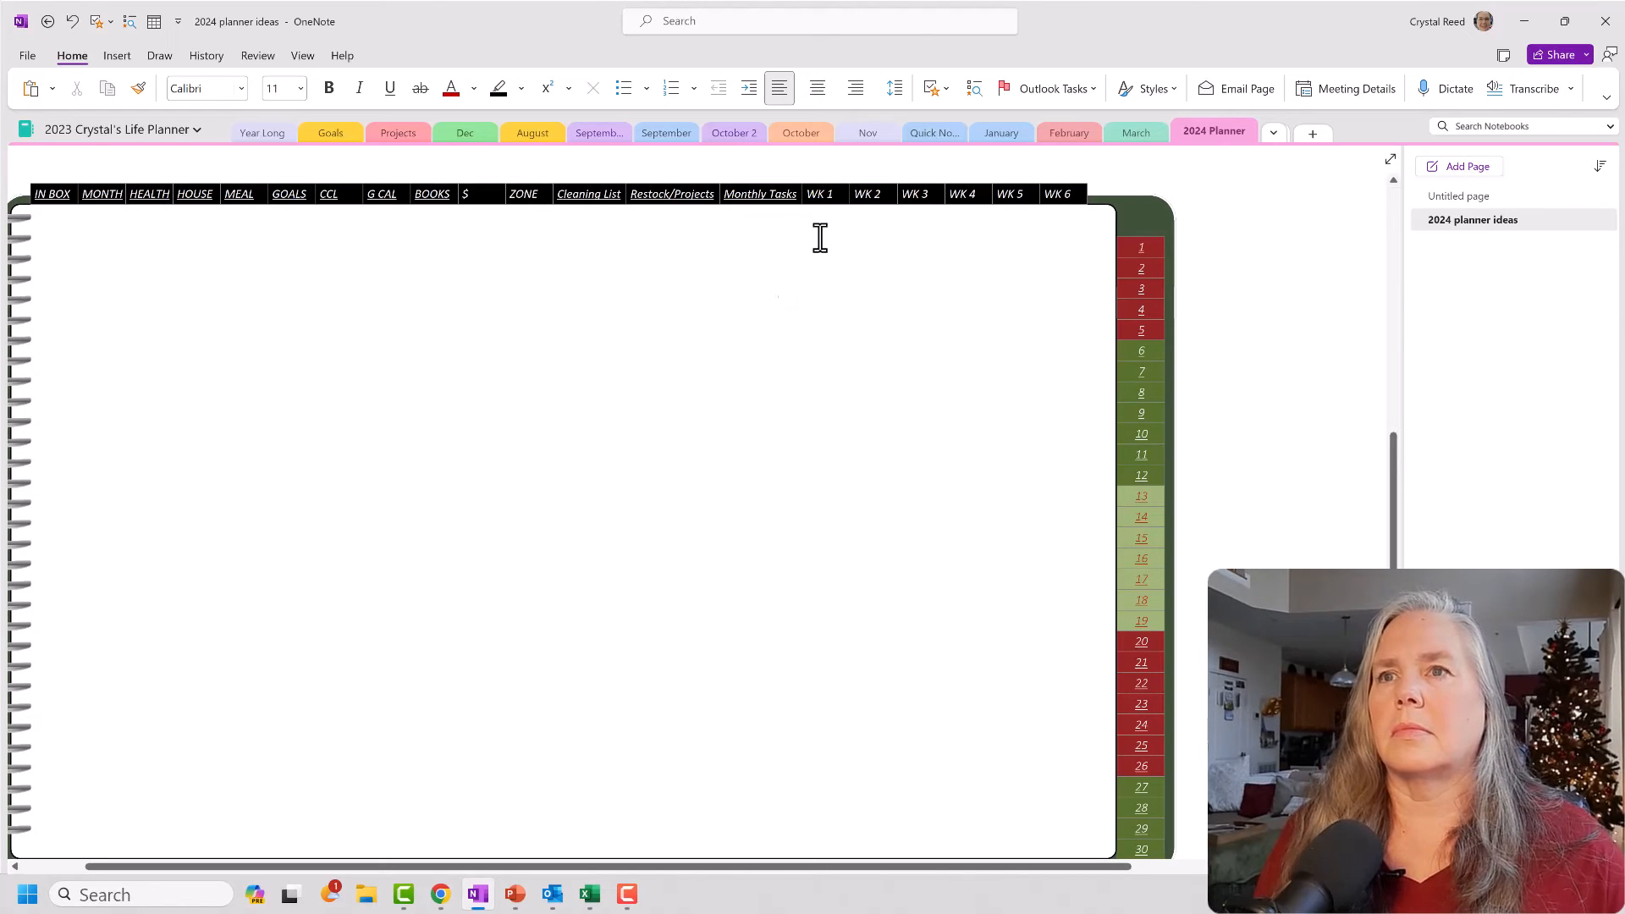
pyautogui.click(778, 302)
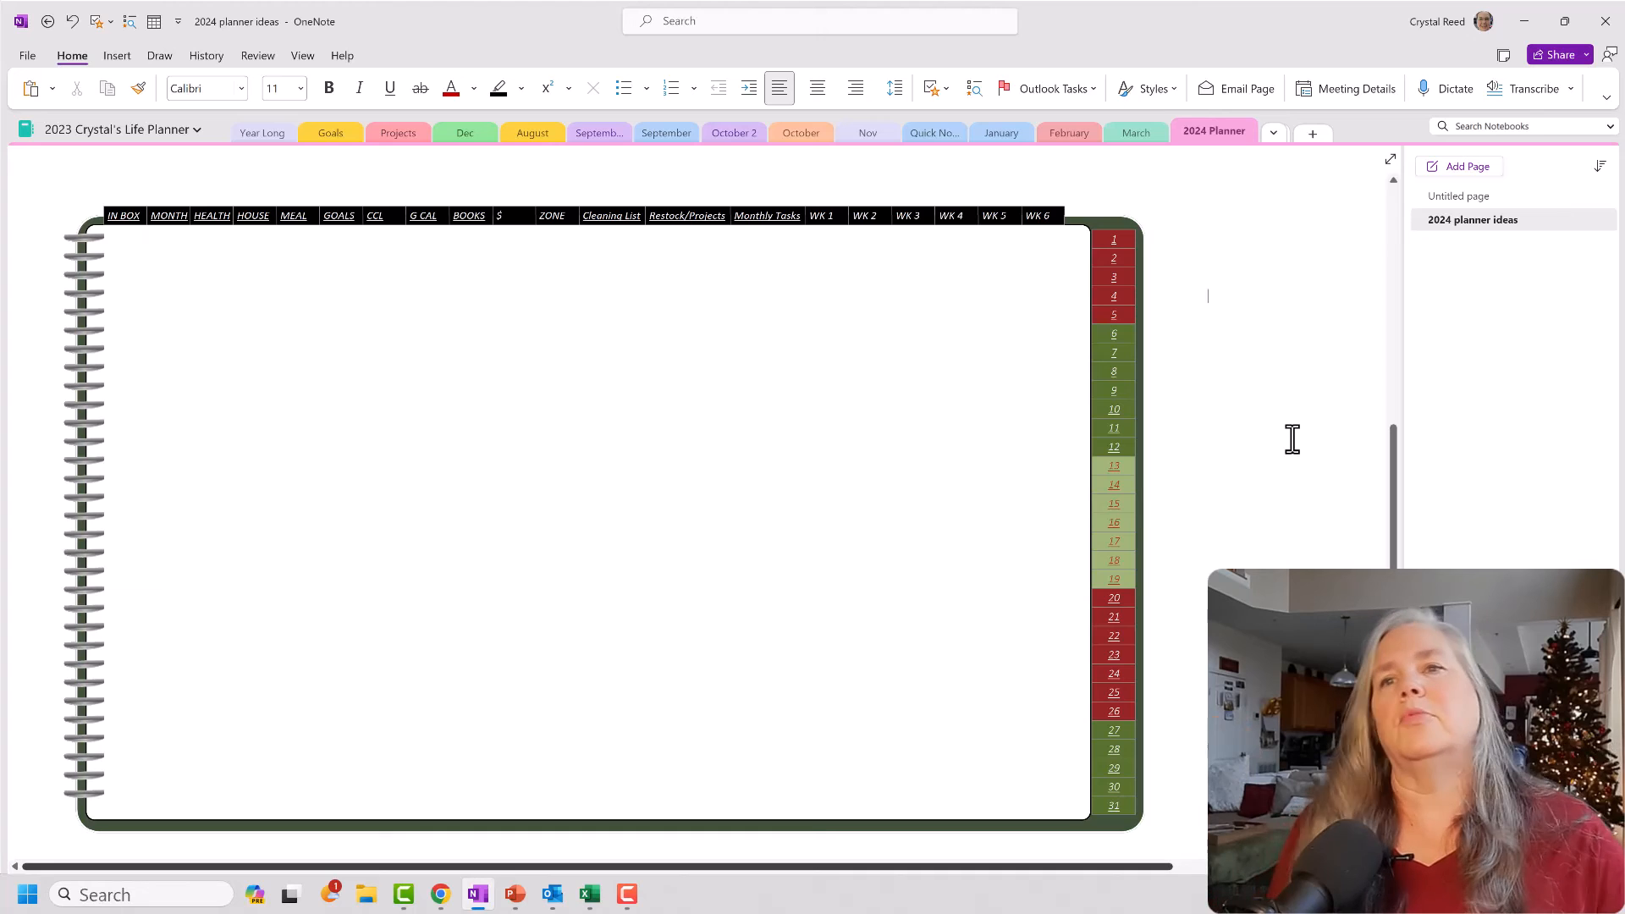
pyautogui.moveTo(1289, 521)
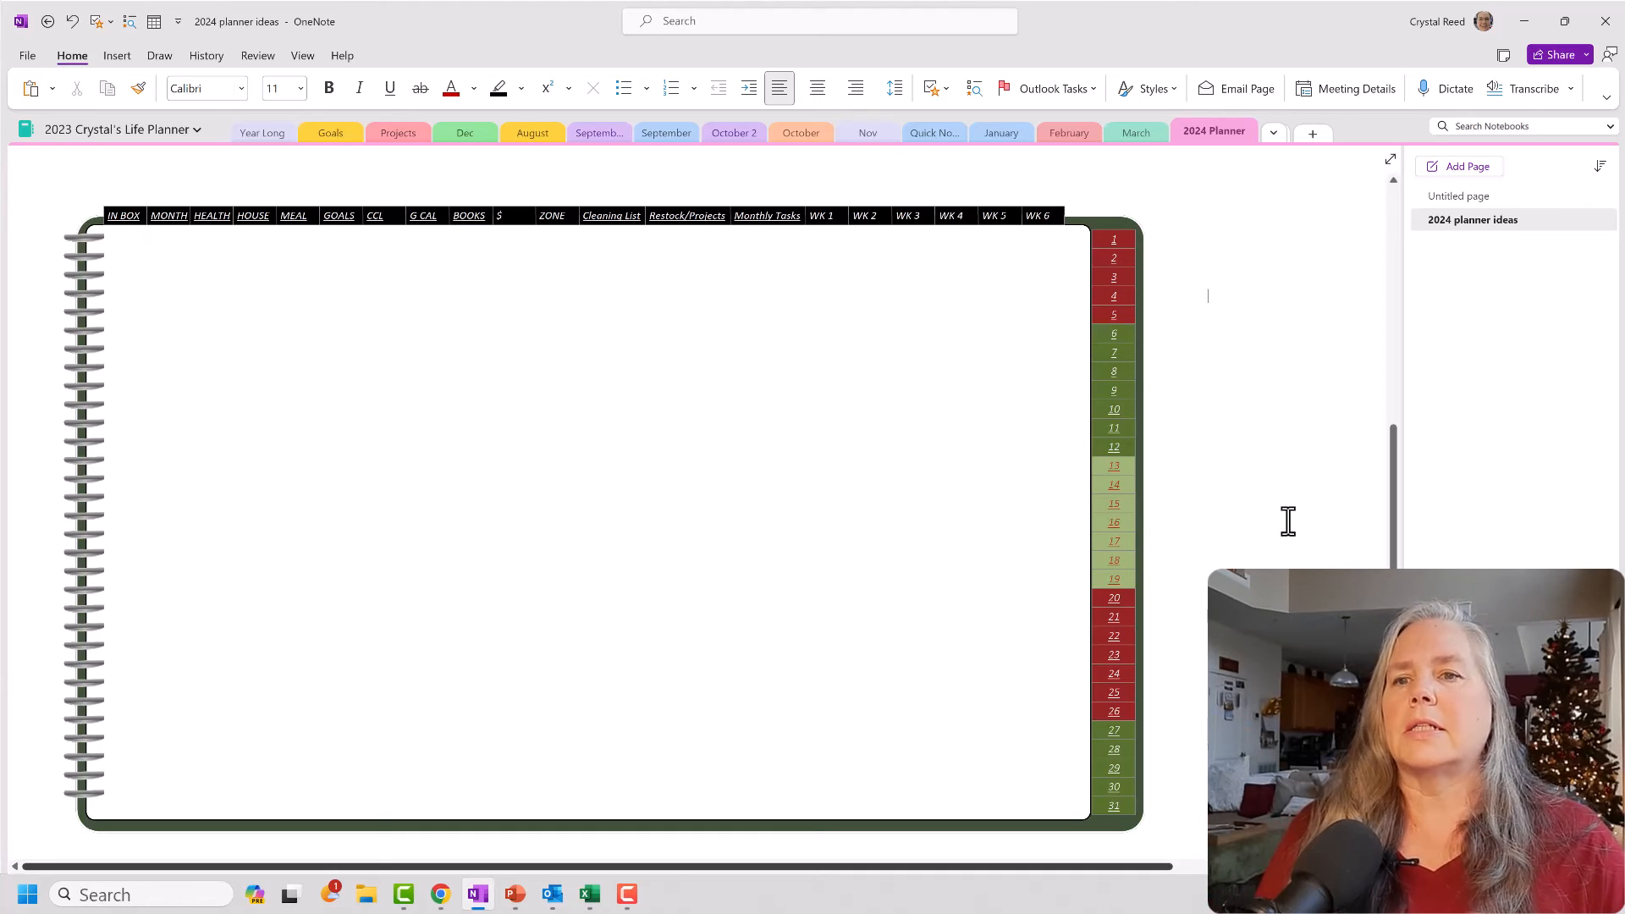
pyautogui.moveTo(481, 405)
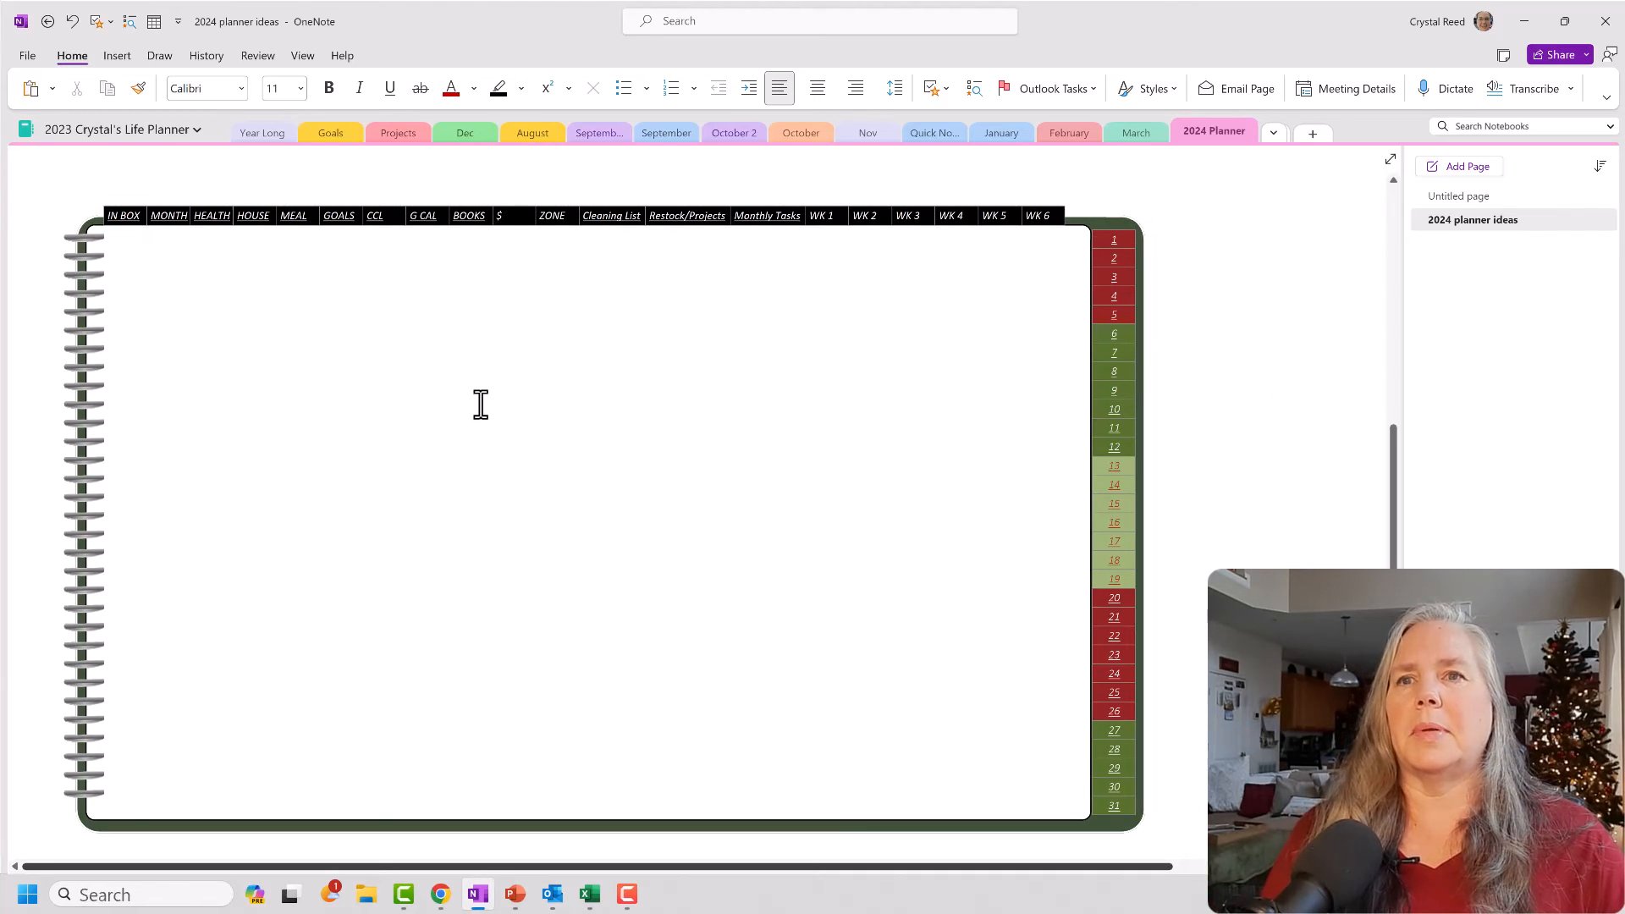
pyautogui.moveTo(1171, 402)
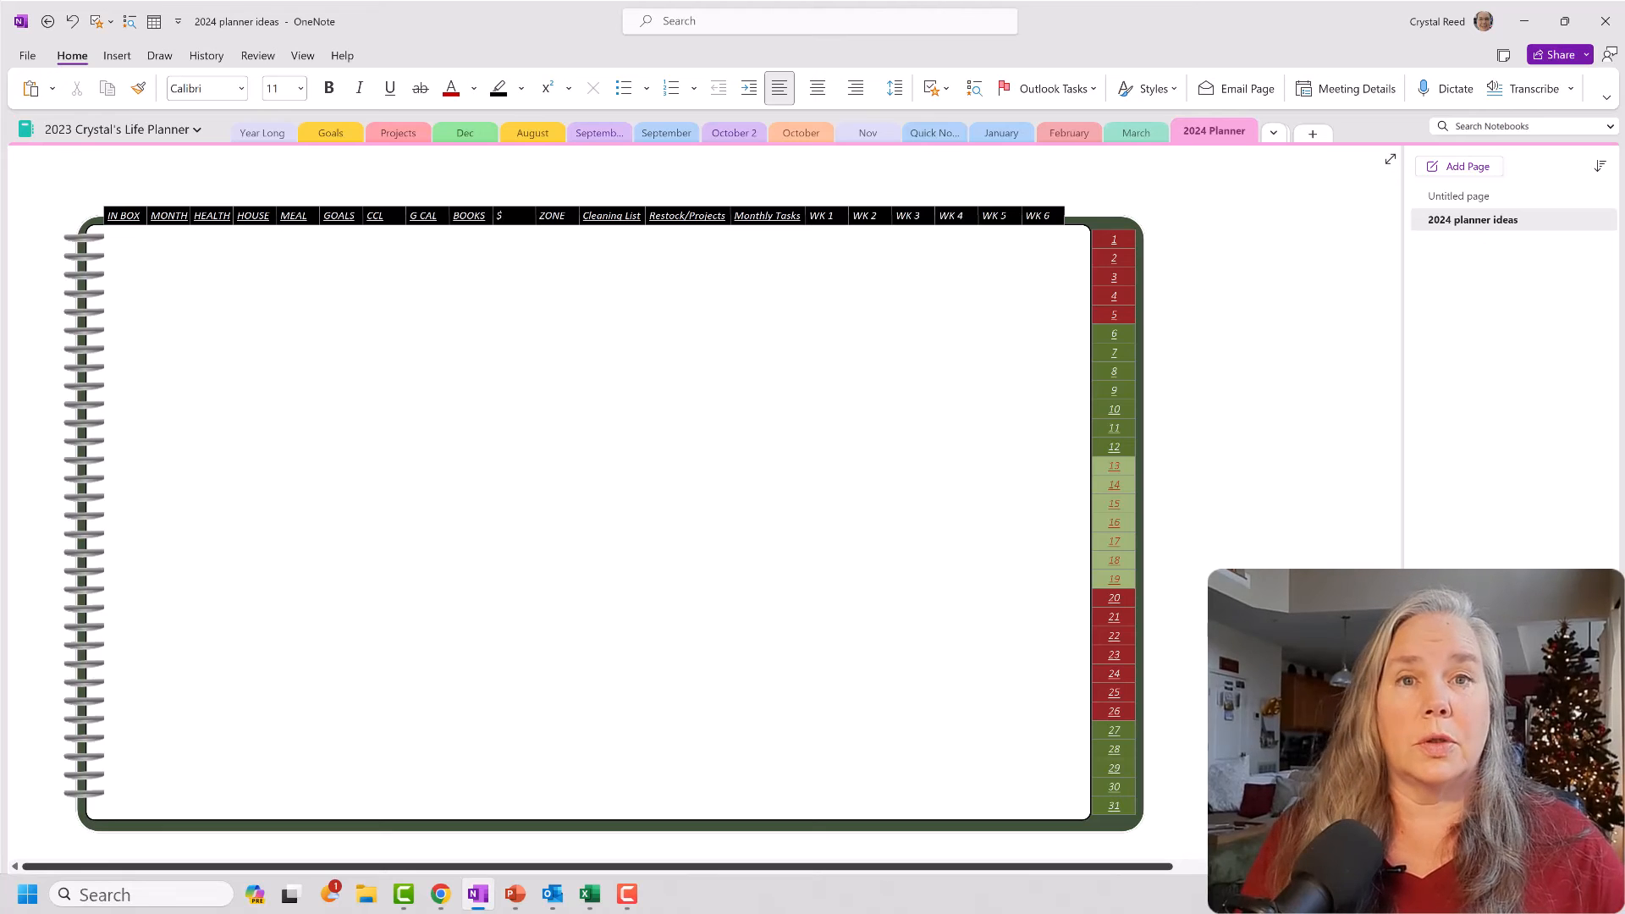
pyautogui.click(1208, 295)
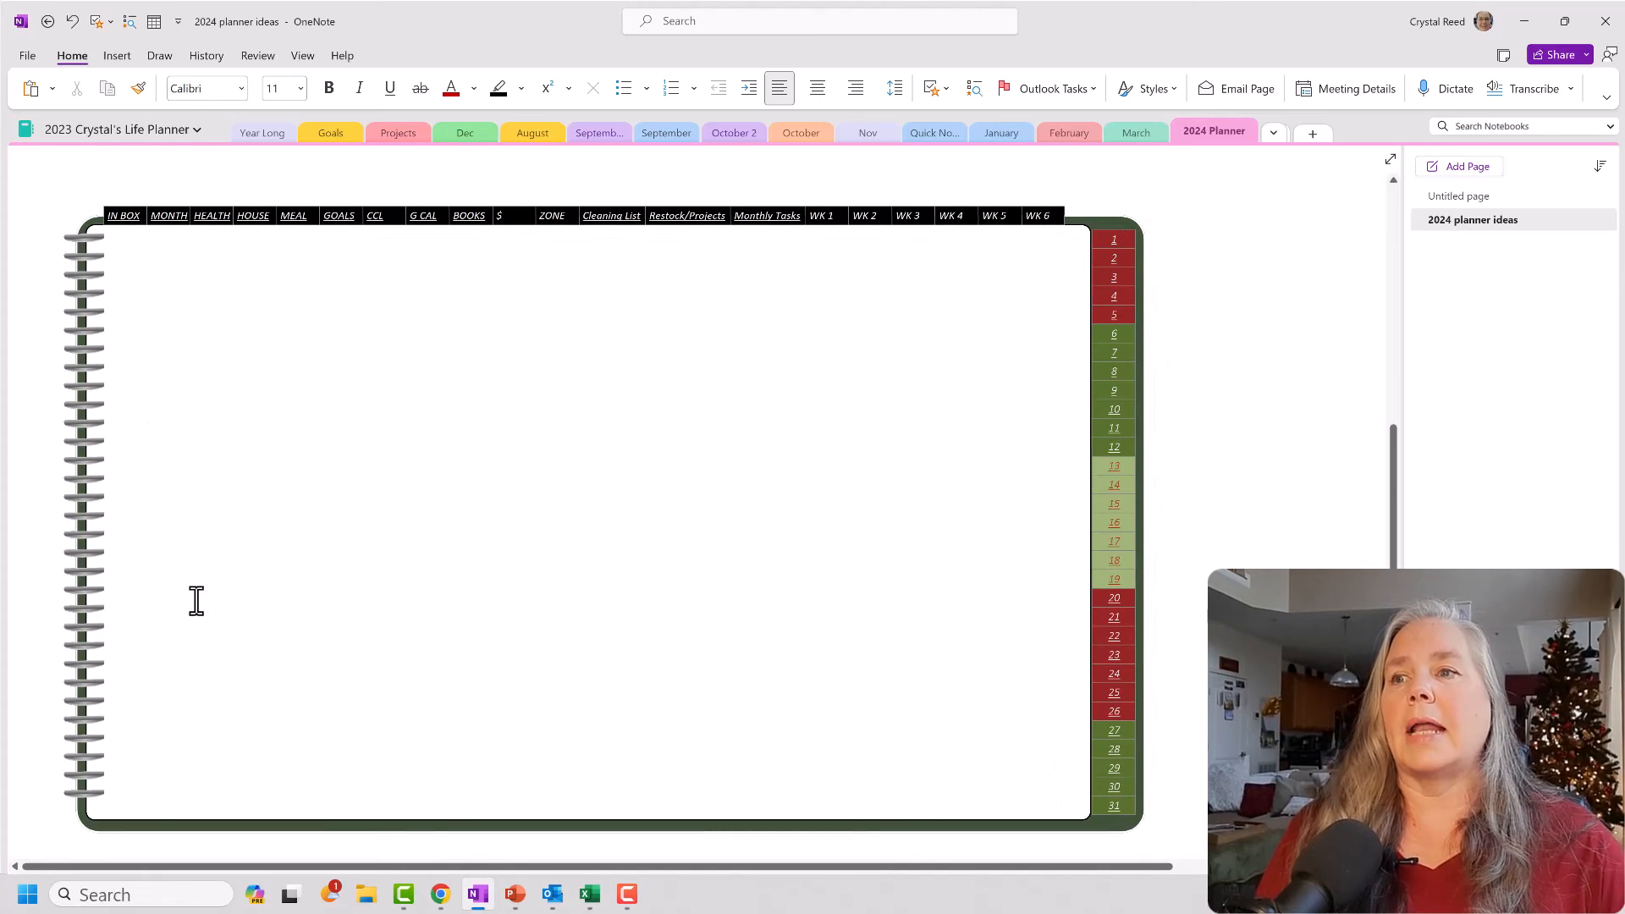
pyautogui.moveTo(334, 657)
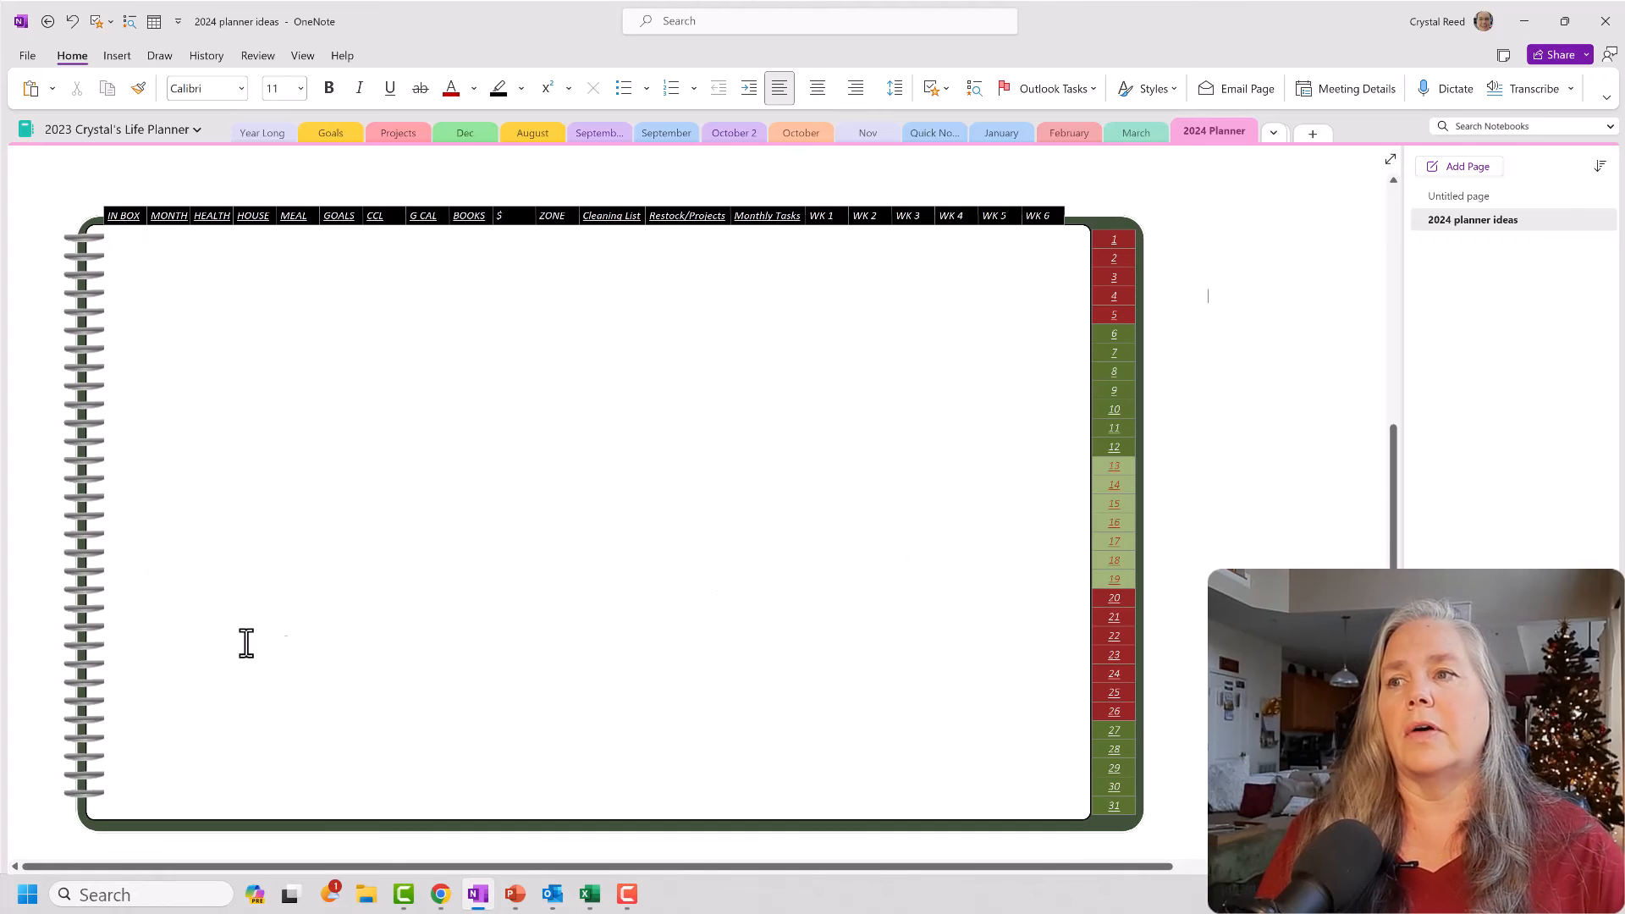
pyautogui.moveTo(302, 568)
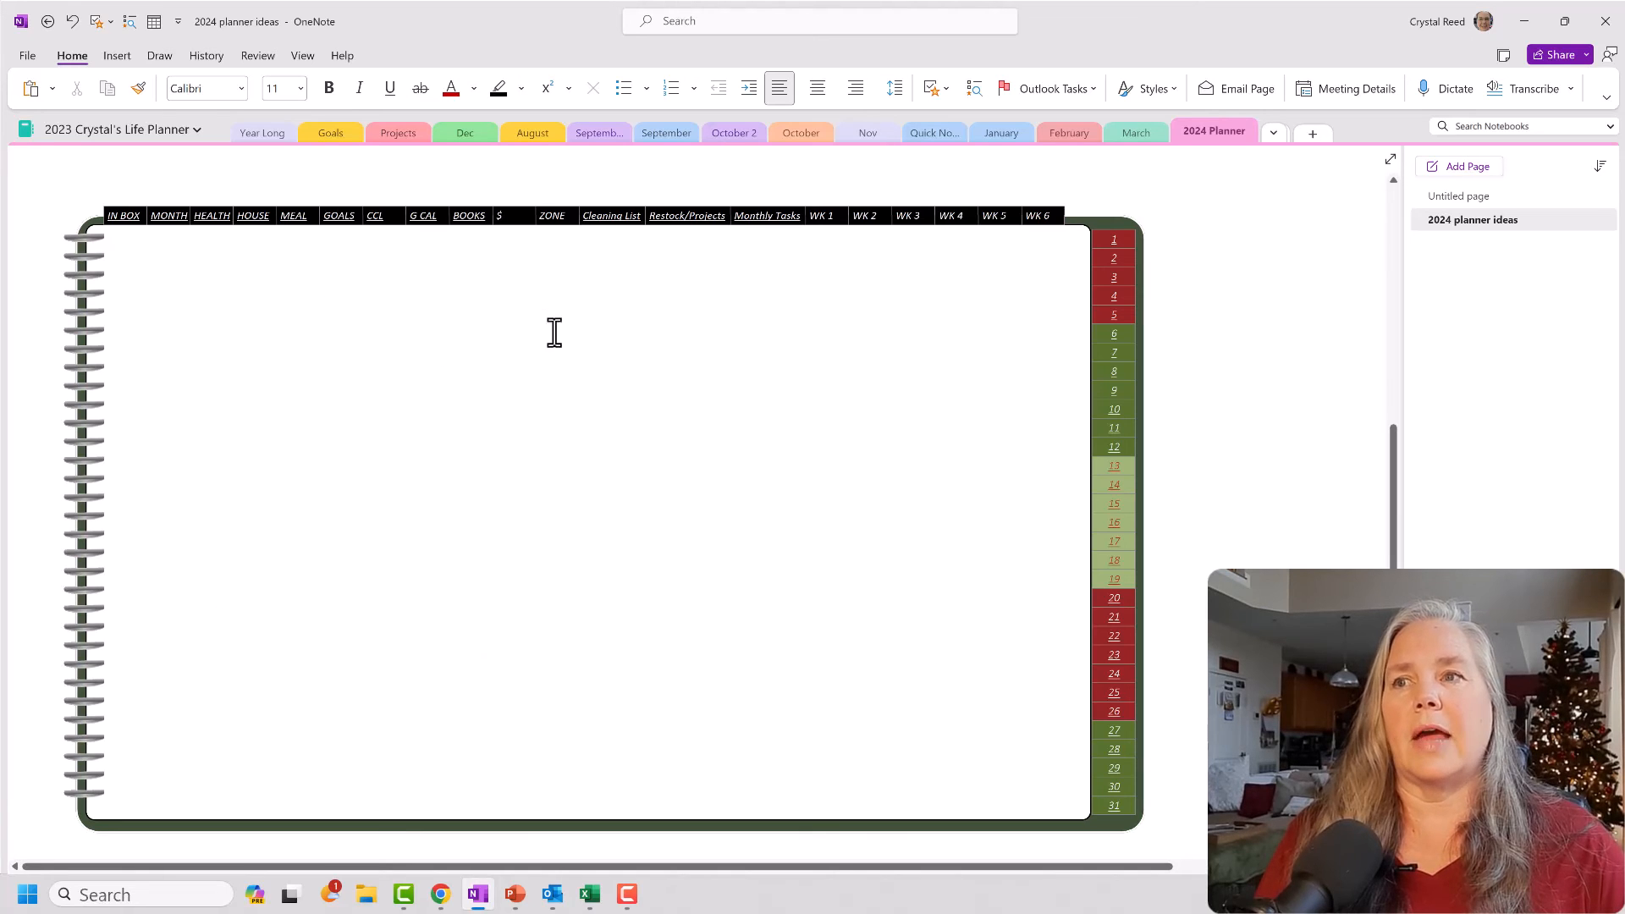
pyautogui.moveTo(880, 362)
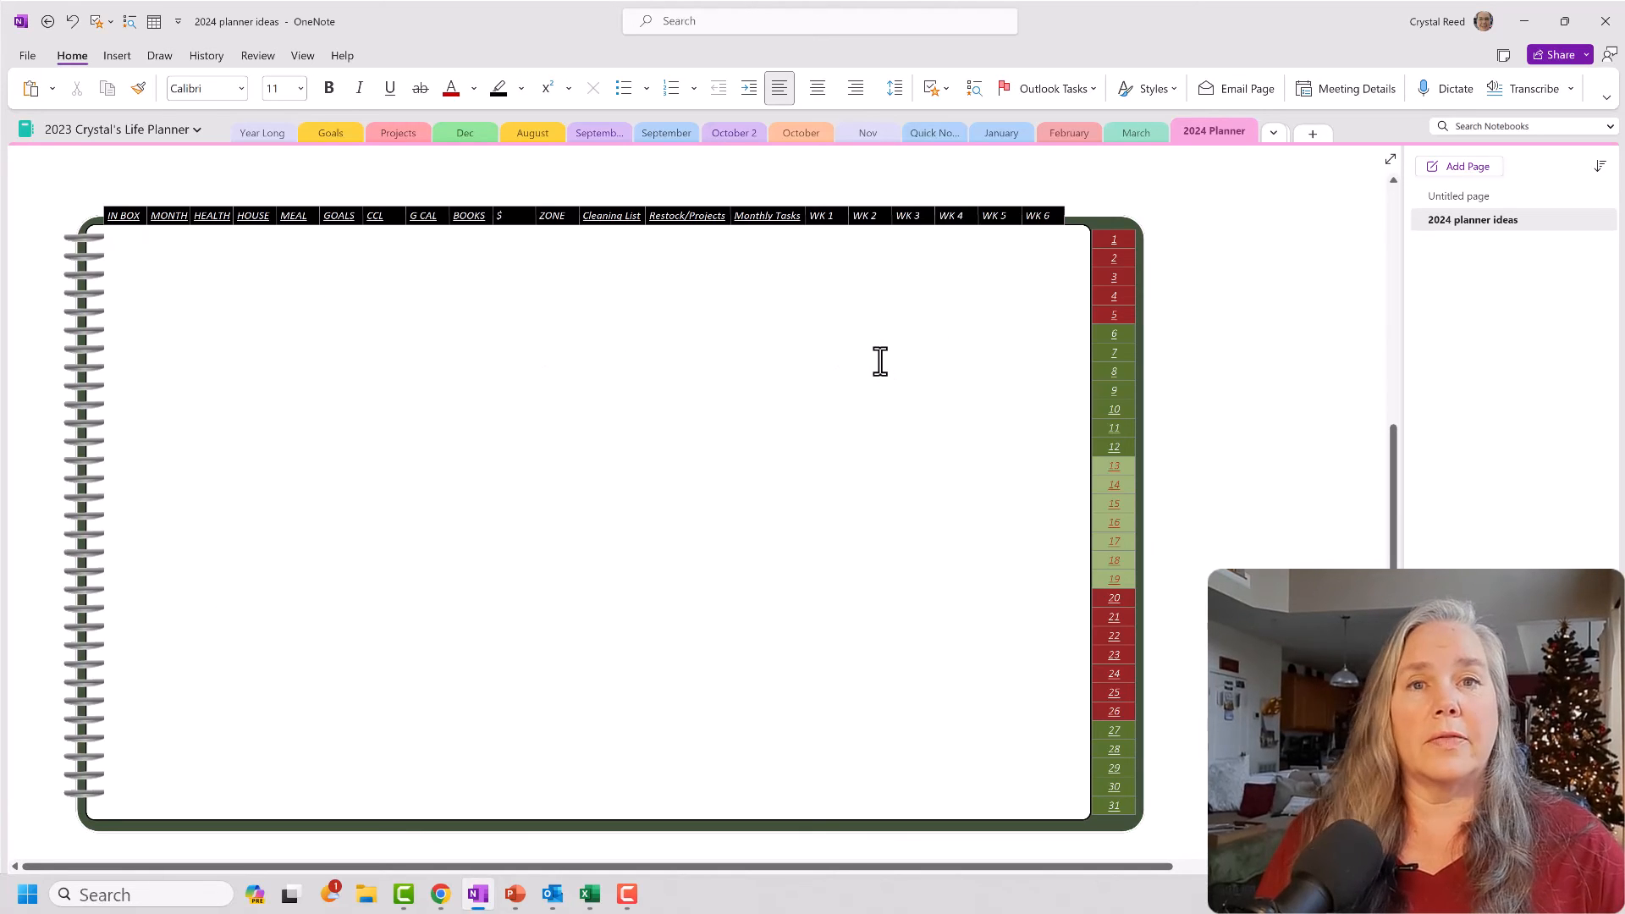
pyautogui.moveTo(845, 359)
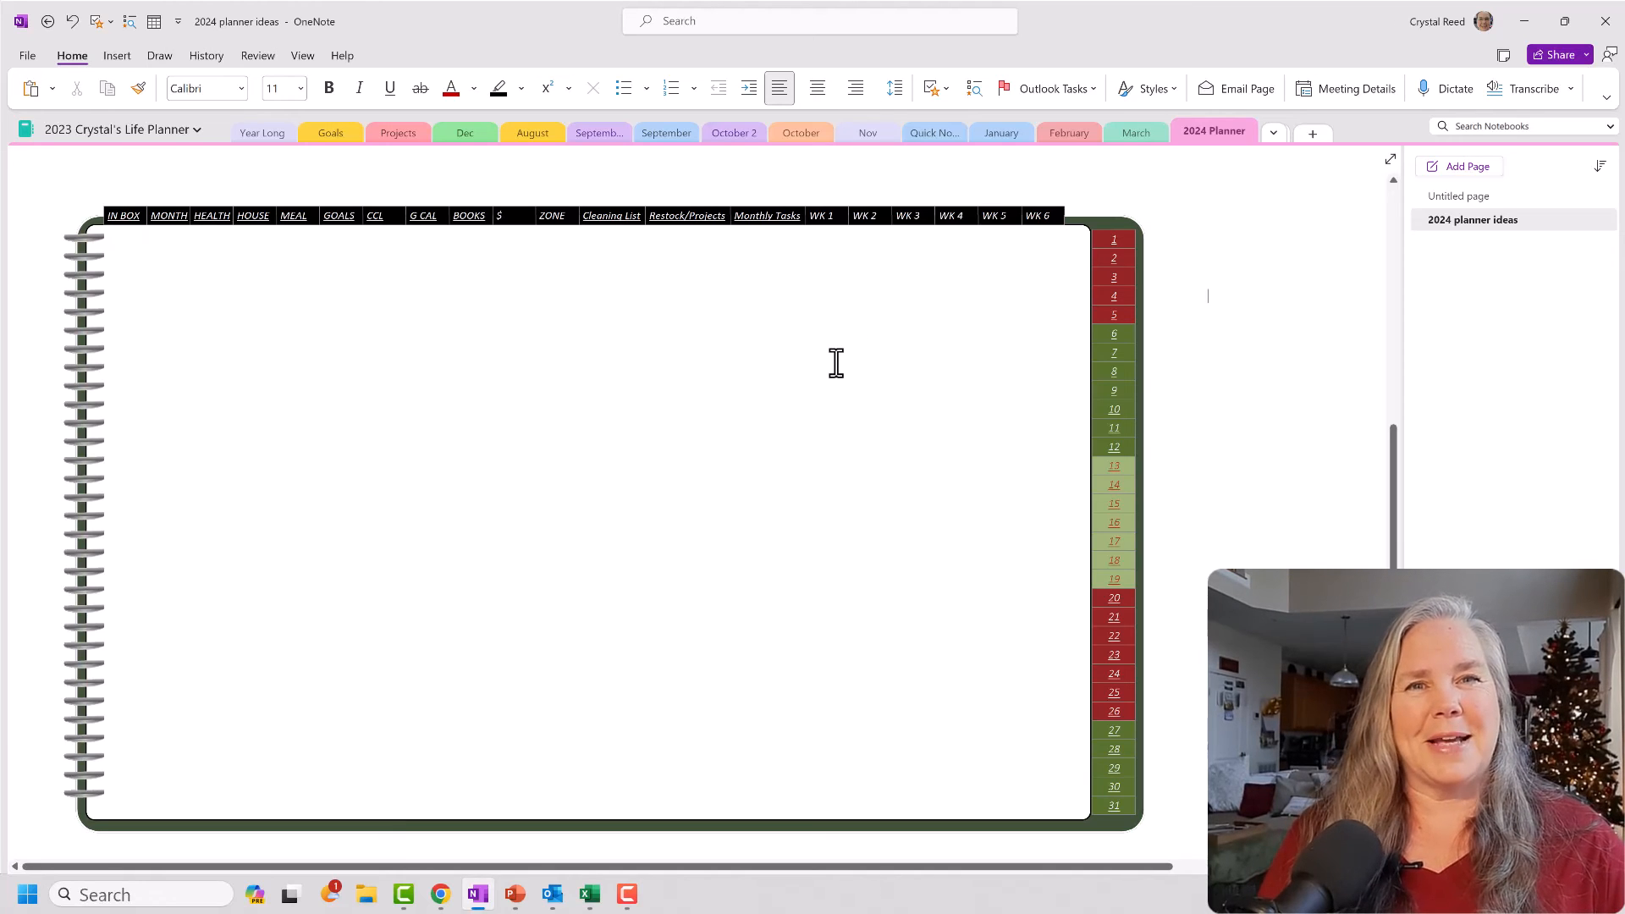
pyautogui.moveTo(825, 365)
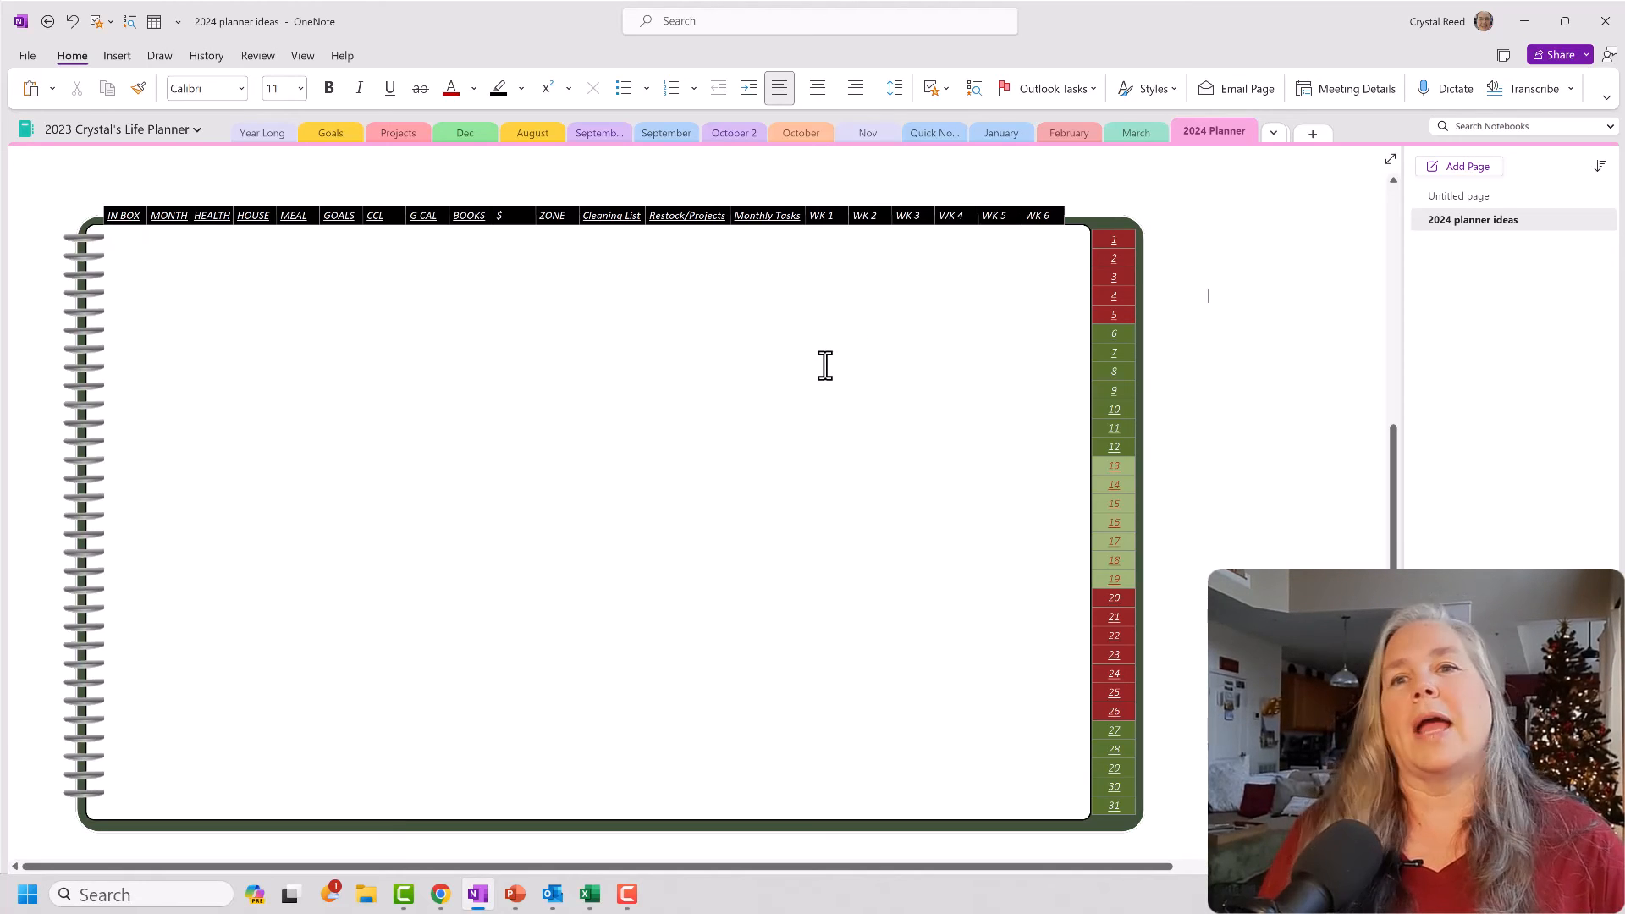
pyautogui.moveTo(828, 371)
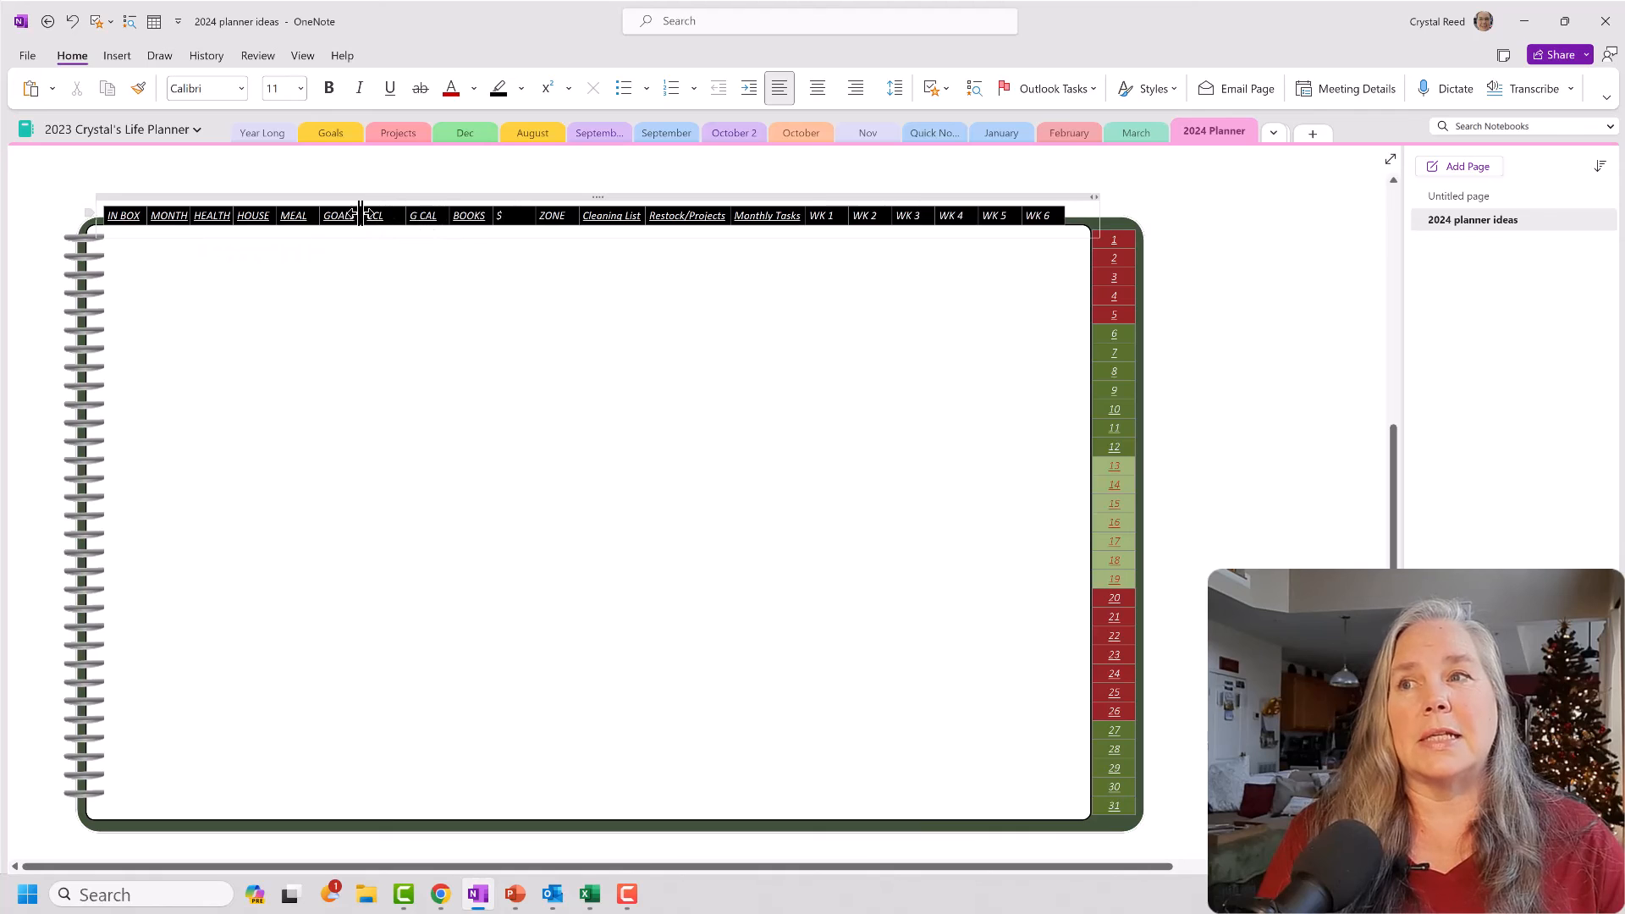
pyautogui.moveTo(119, 129)
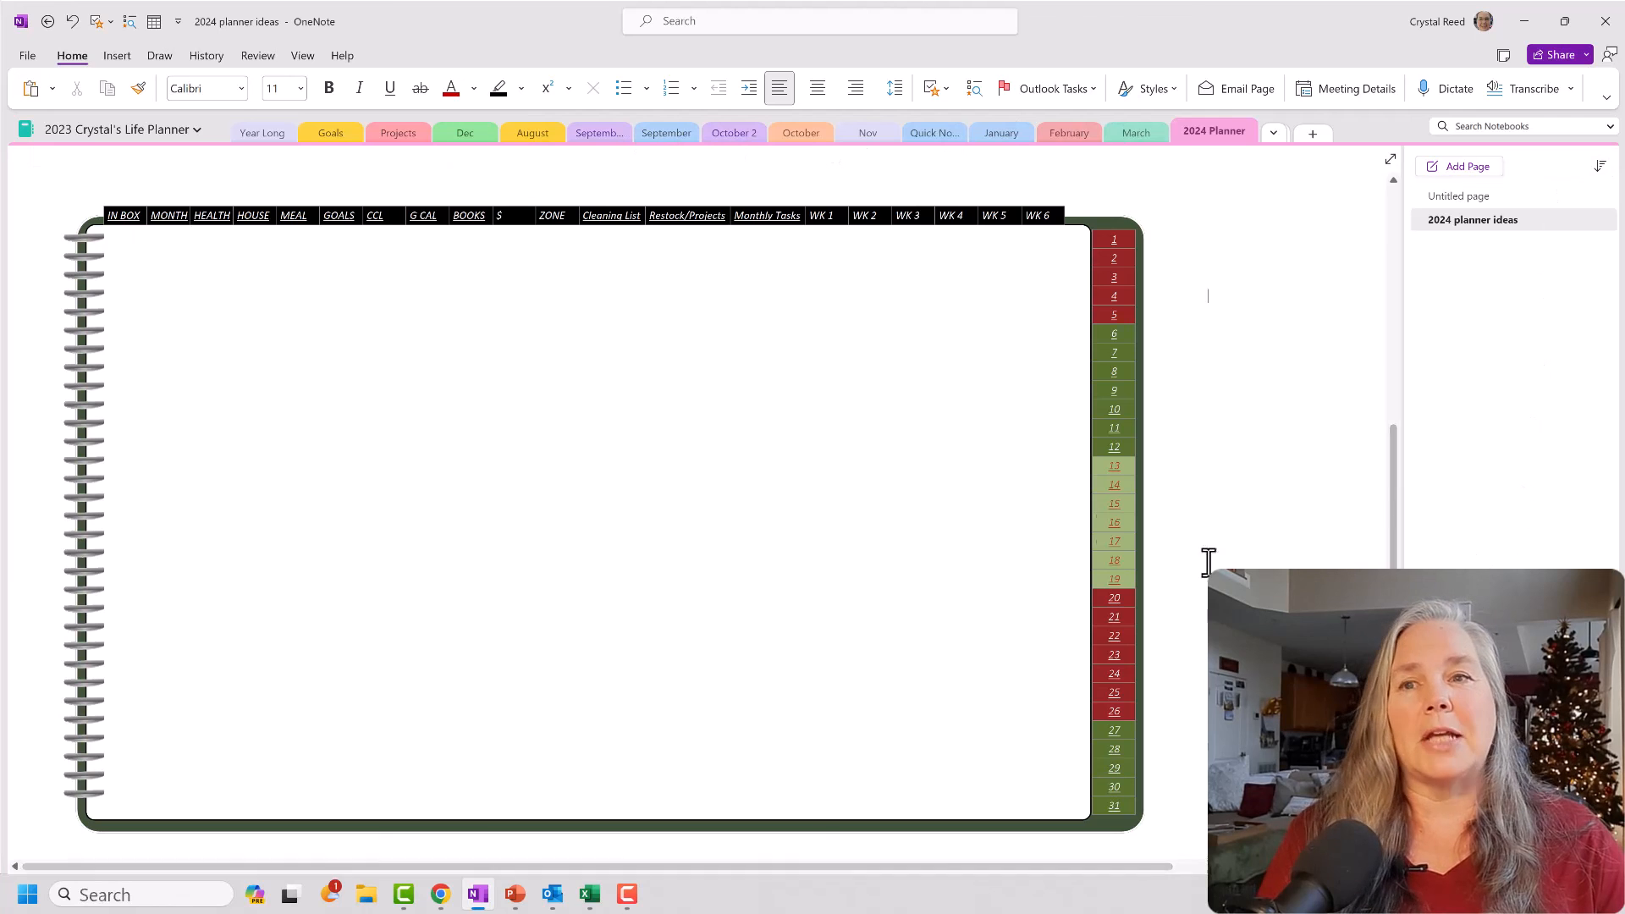
pyautogui.moveTo(471, 385)
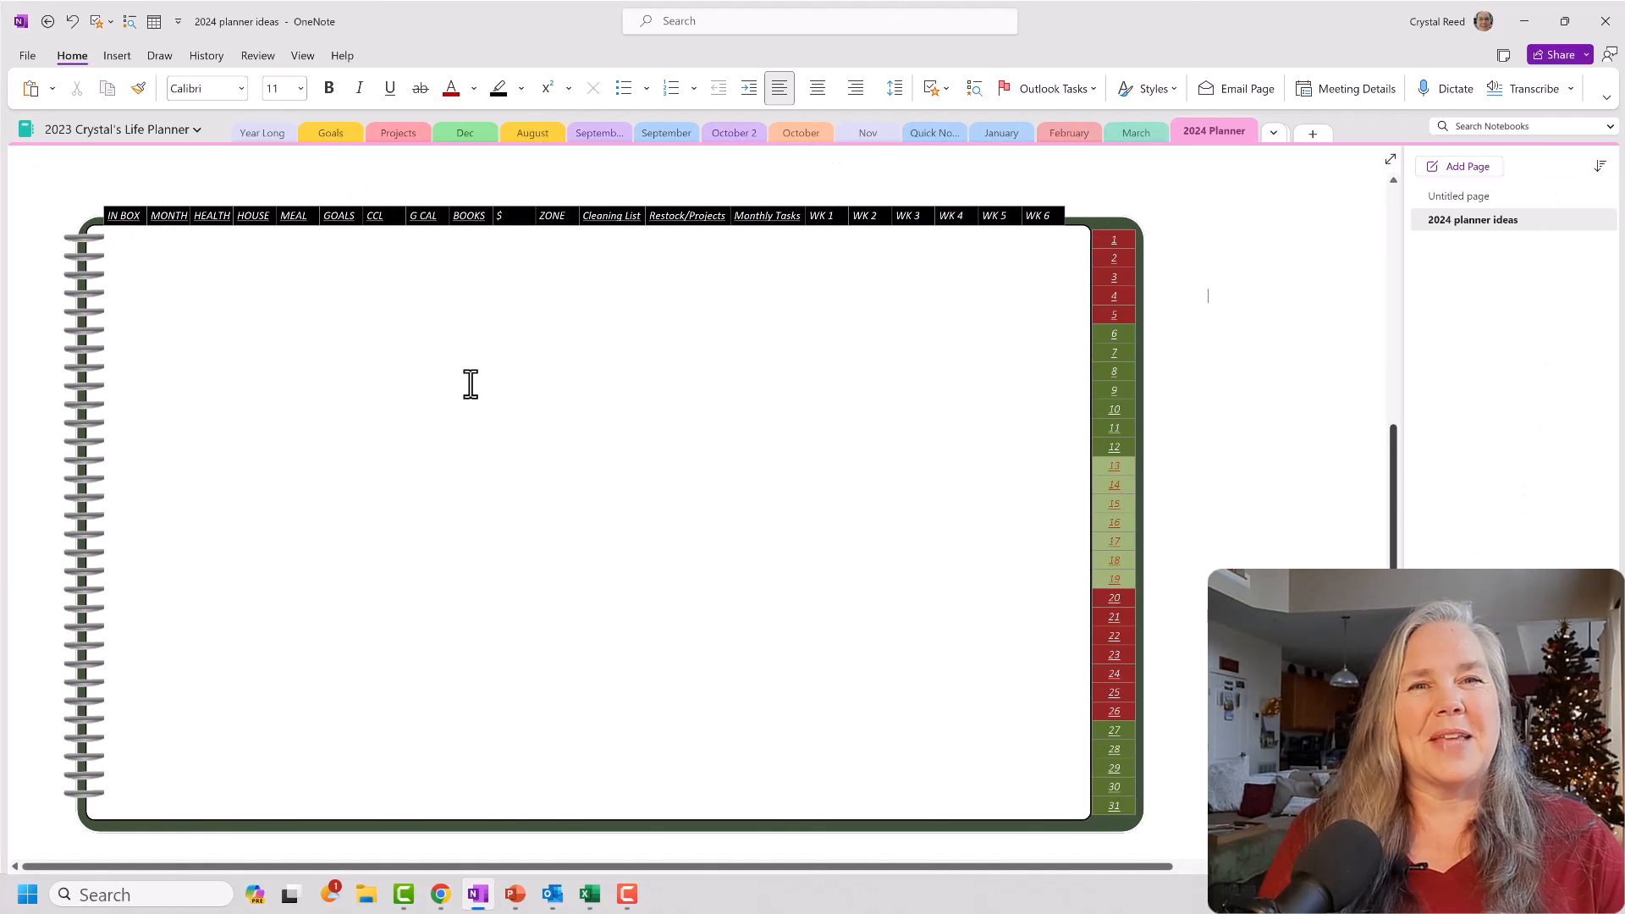
pyautogui.moveTo(412, 310)
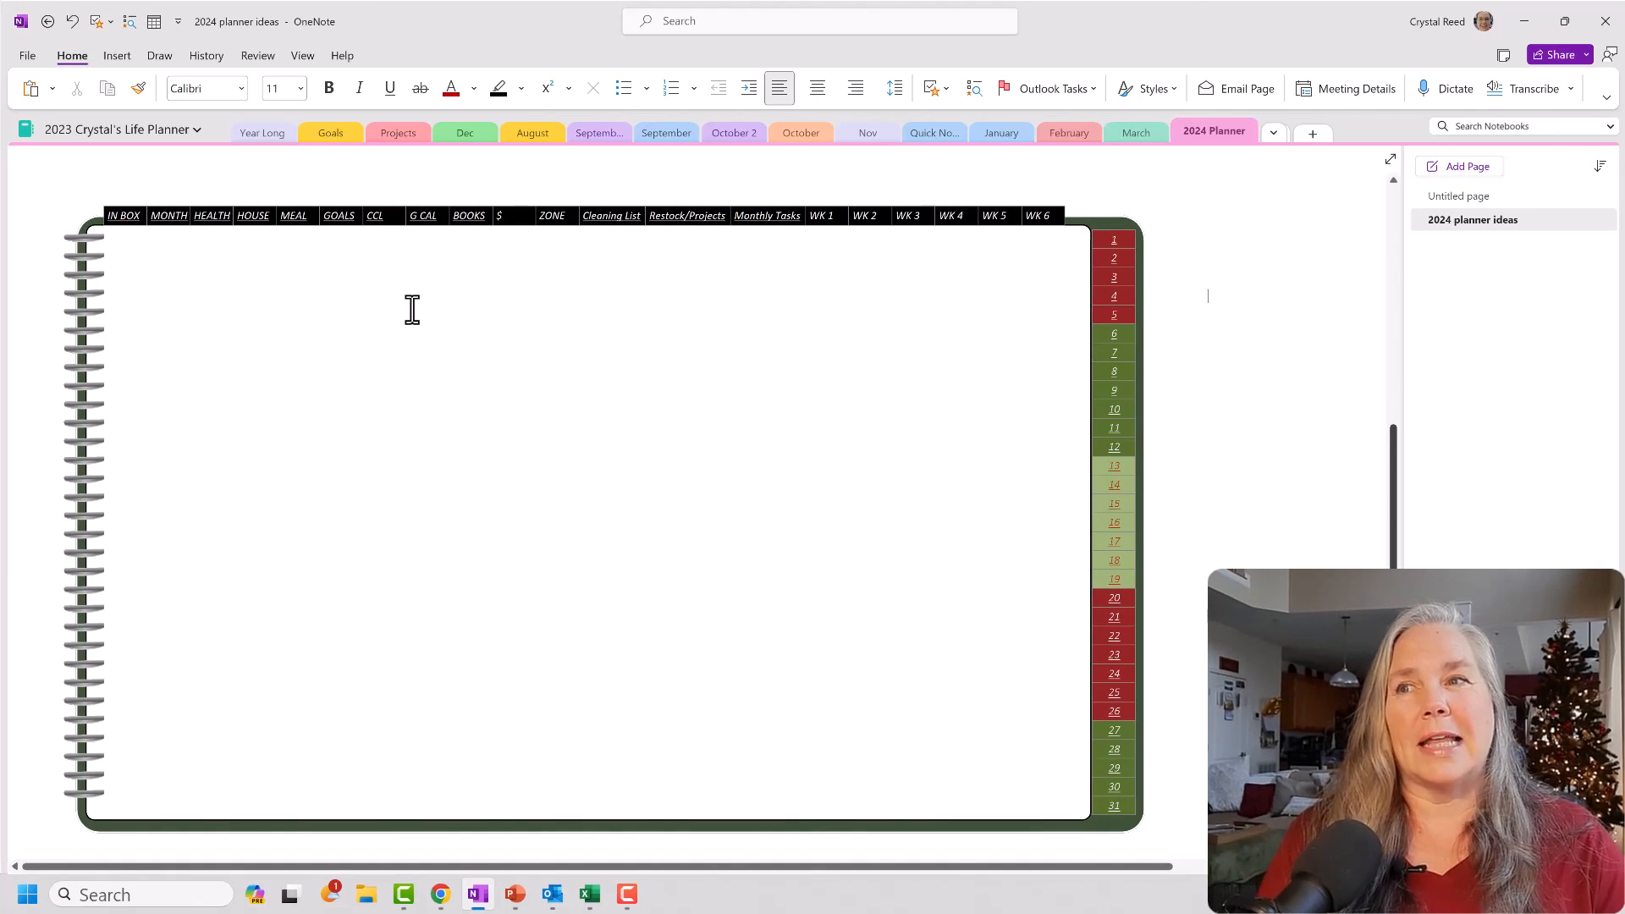